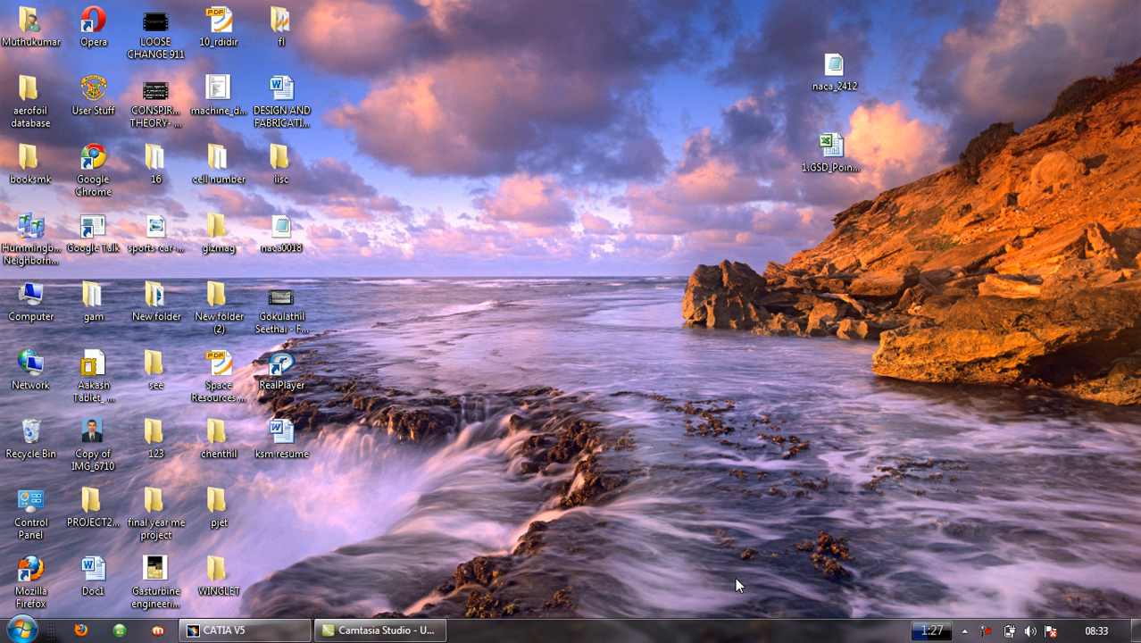
mouse_move(736, 579)
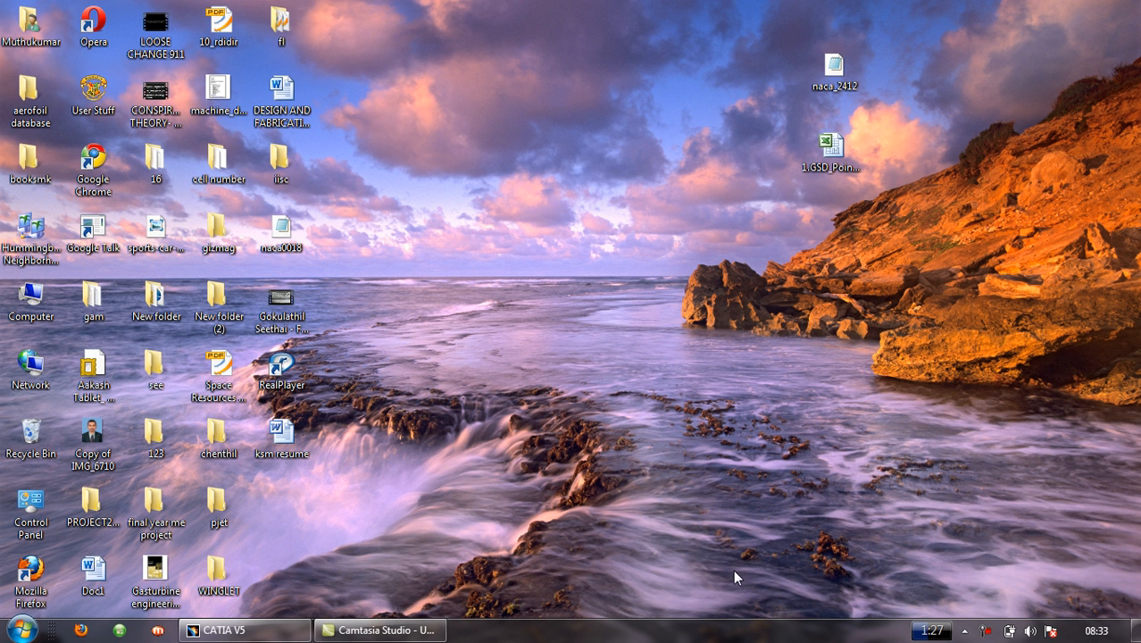
mouse_move(704, 420)
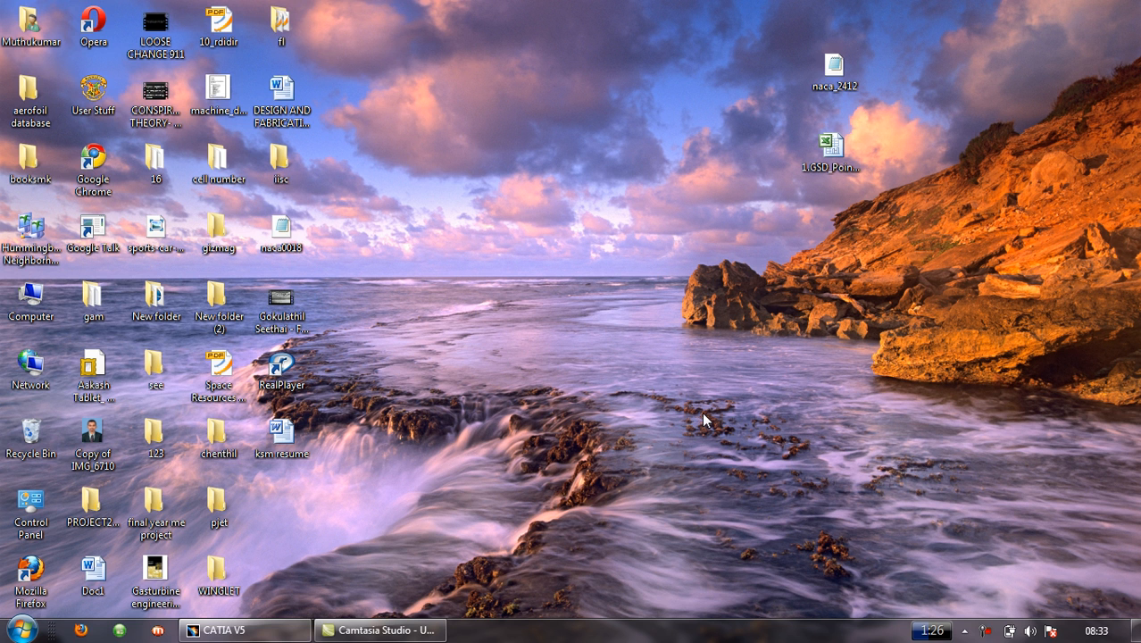
mouse_move(820, 131)
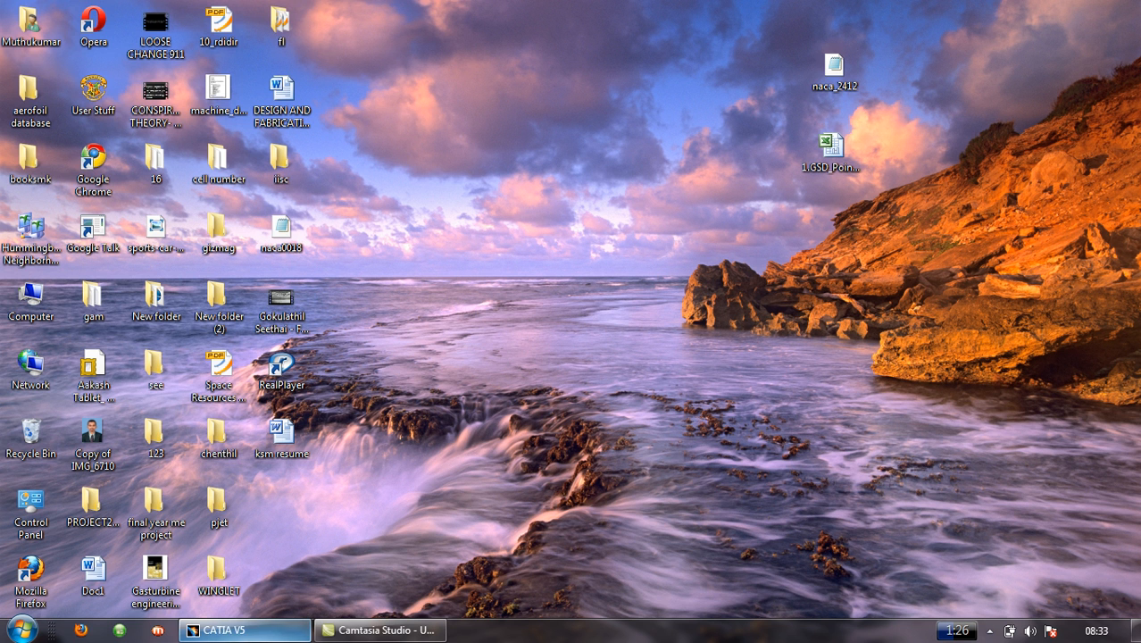
mouse_move(411, 501)
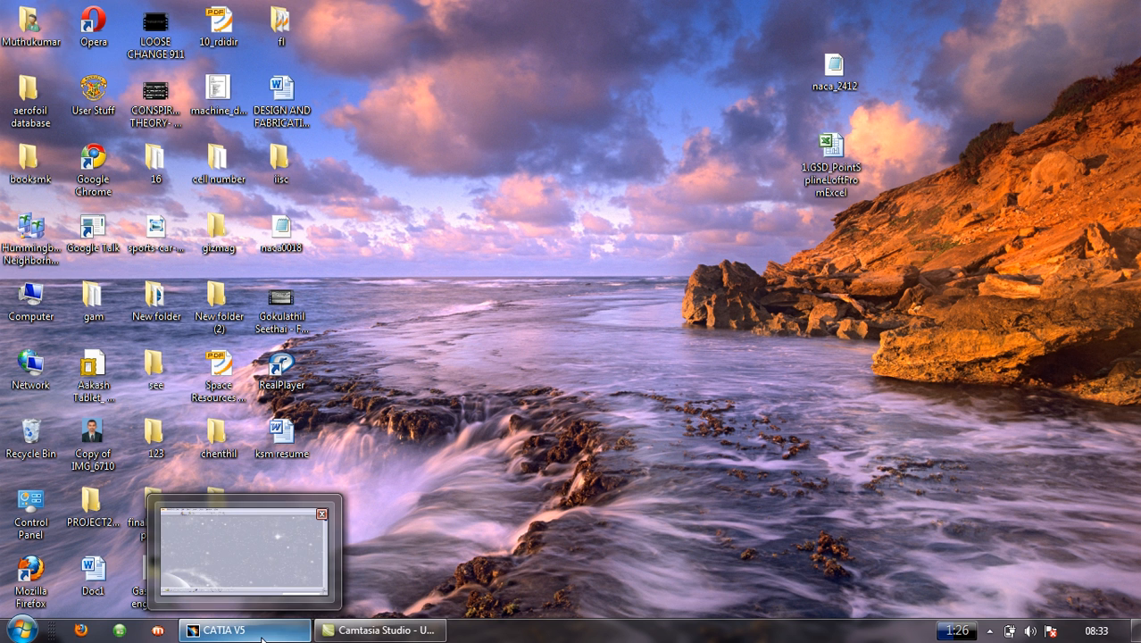
Step: Restore CATIA V5 and start a new Part Design part, accepting the name Part1
click(243, 629)
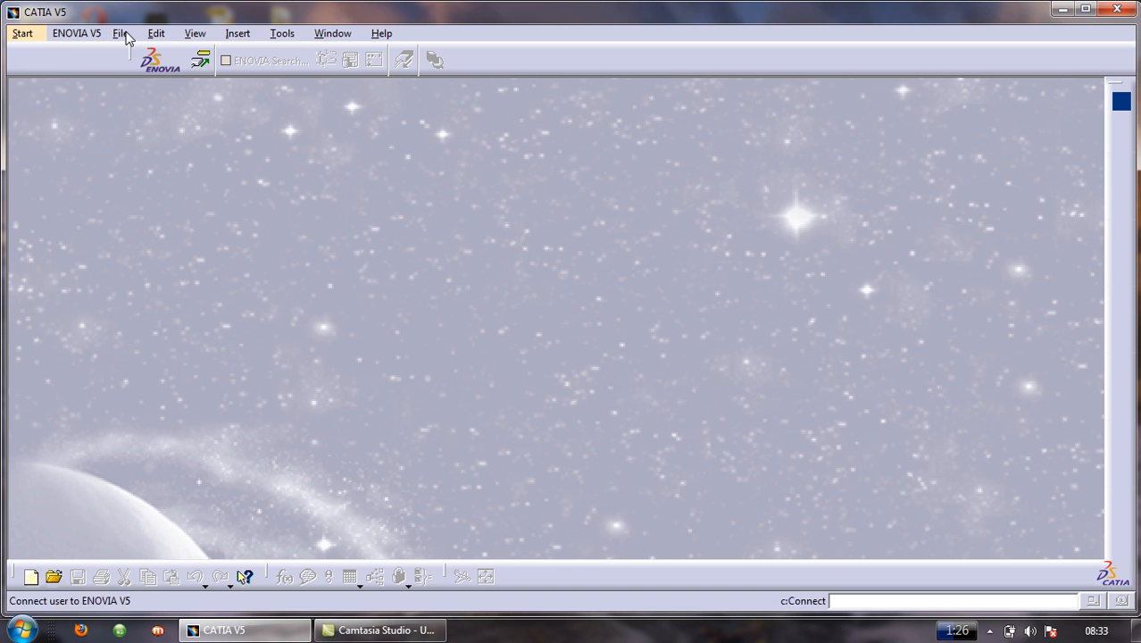
click(21, 34)
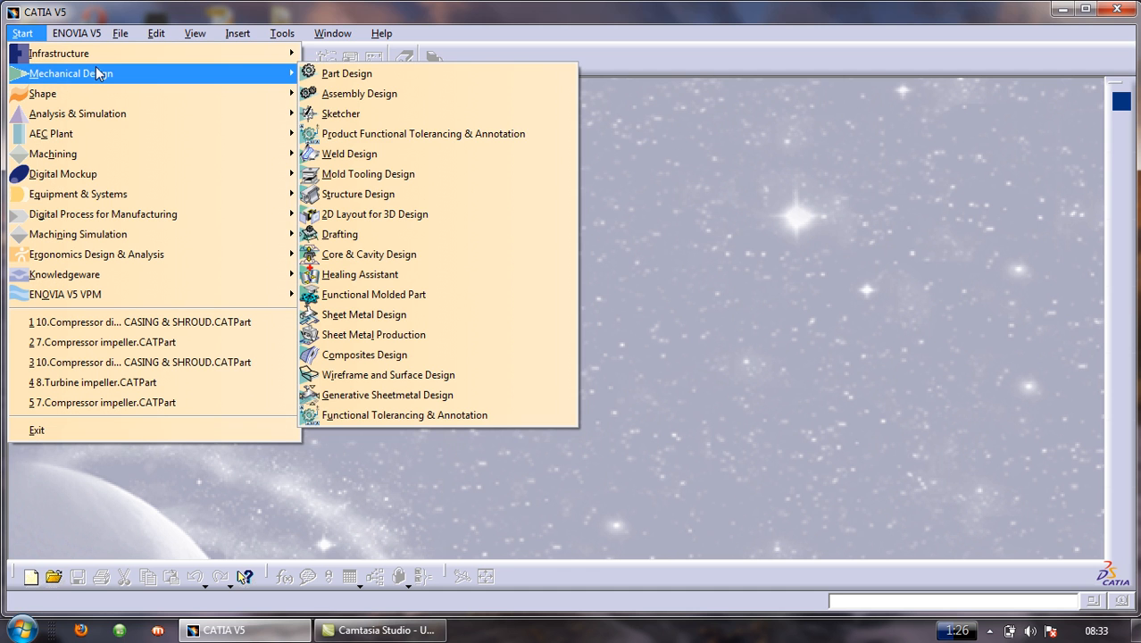
click(347, 73)
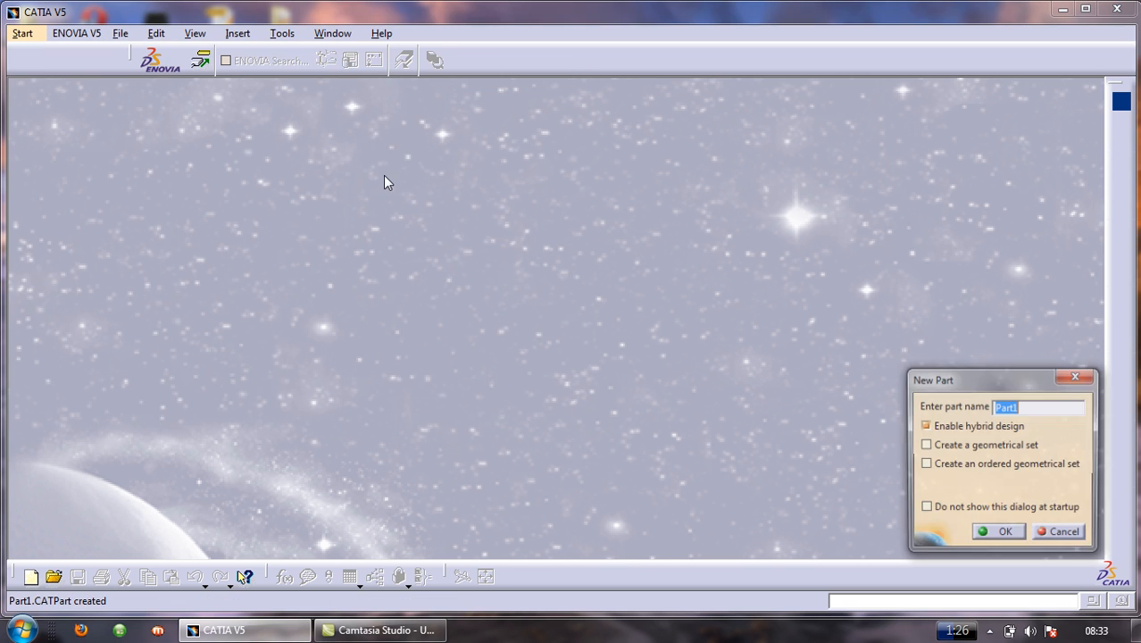
click(998, 531)
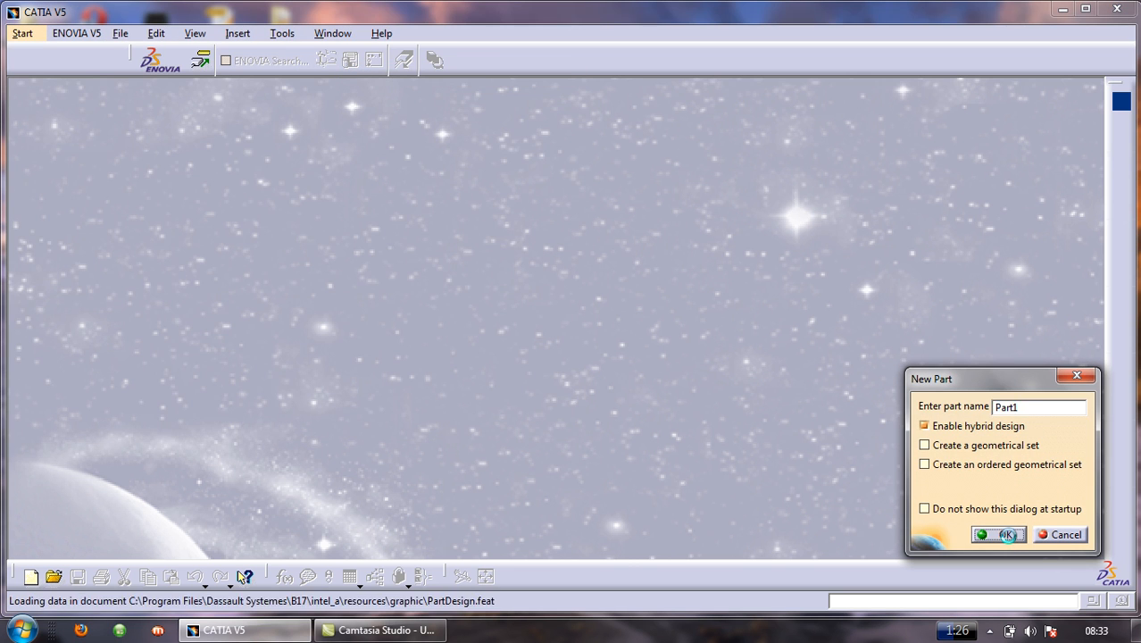
click(999, 534)
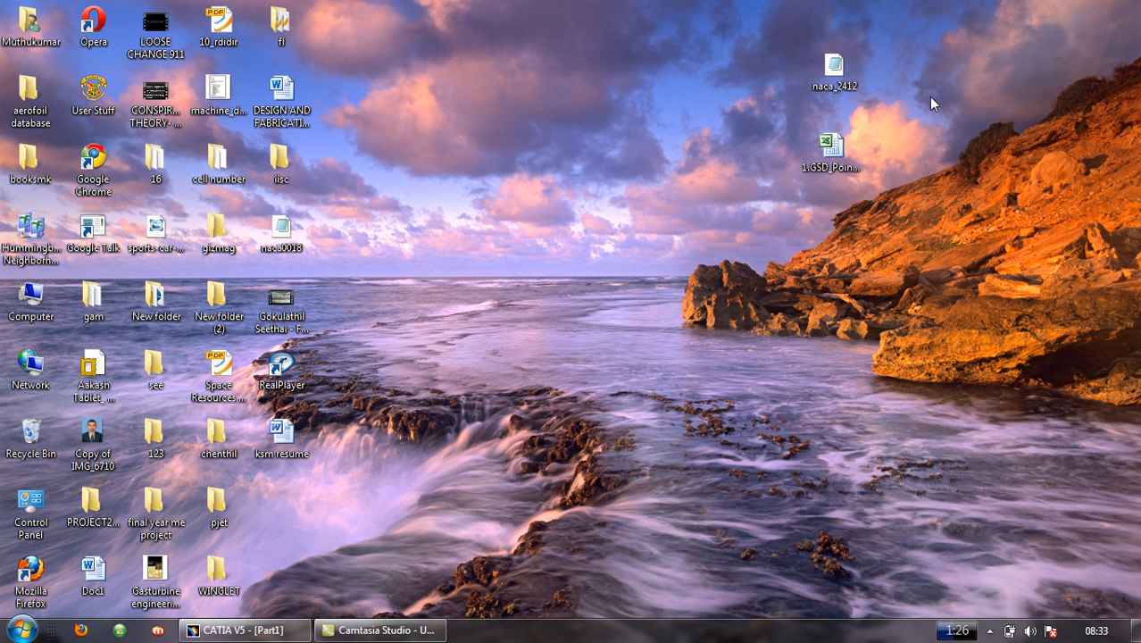
Step: Open naca_2412 from the desktop in Notepad and maximize its window
click(834, 67)
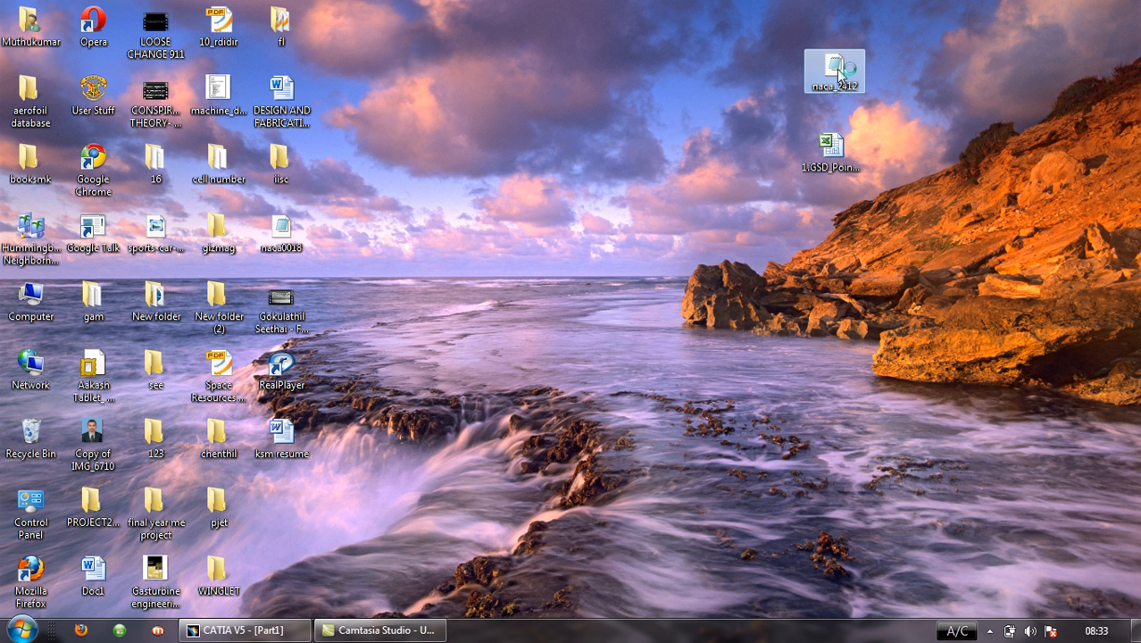
double_click(834, 69)
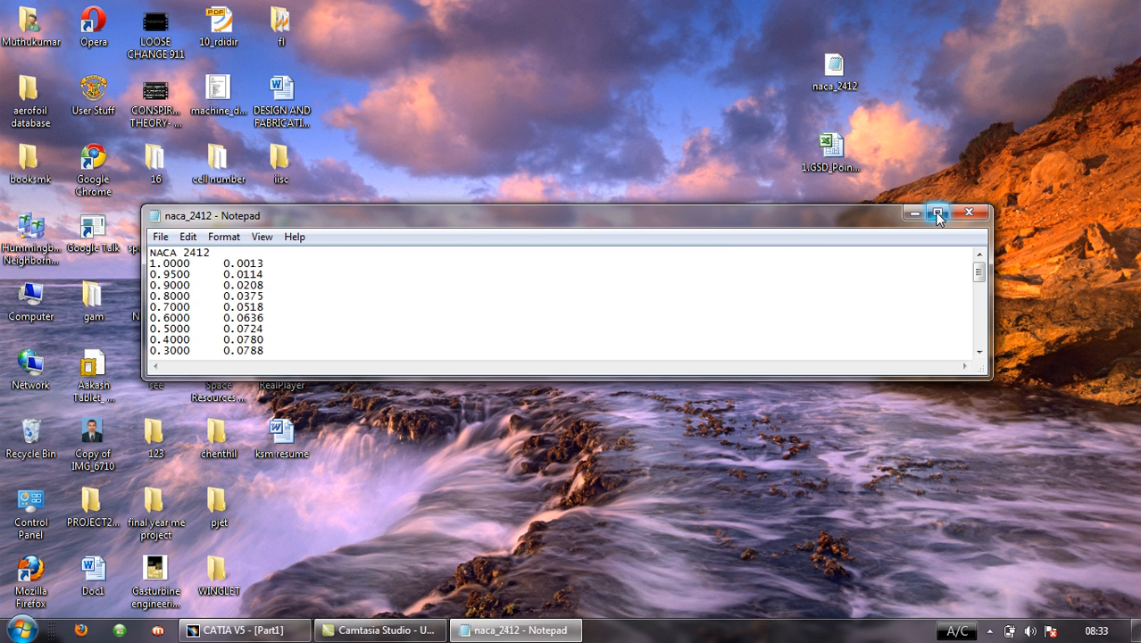
click(937, 215)
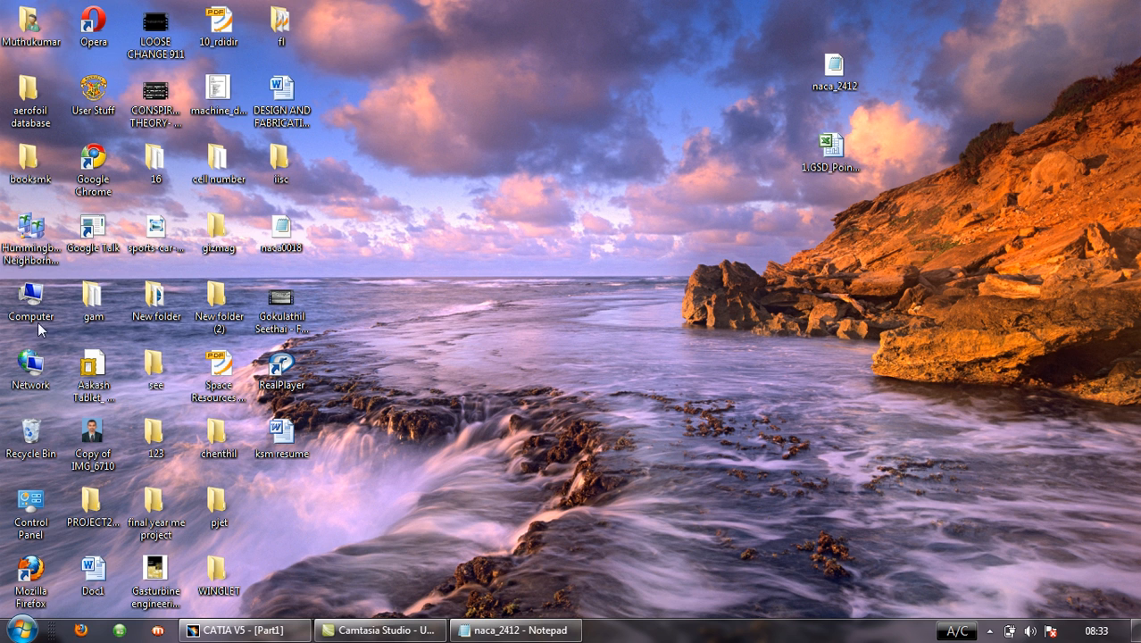
Step: Browse Computer > C: > Program Files > Dassault Systemes down to the command folder
double_click(31, 299)
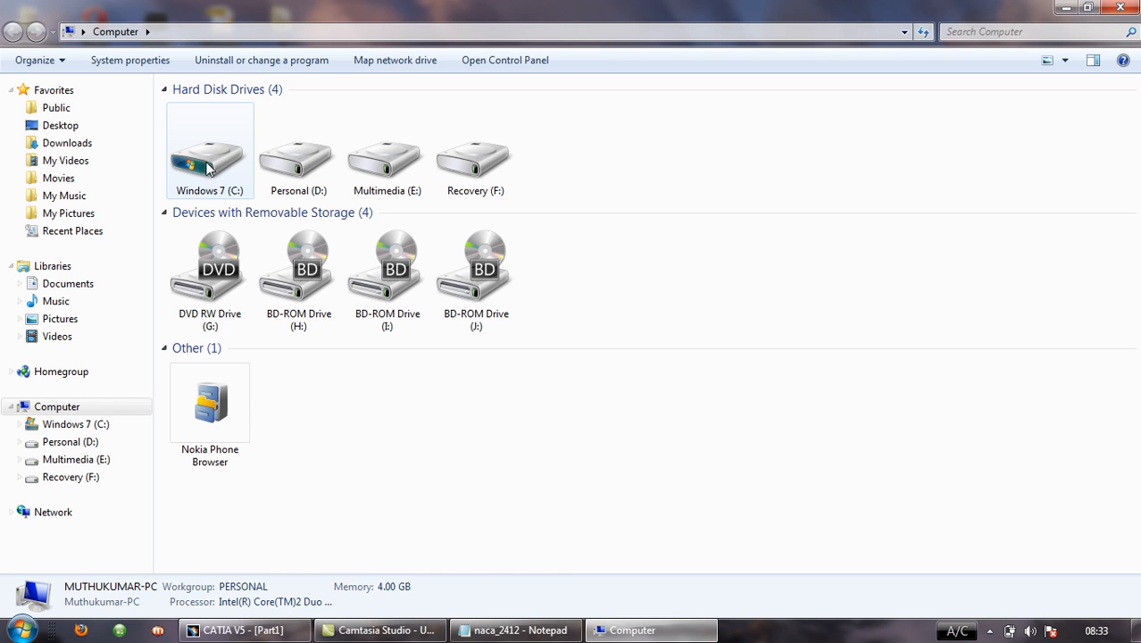
double_click(209, 152)
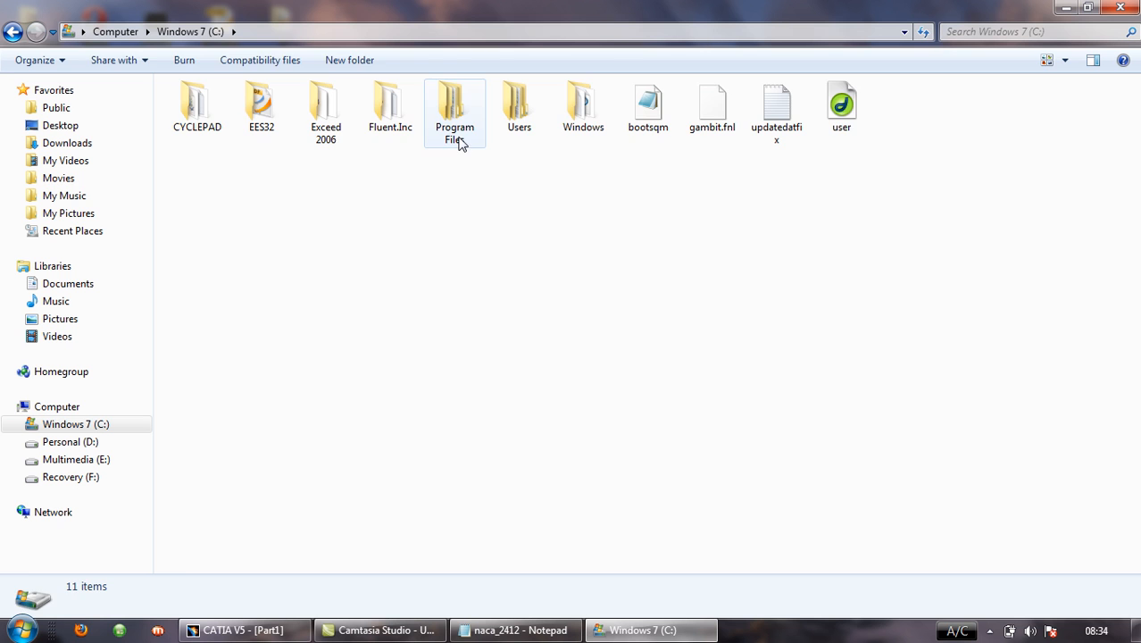
double_click(455, 102)
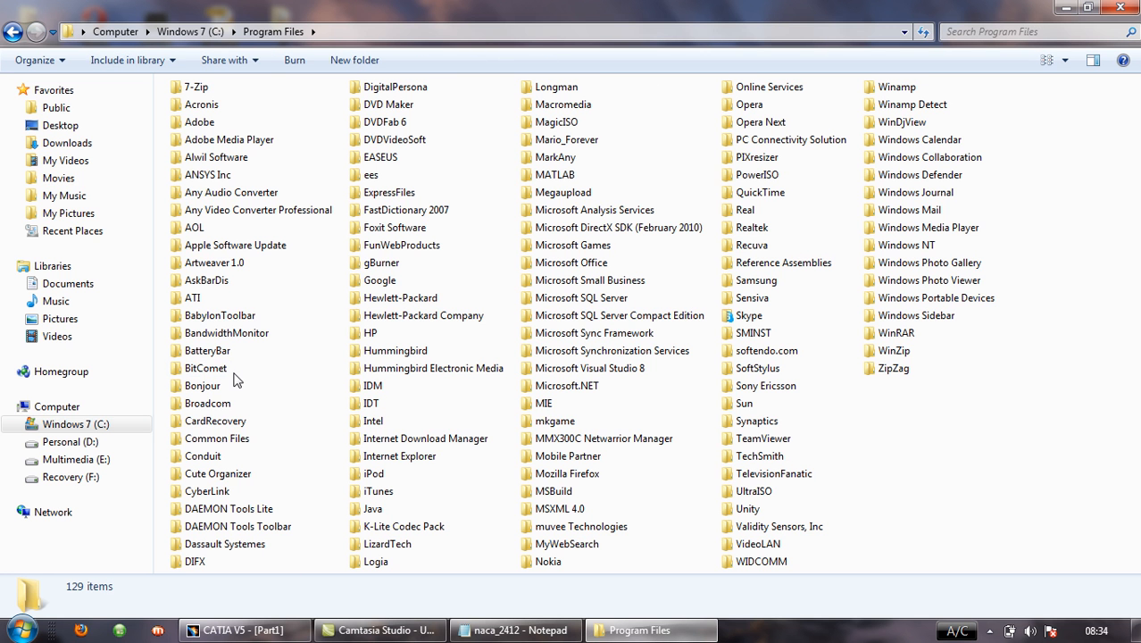
click(225, 544)
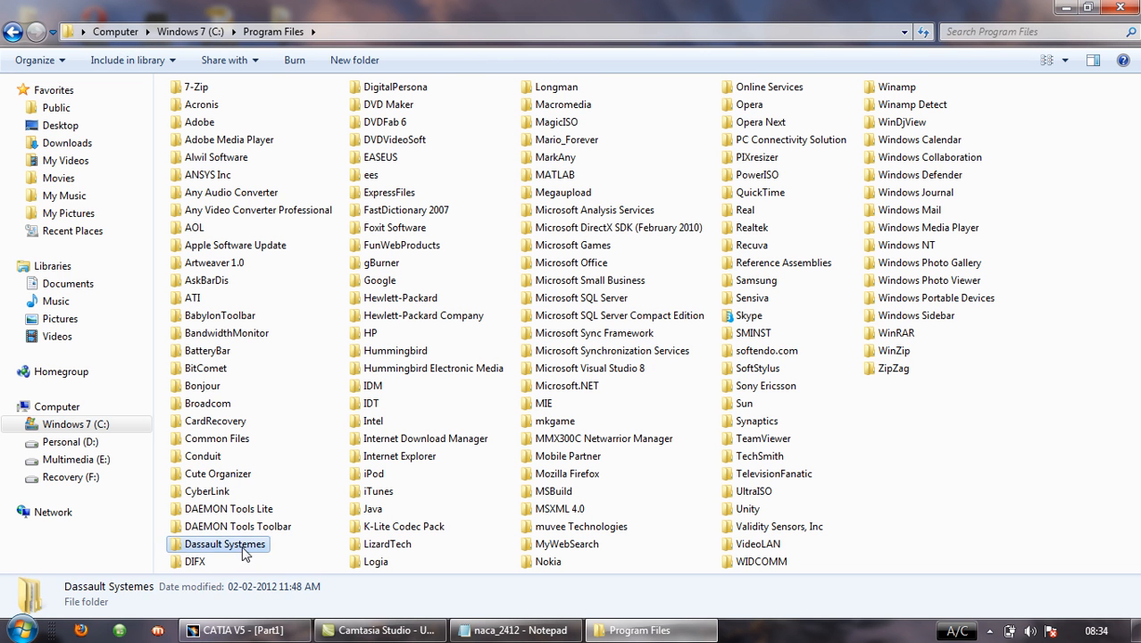
double_click(224, 544)
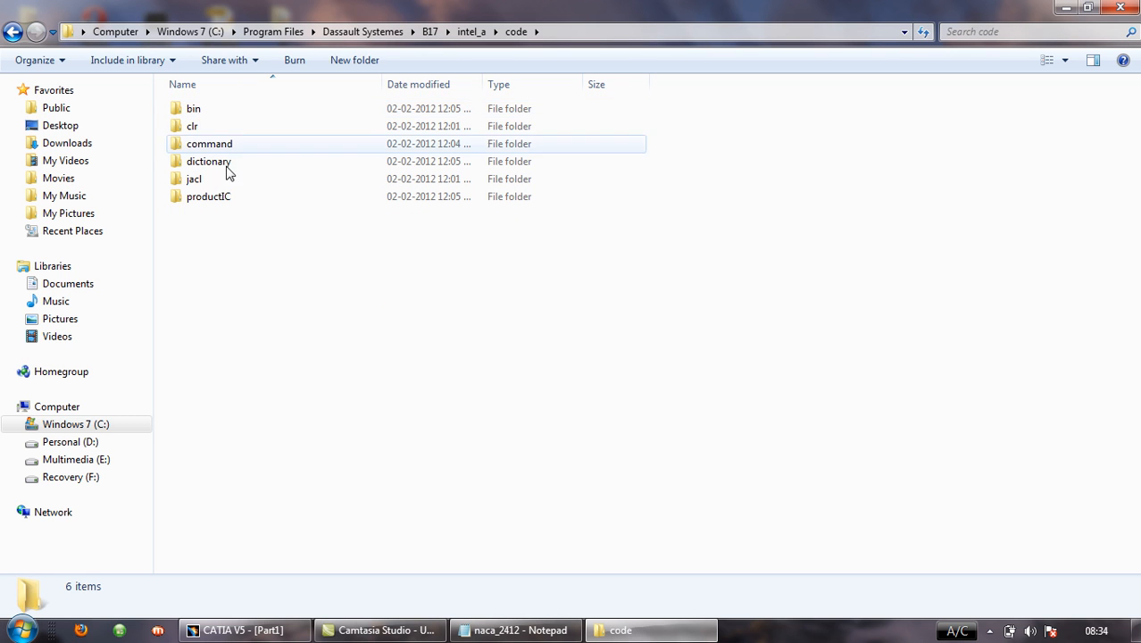
double_click(209, 143)
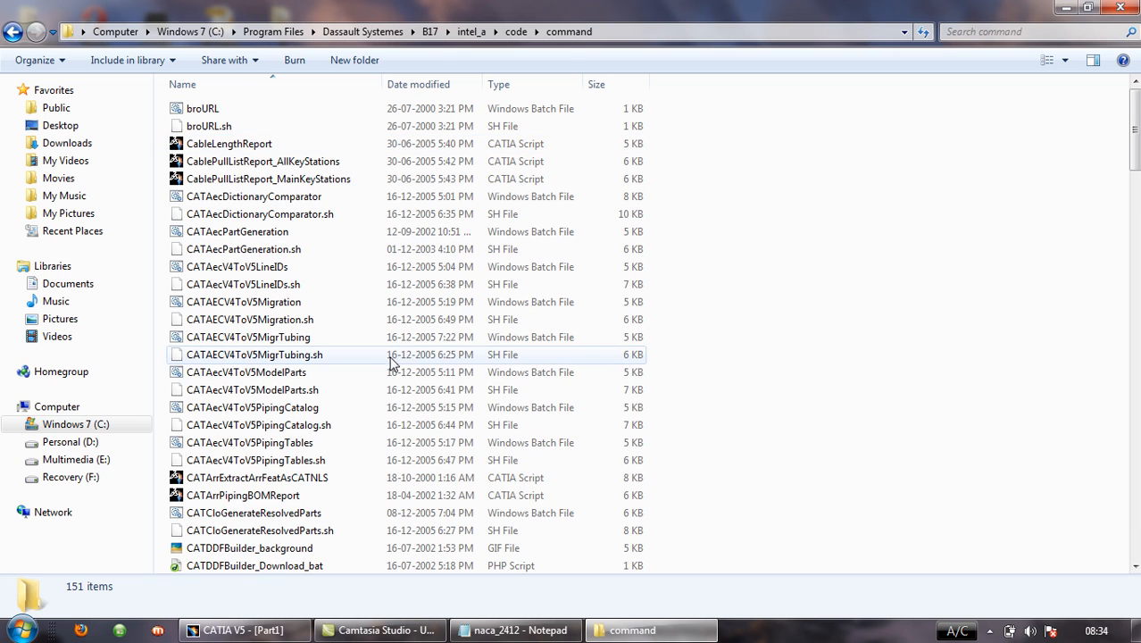
Step: Select GSD_PointSplineLoftFromExcel in the command folder and copy it via its context menu
scroll(down, 3)
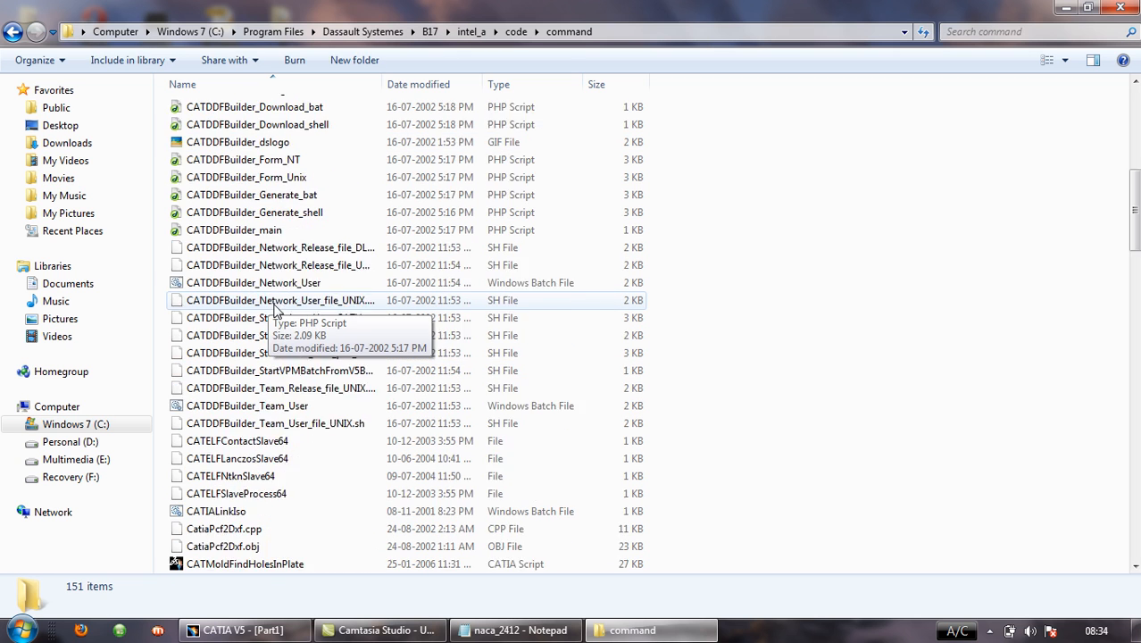
scroll(down, 3)
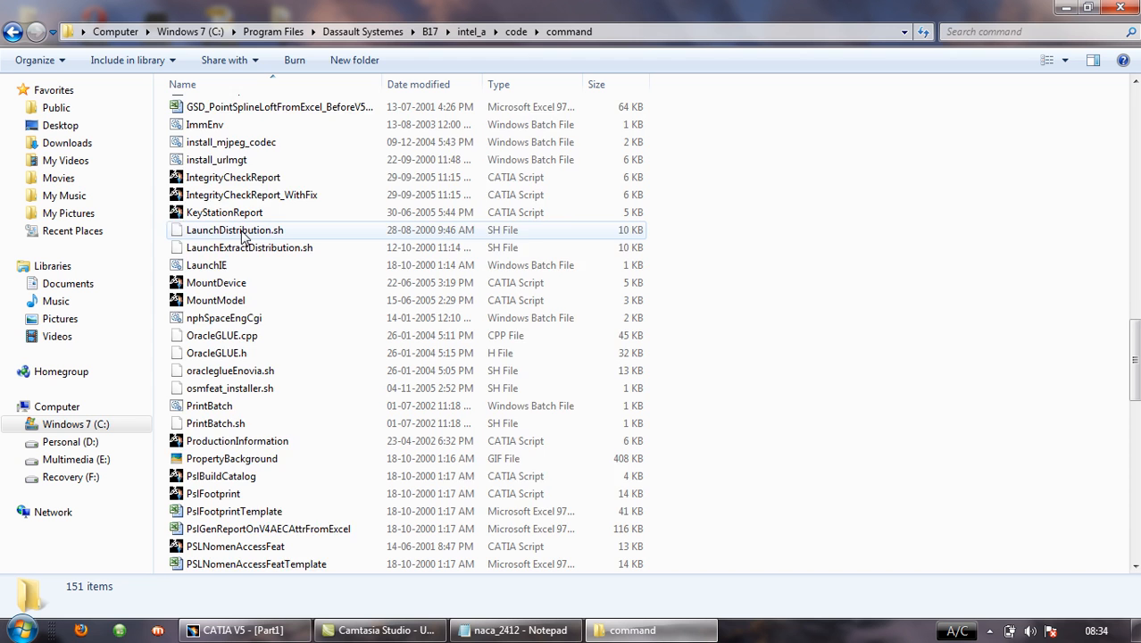
scroll(up, 3)
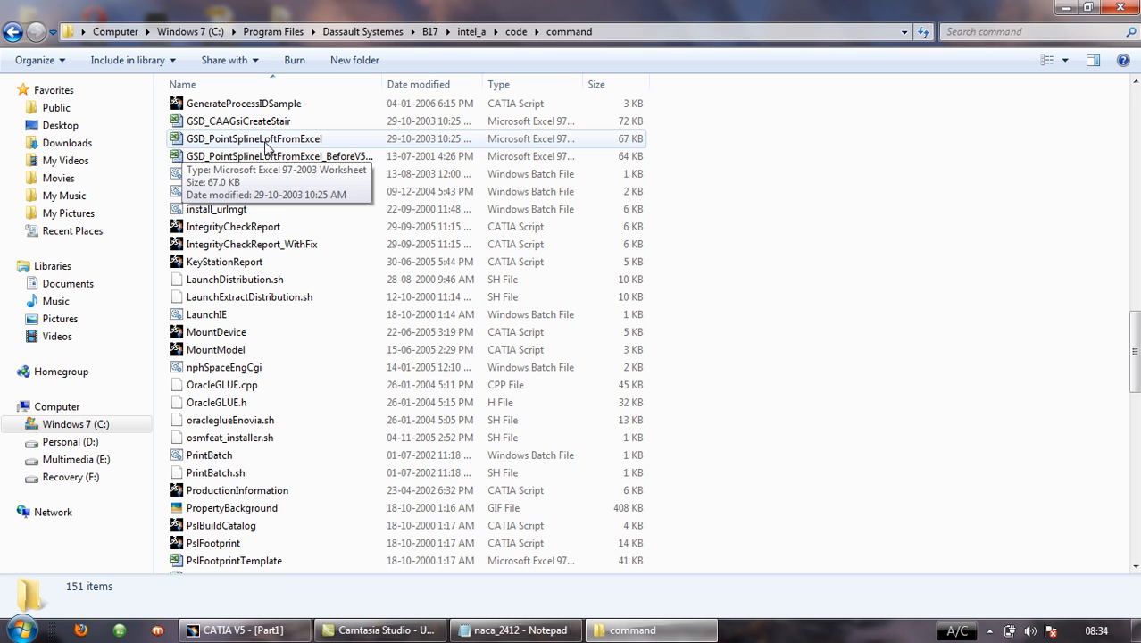
mouse_move(296, 148)
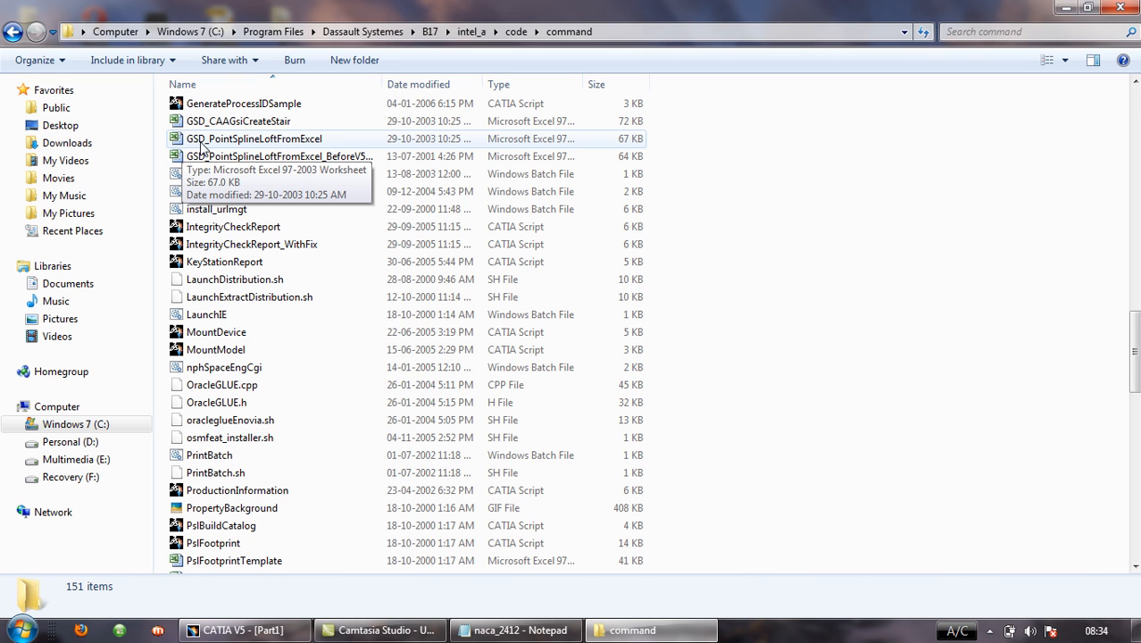
click(255, 138)
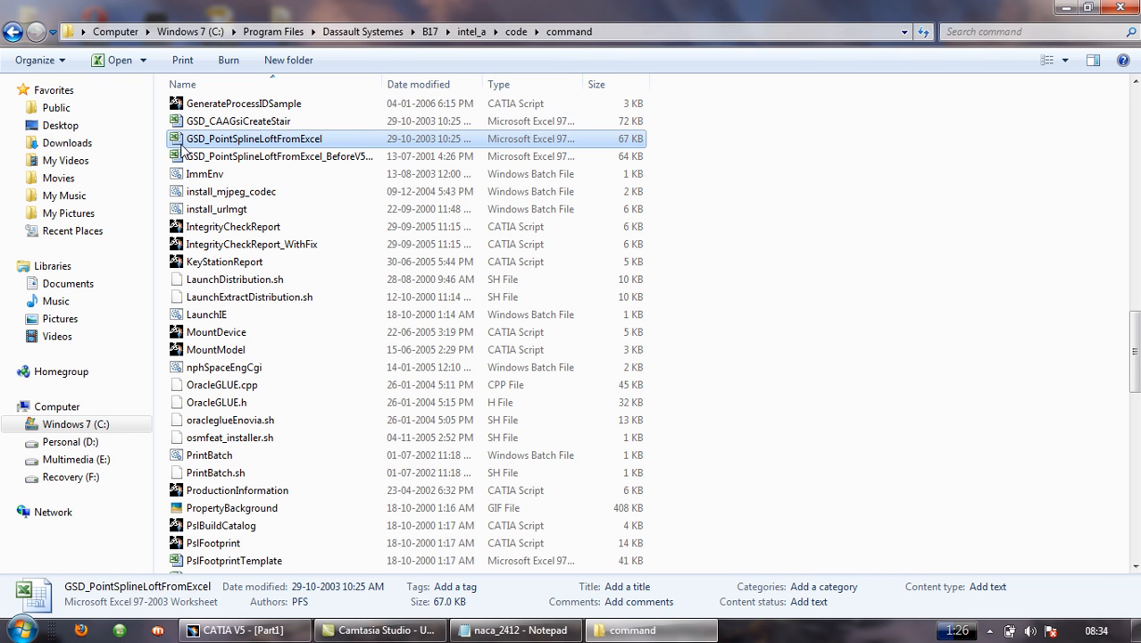
mouse_move(237, 143)
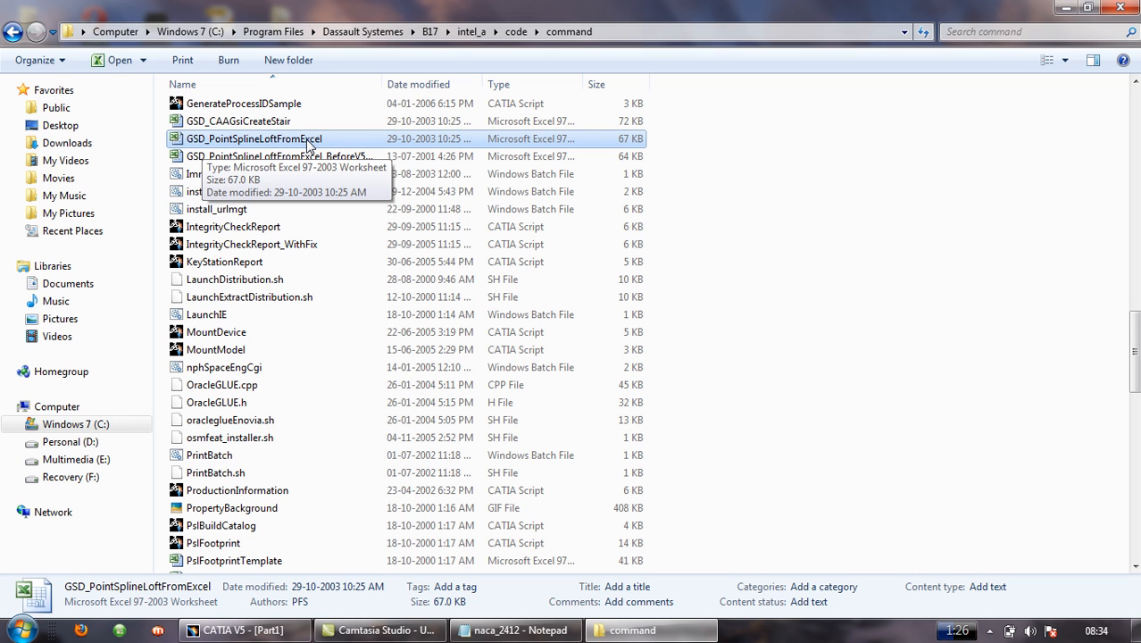
right_click(250, 139)
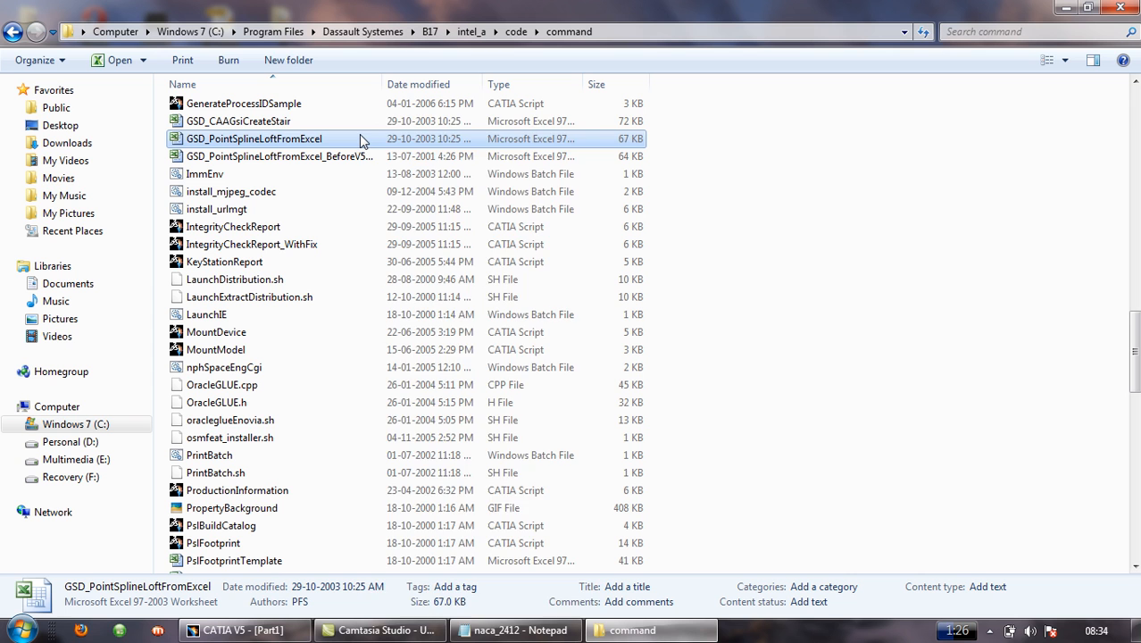
right_click(255, 139)
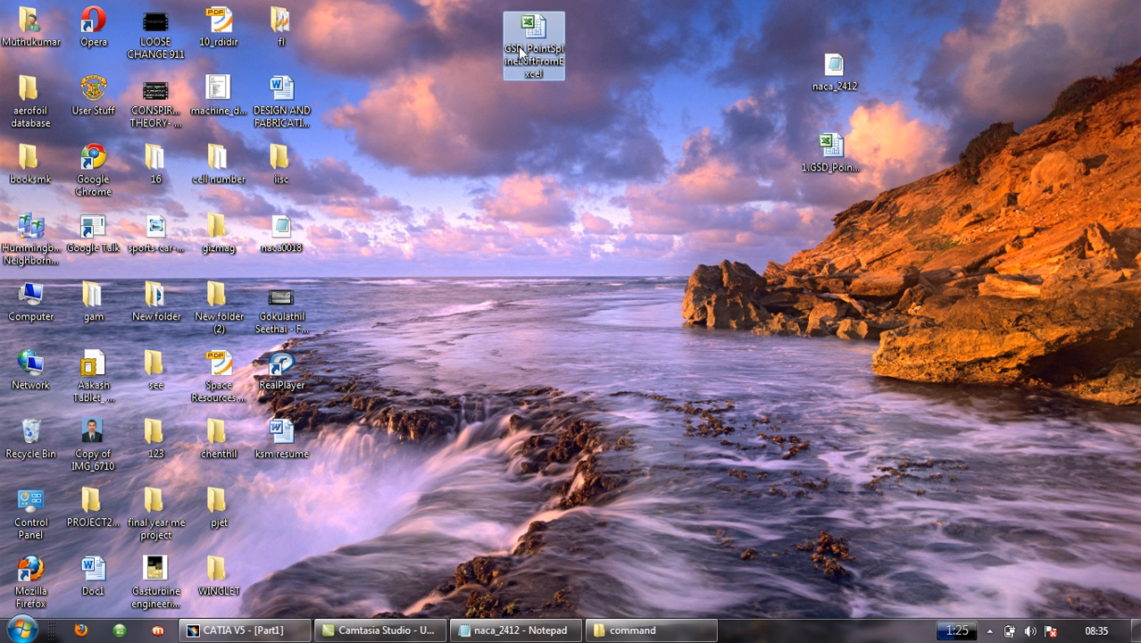
Step: Open the copied loft workbook, delete sample coordinates A3:C19, and pick F4 for the markers
double_click(533, 43)
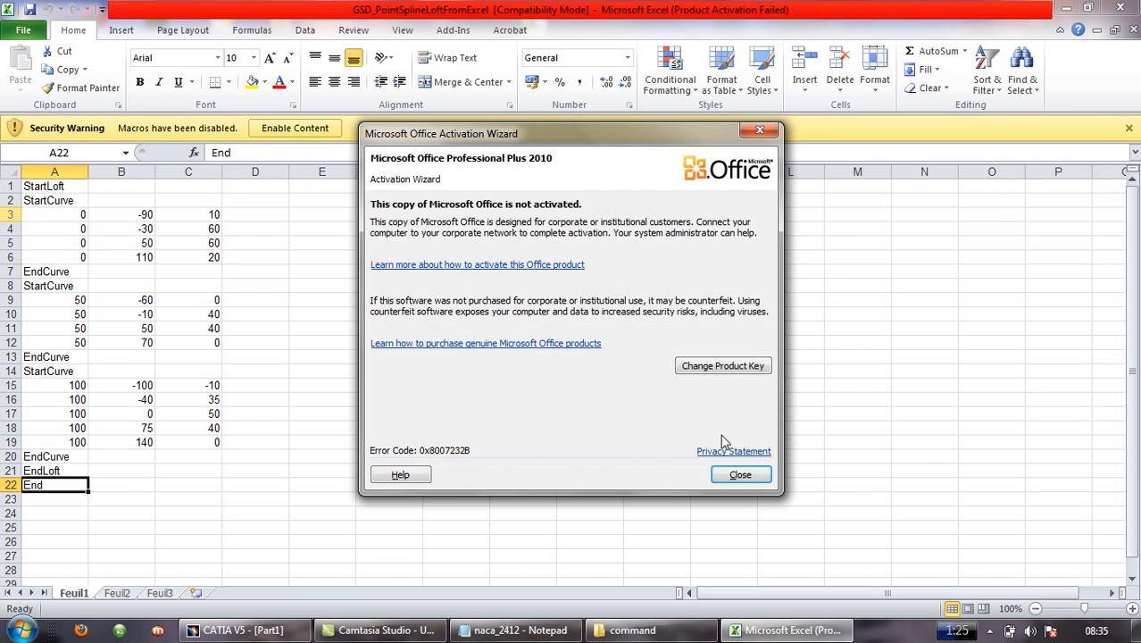
click(740, 474)
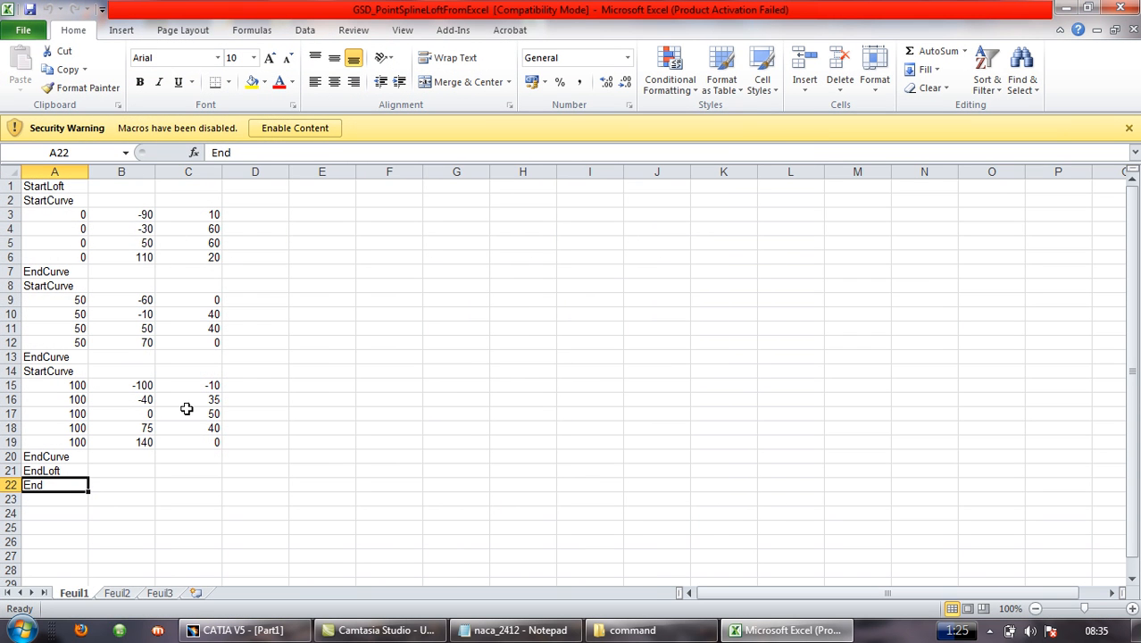
mouse_move(124, 295)
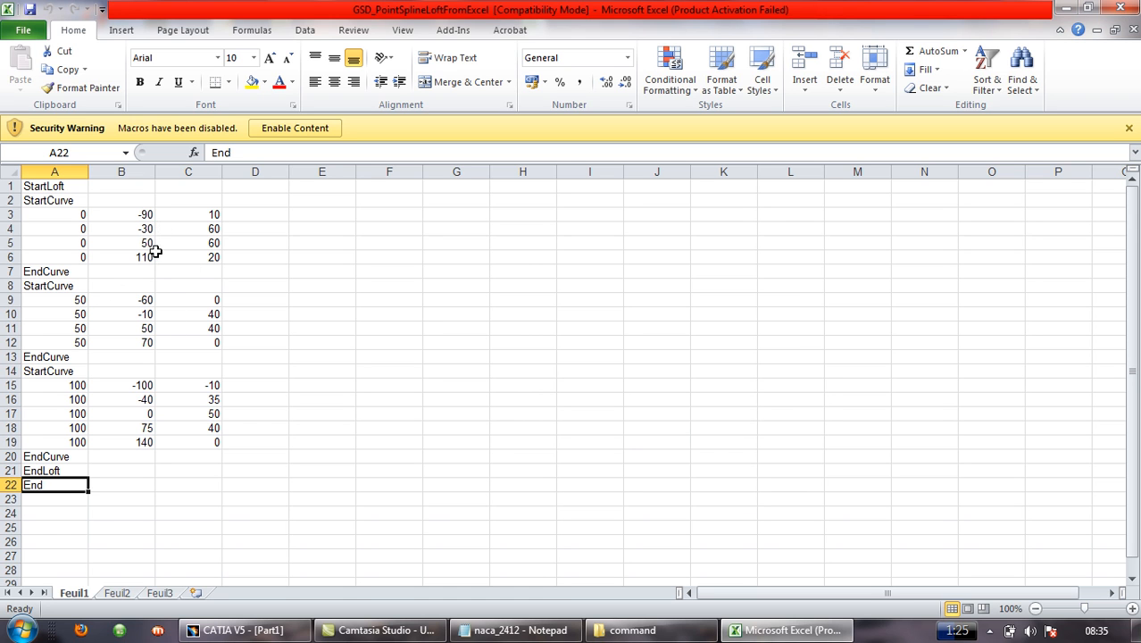
mouse_move(39, 218)
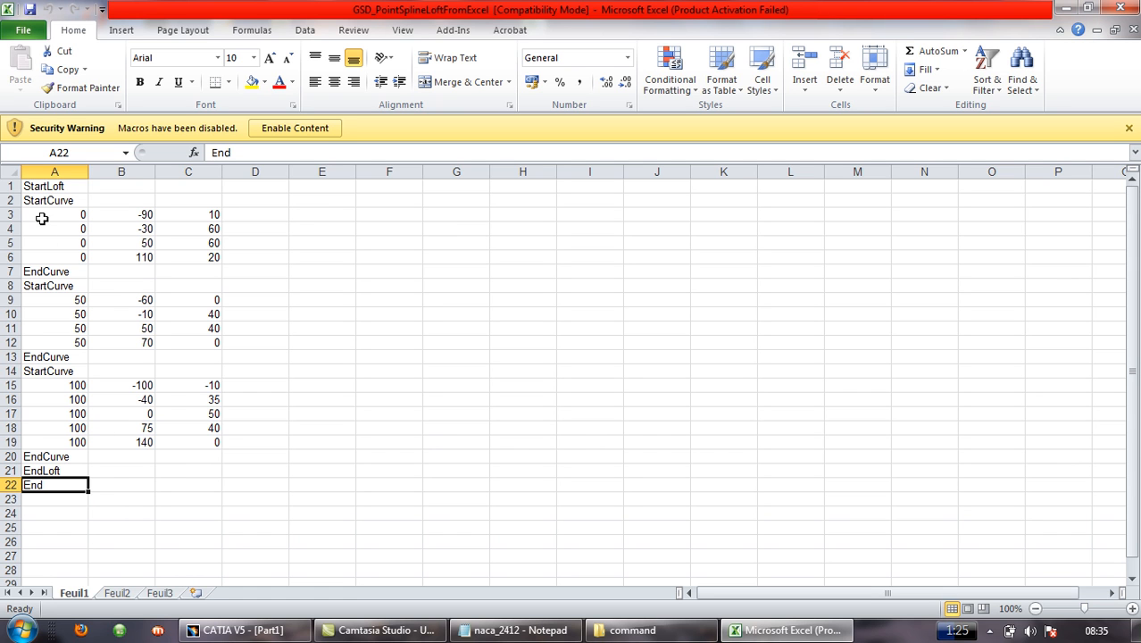
mouse_move(56, 230)
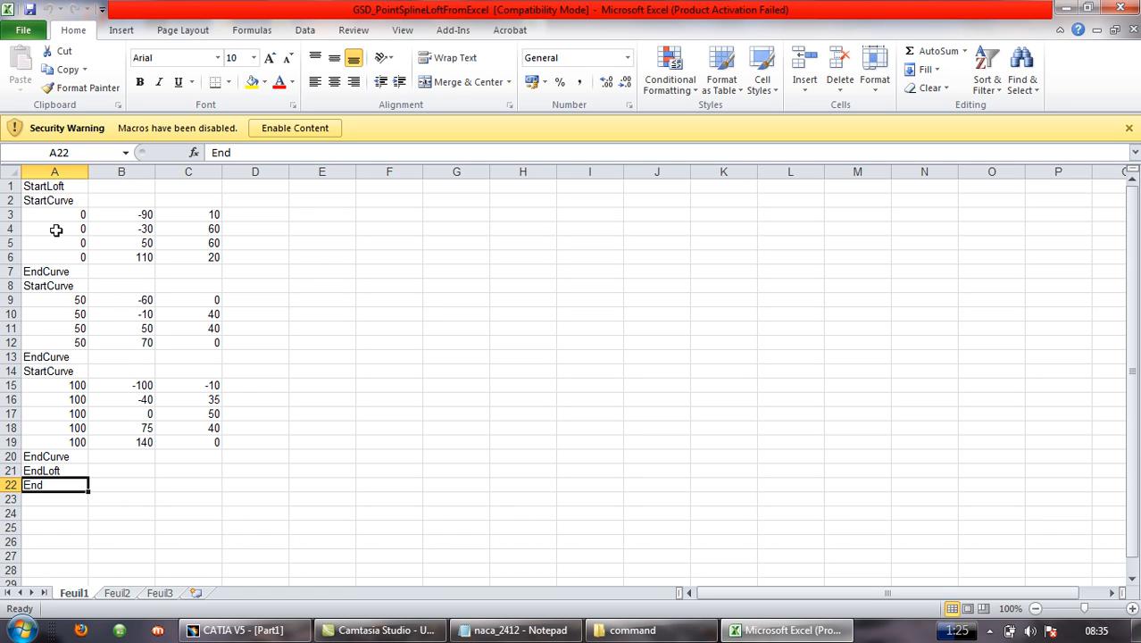
drag(53, 214, 198, 356)
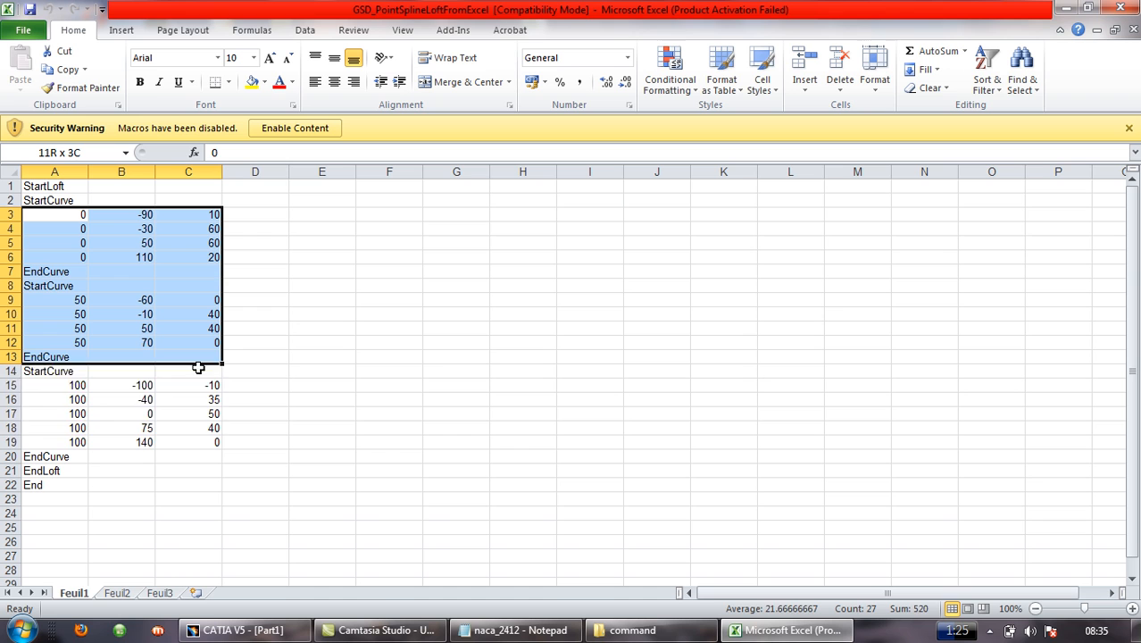
drag(199, 368, 204, 442)
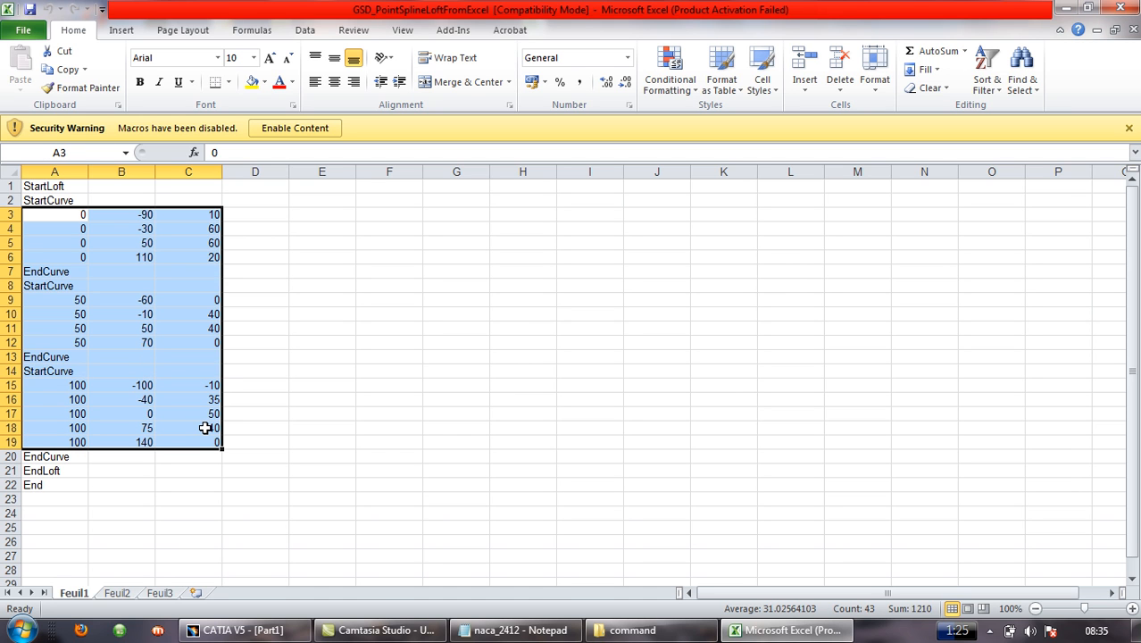
key(Delete)
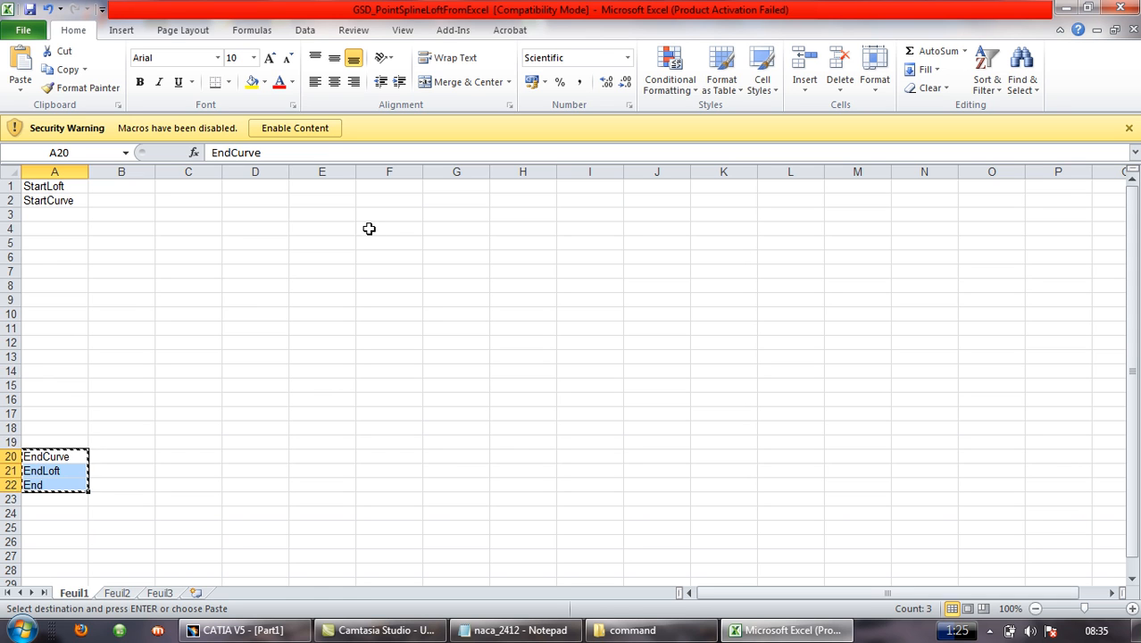
click(388, 228)
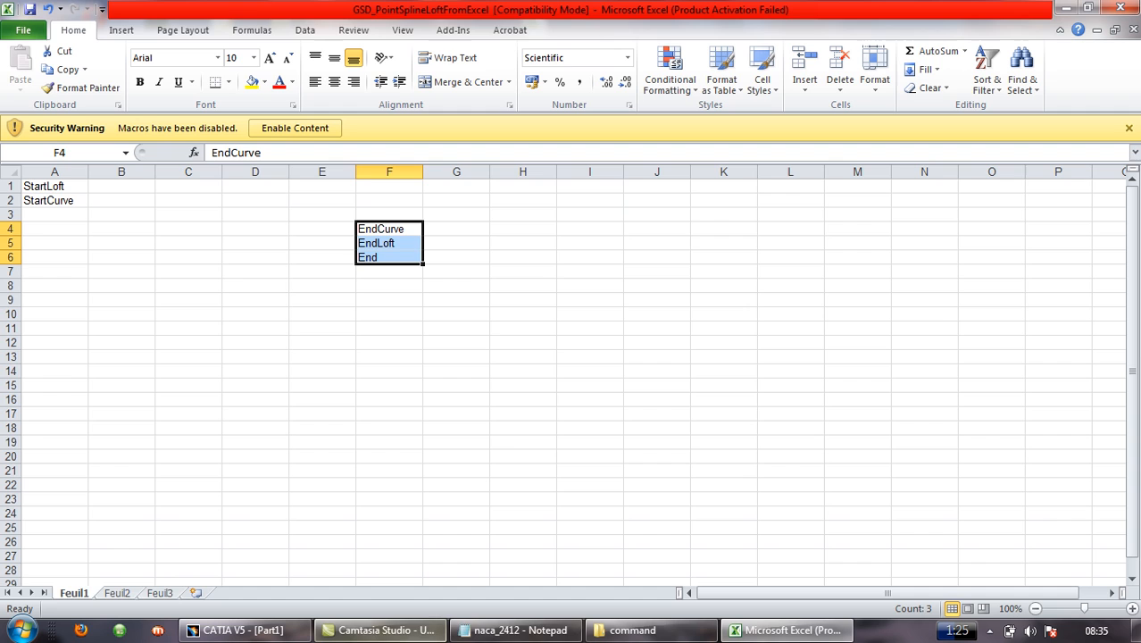
click(513, 629)
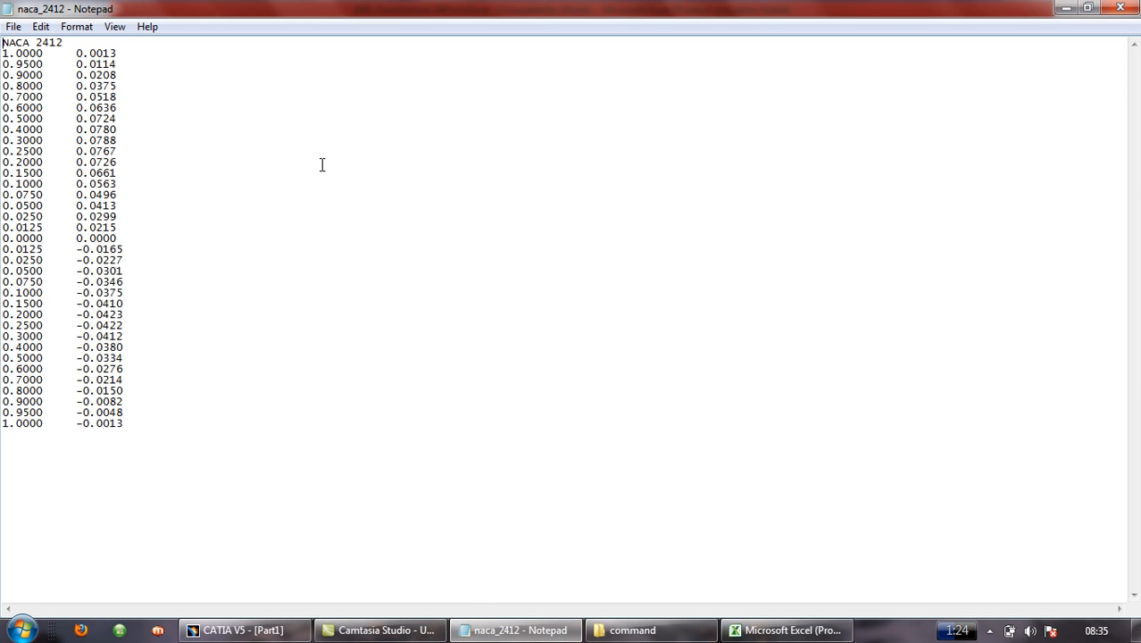
mouse_move(62, 74)
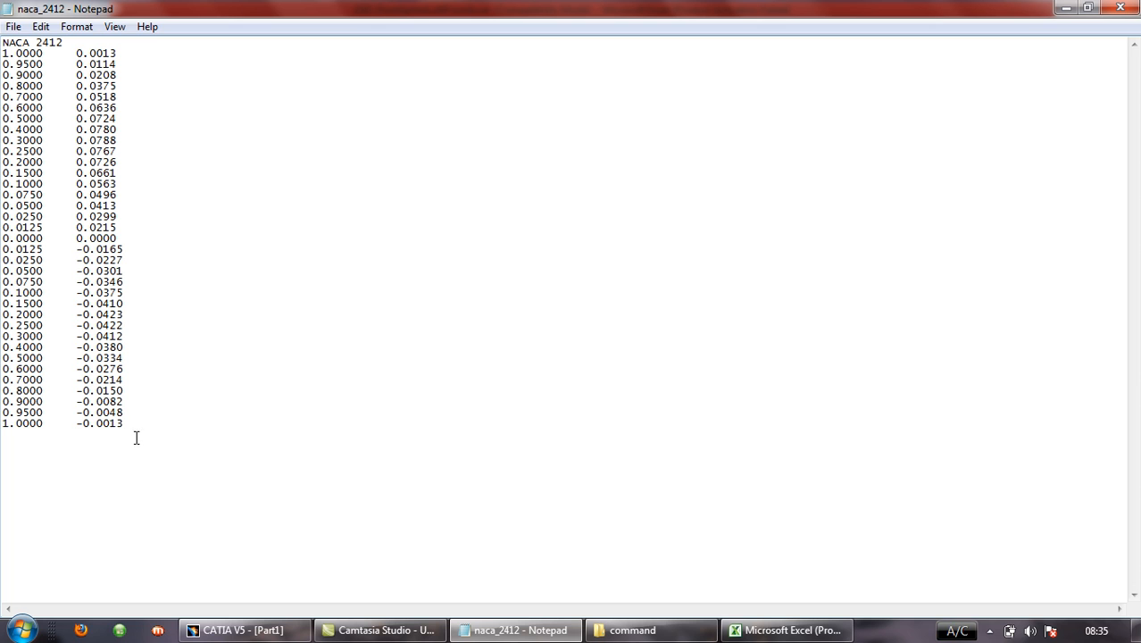
Step: Copy the naca_2412 coordinate lines below the header and return to Excel
drag(76, 369, 125, 423)
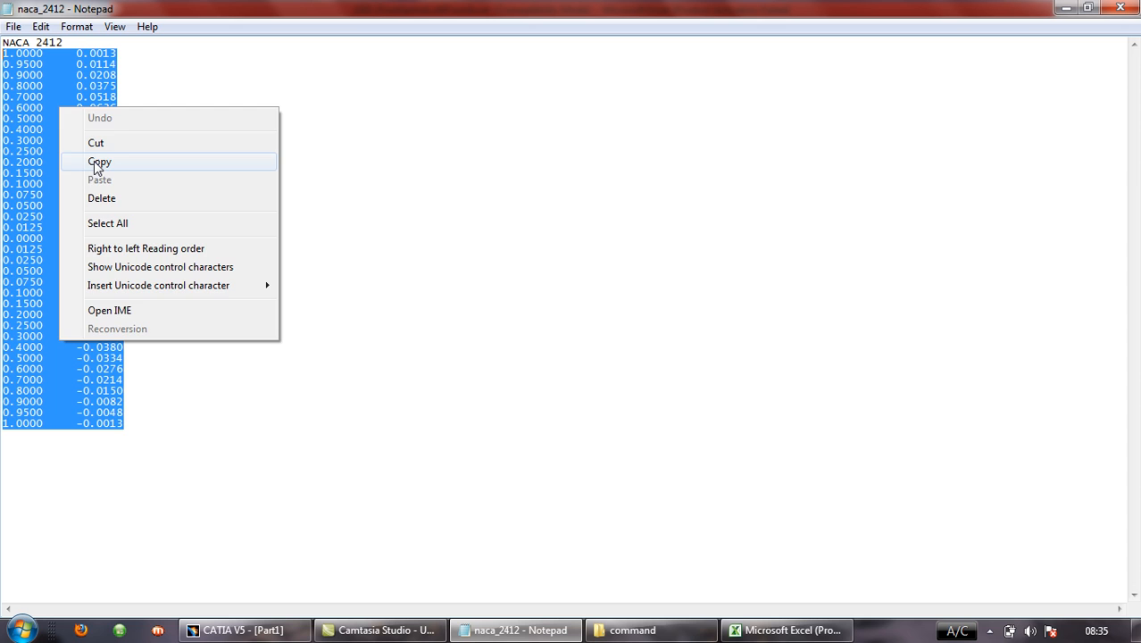
click(99, 162)
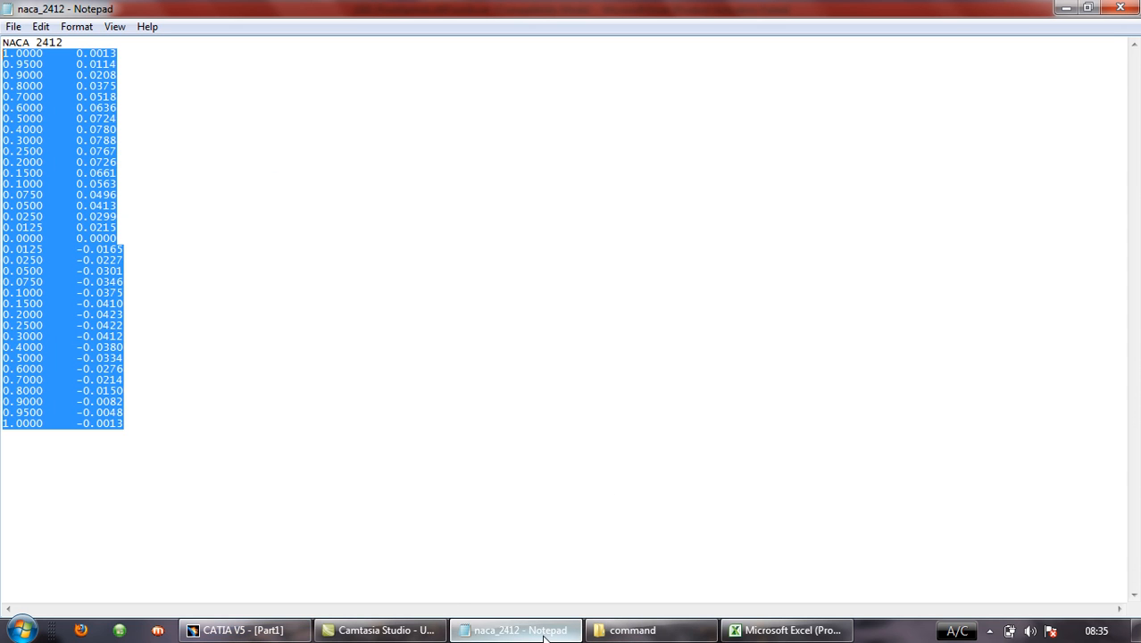
click(790, 630)
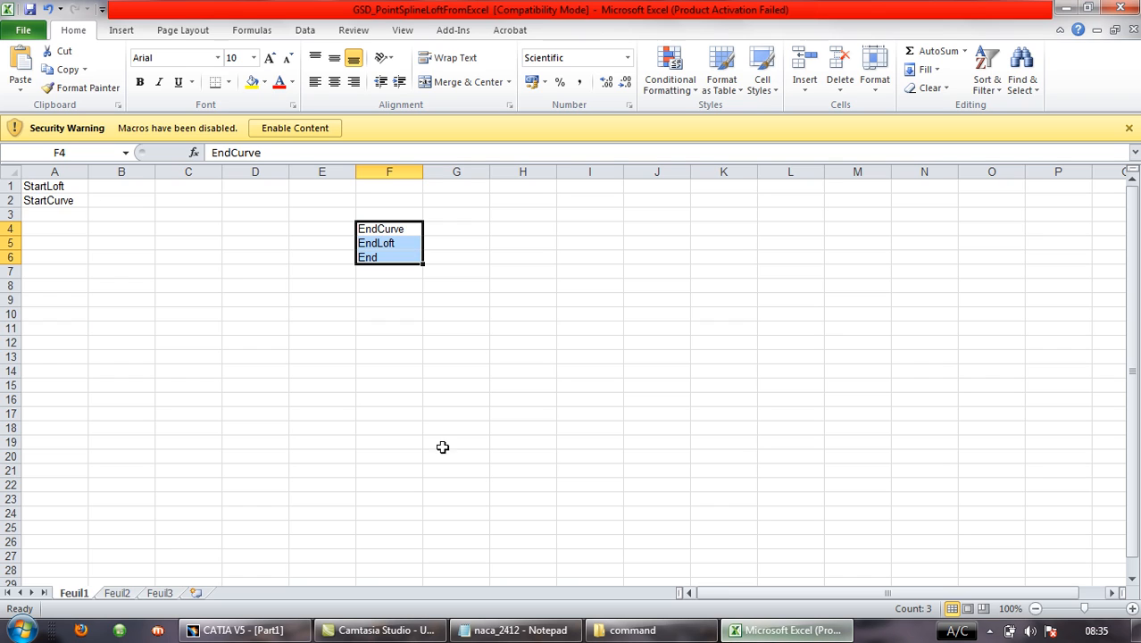
Step: Paste the copied airfoil coordinates into cell B3
click(121, 215)
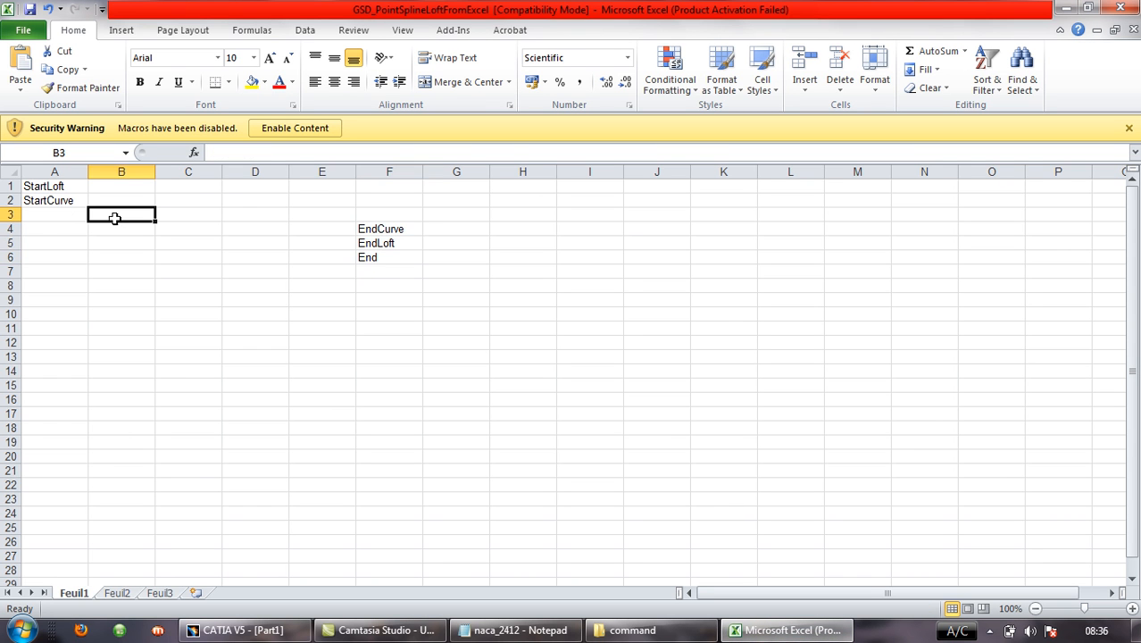
right_click(122, 214)
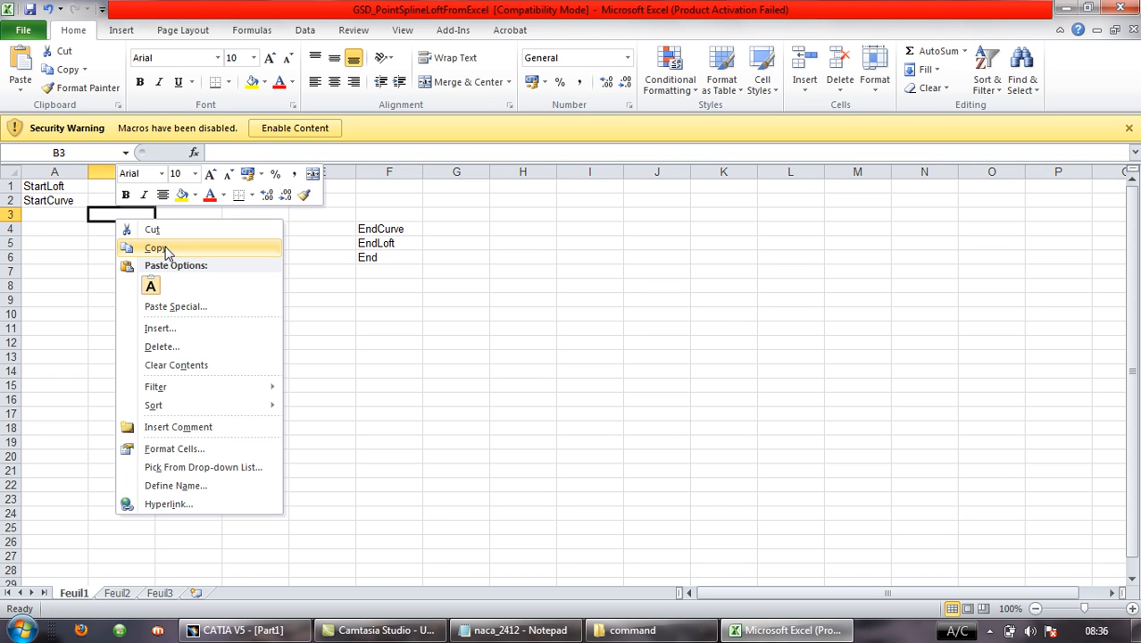
mouse_move(131, 225)
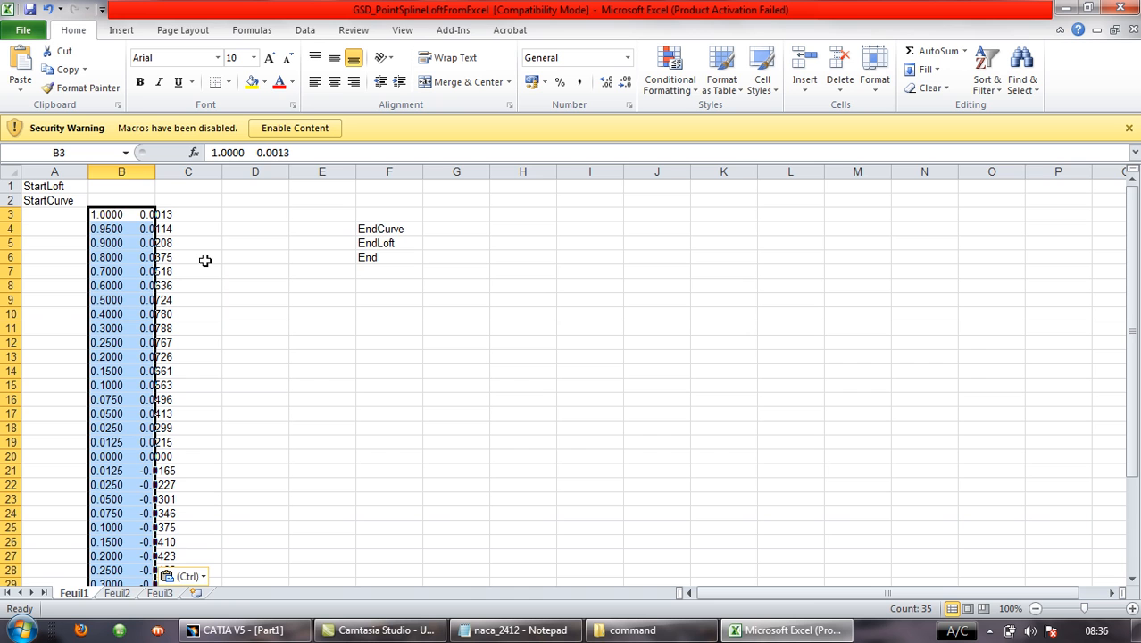
mouse_move(269, 372)
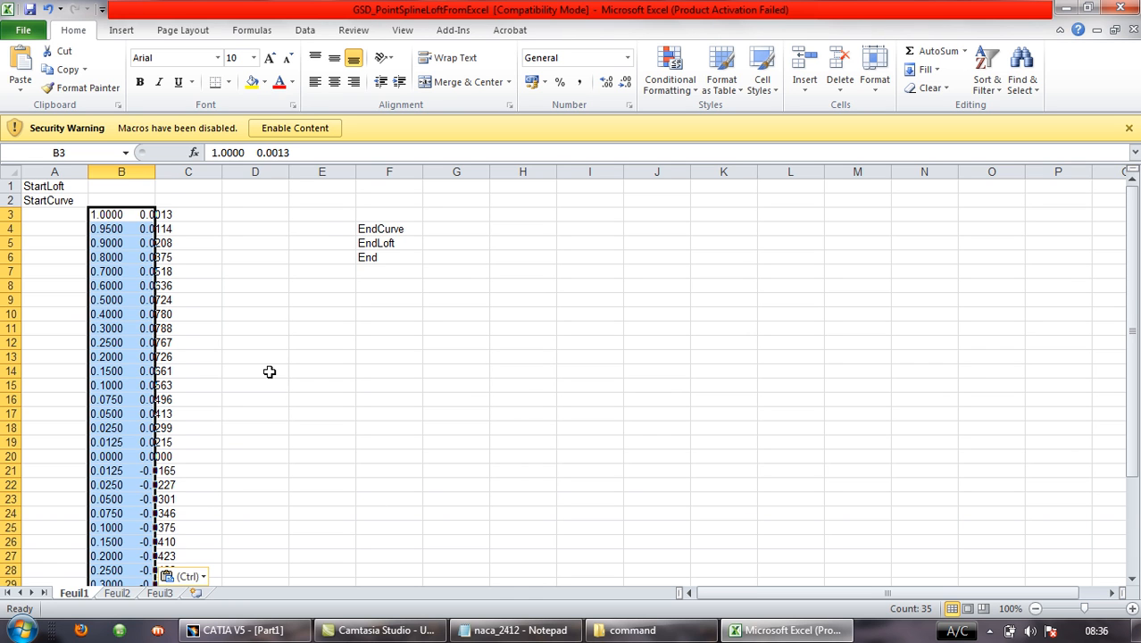
scroll(down, 3)
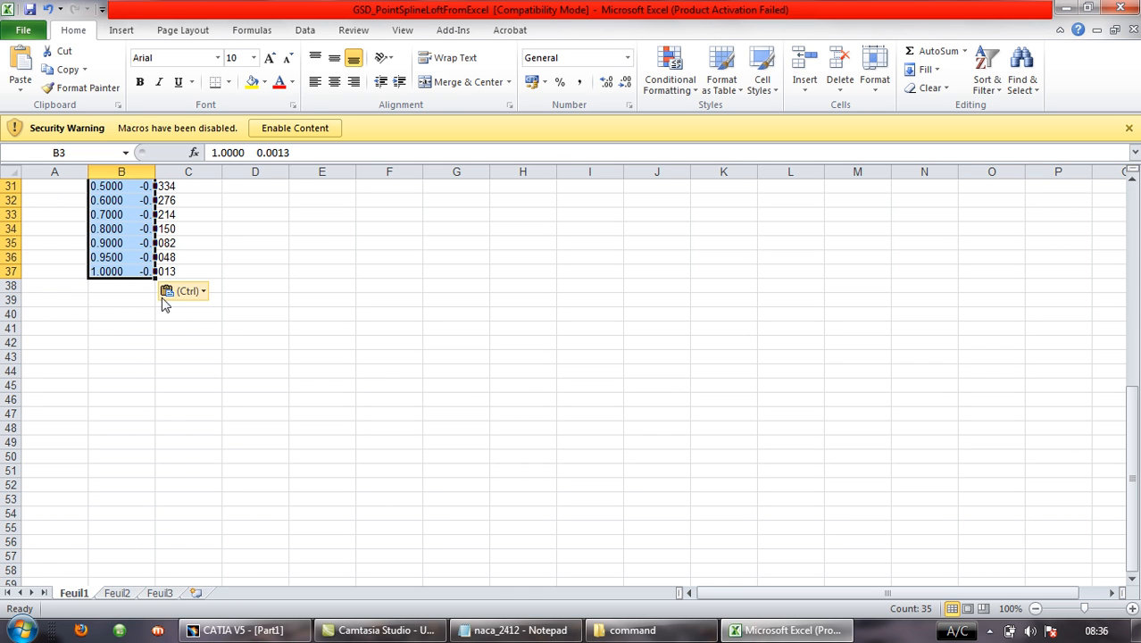
mouse_move(196, 295)
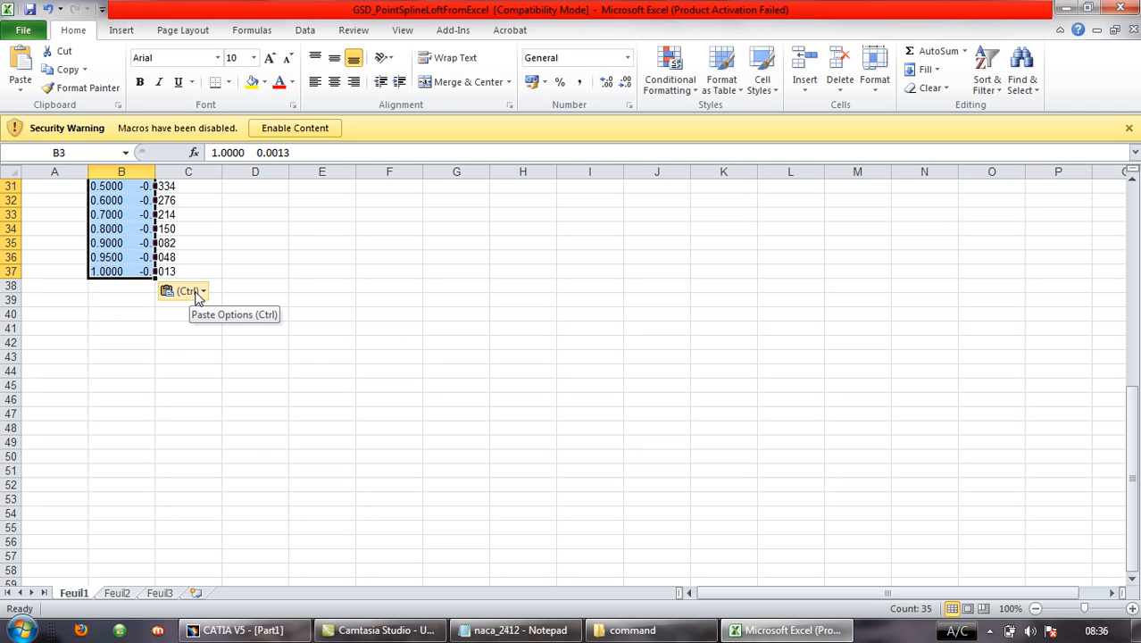
Step: Split the pasted text into x and y columns using the Text Import Wizard with Fixed width
click(201, 291)
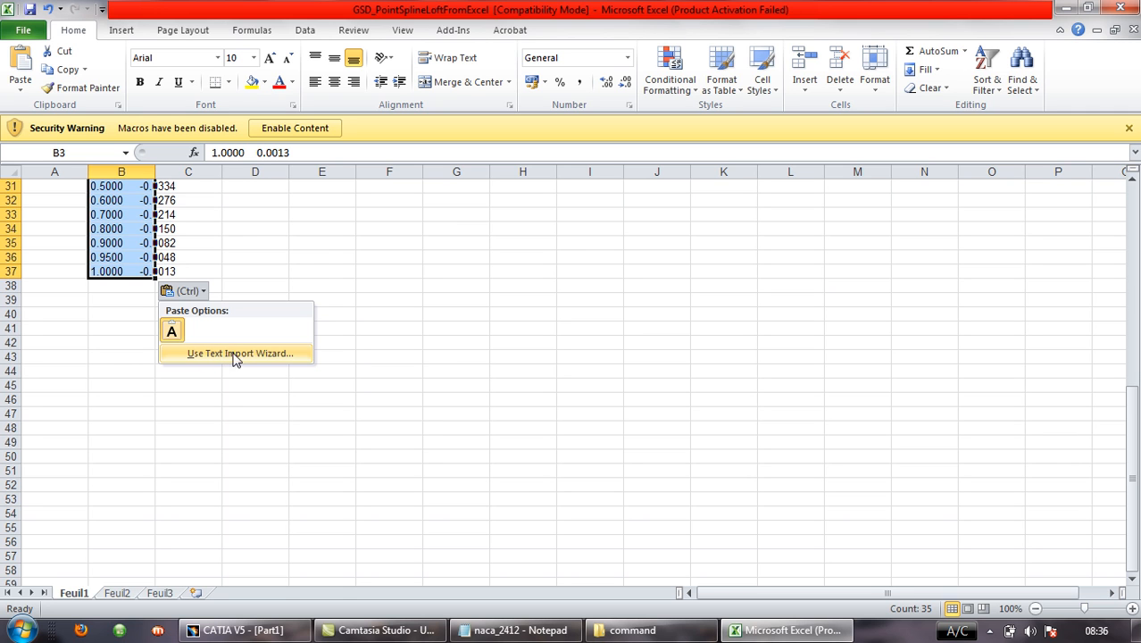
mouse_move(246, 359)
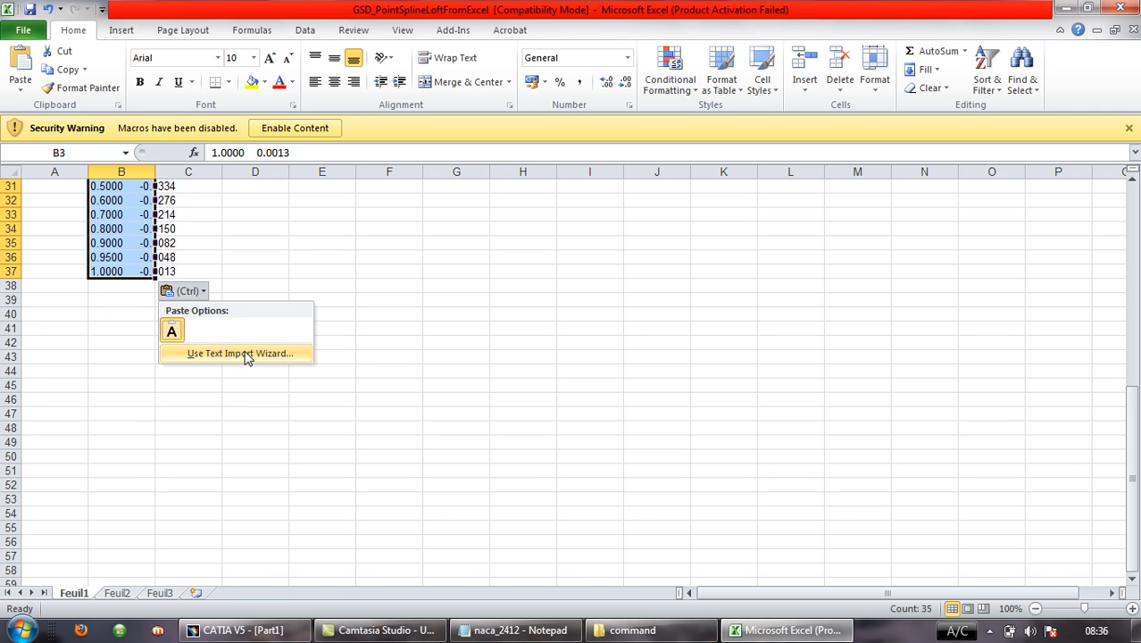
click(239, 353)
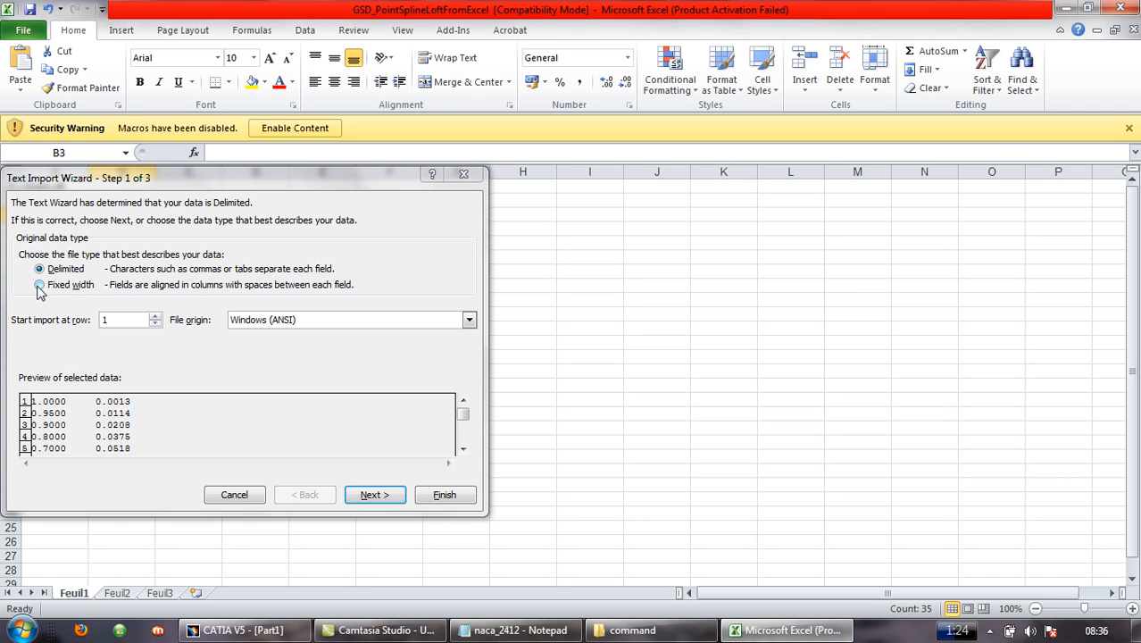
click(39, 285)
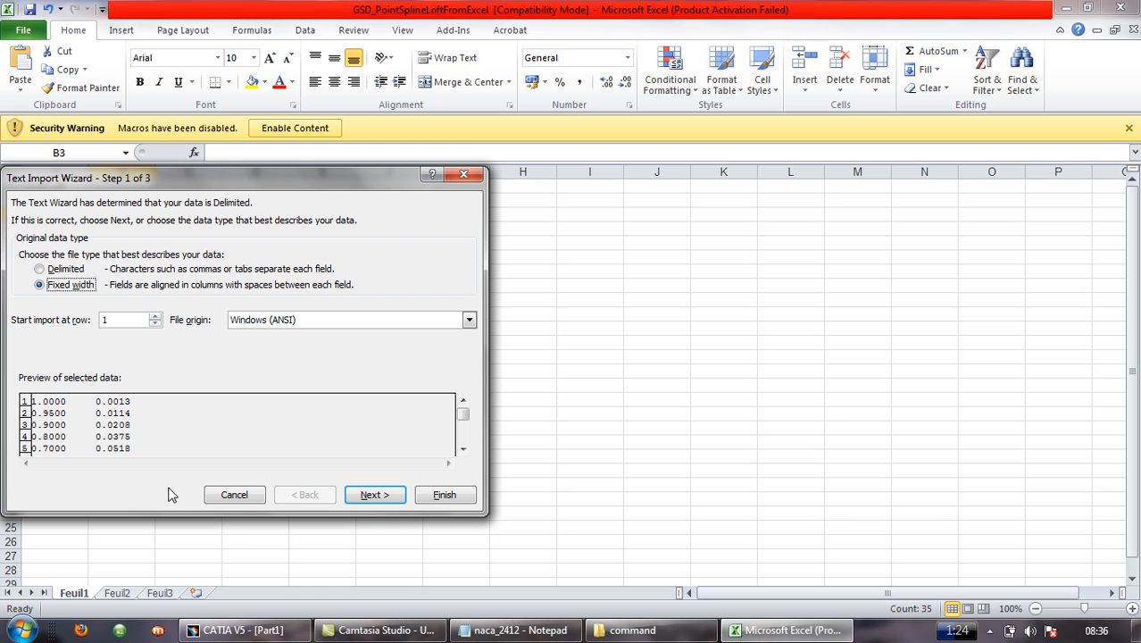
mouse_move(329, 478)
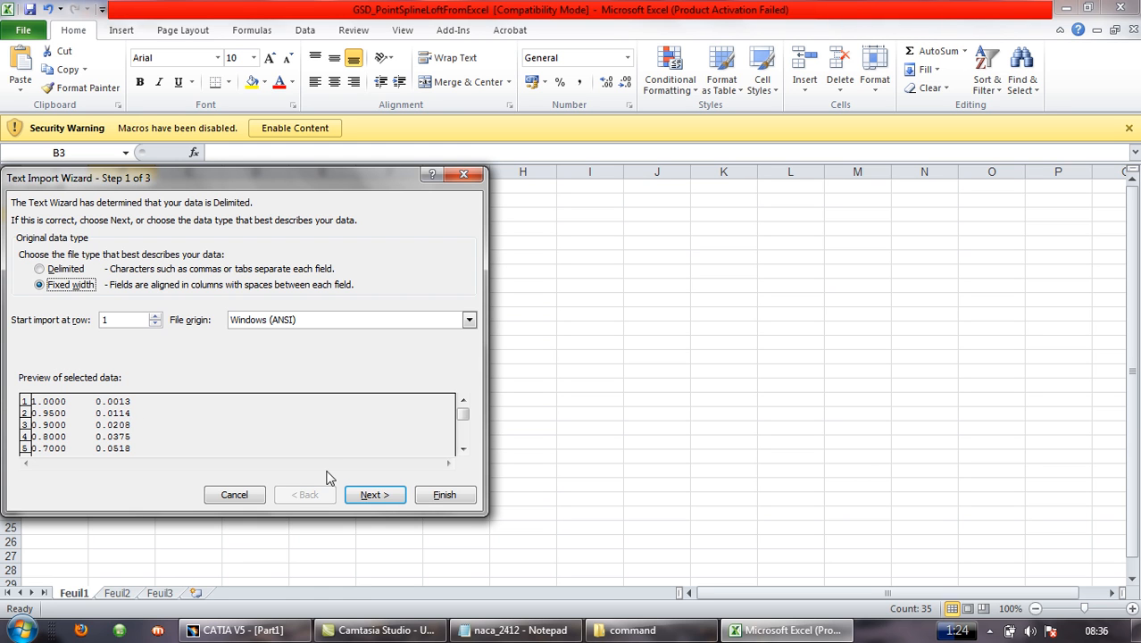
click(374, 494)
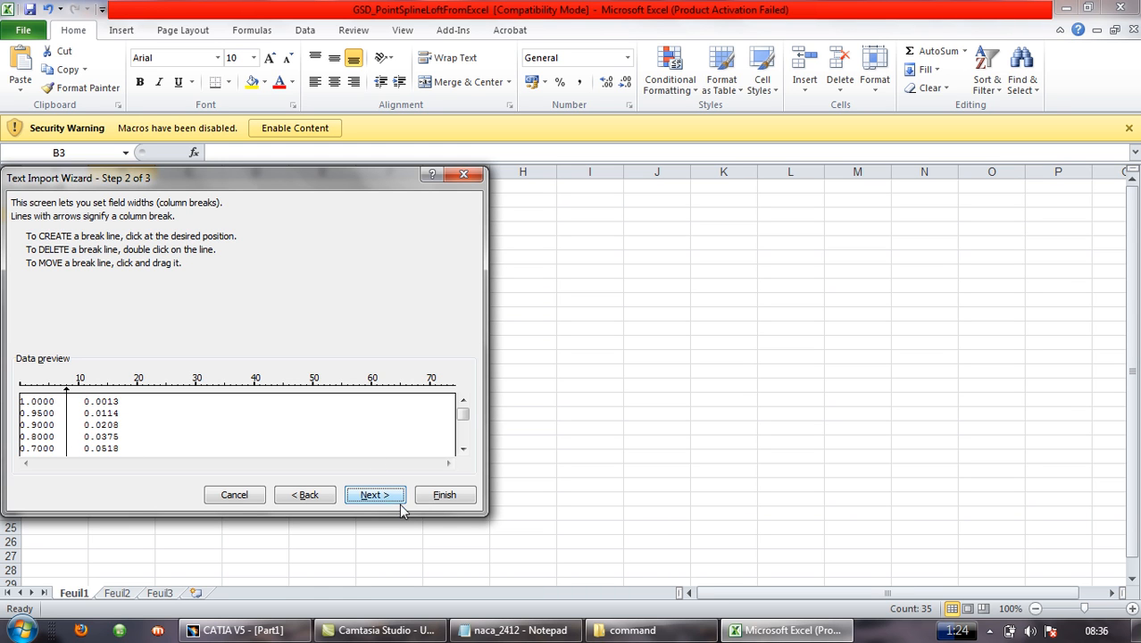
click(374, 494)
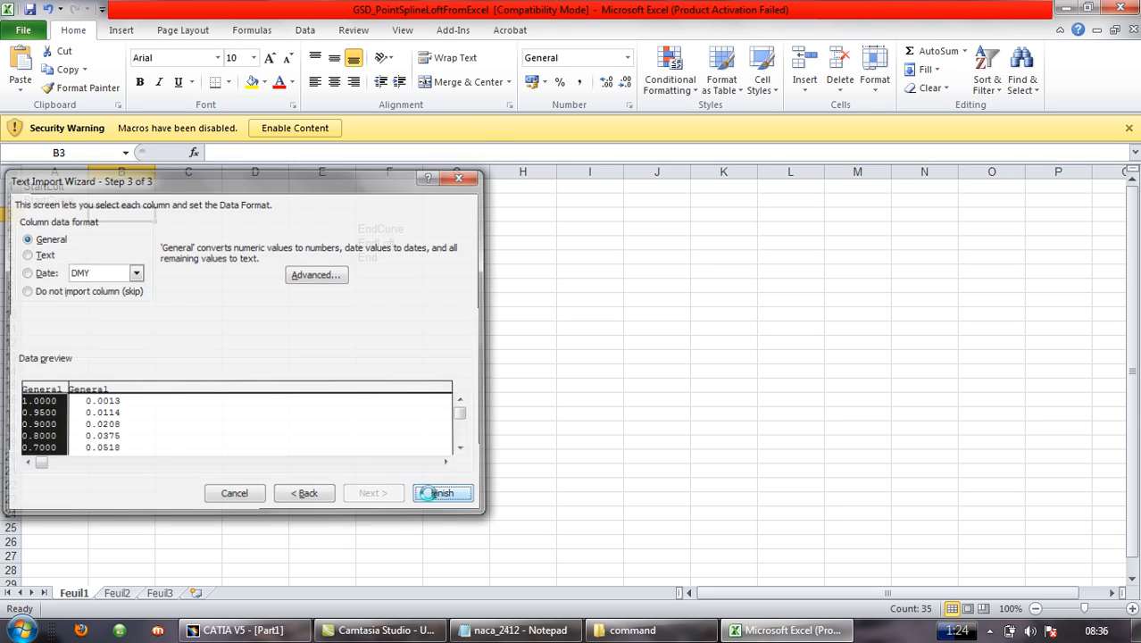
click(442, 493)
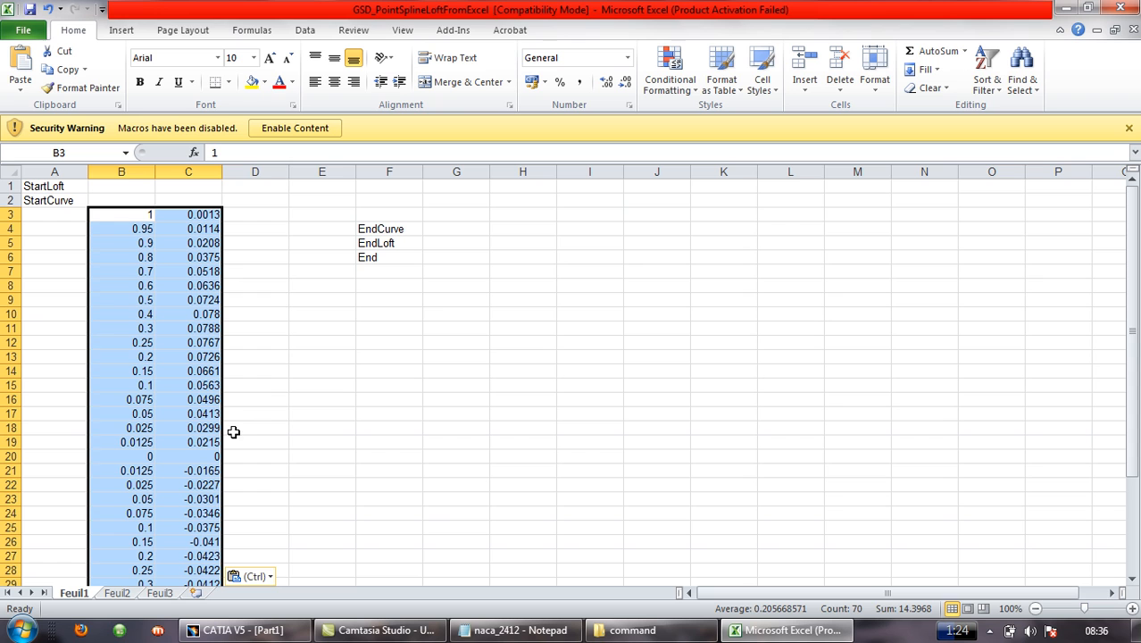
mouse_move(94, 215)
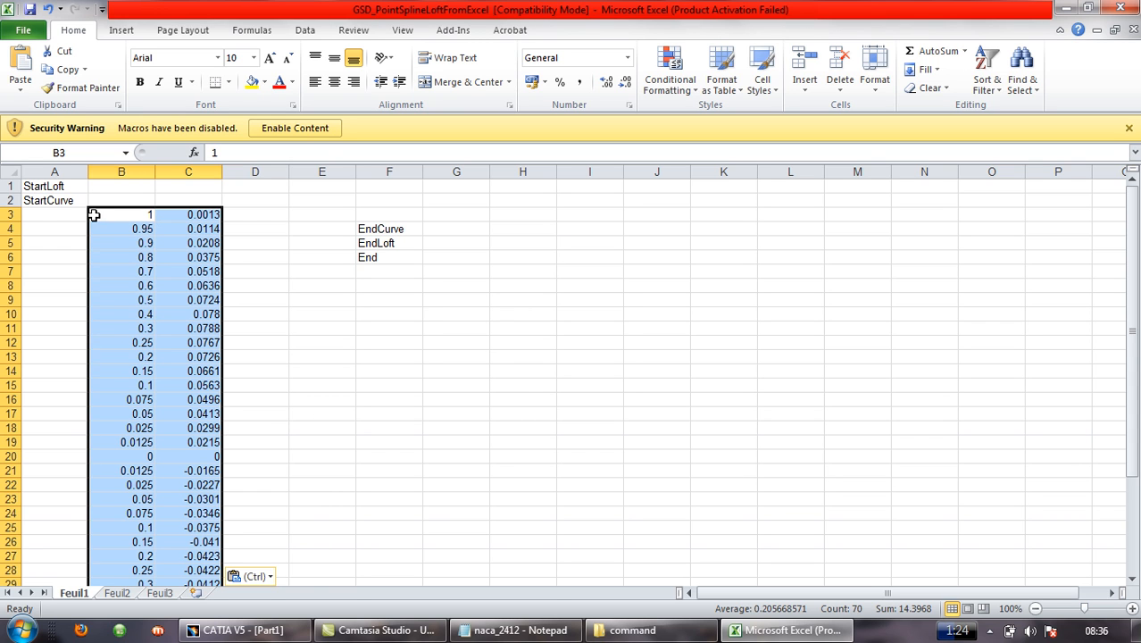
mouse_move(140, 243)
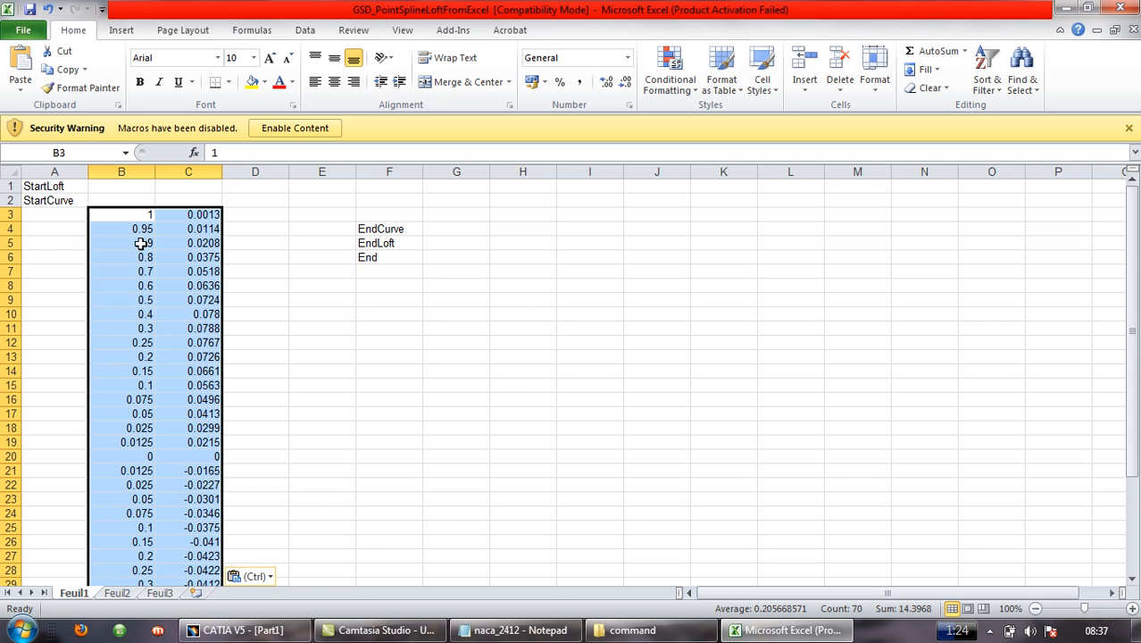
mouse_move(118, 285)
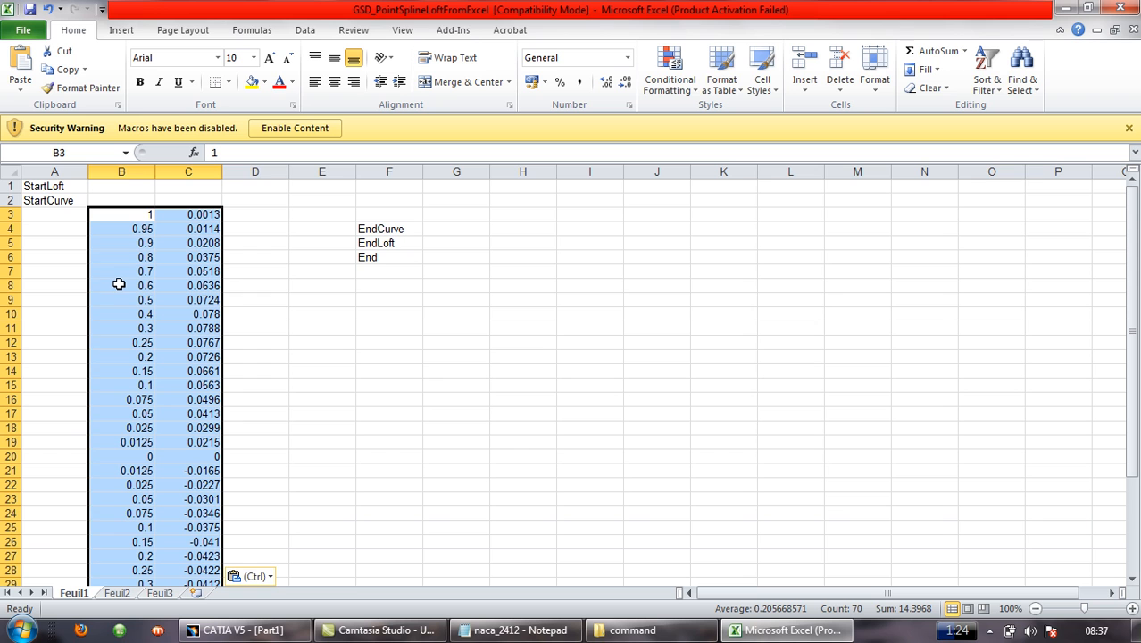
mouse_move(169, 284)
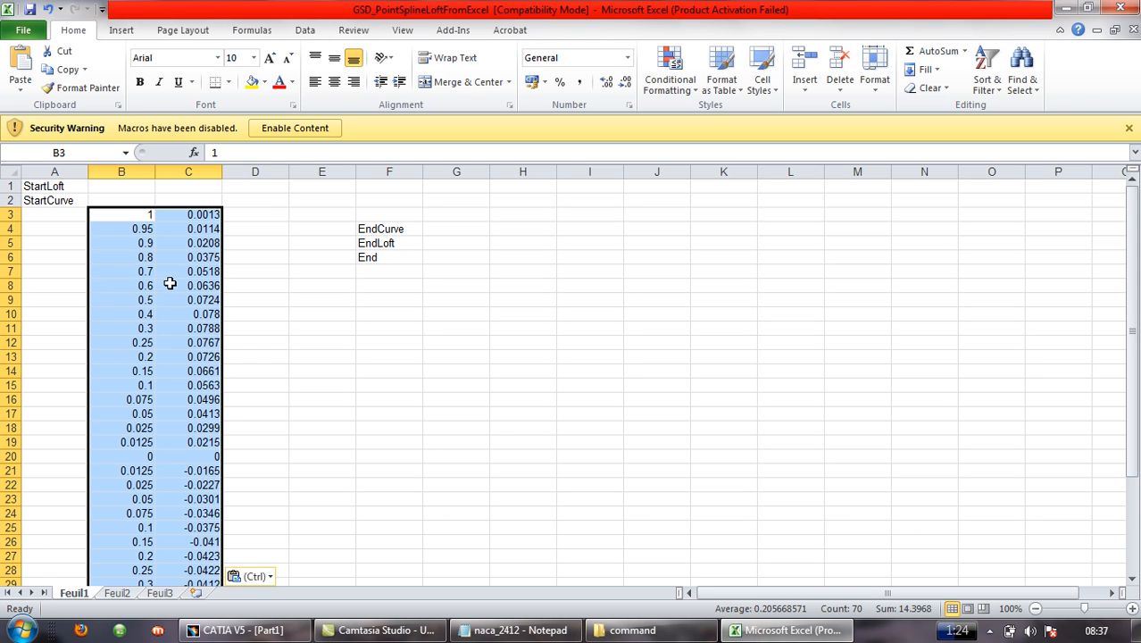
mouse_move(60, 217)
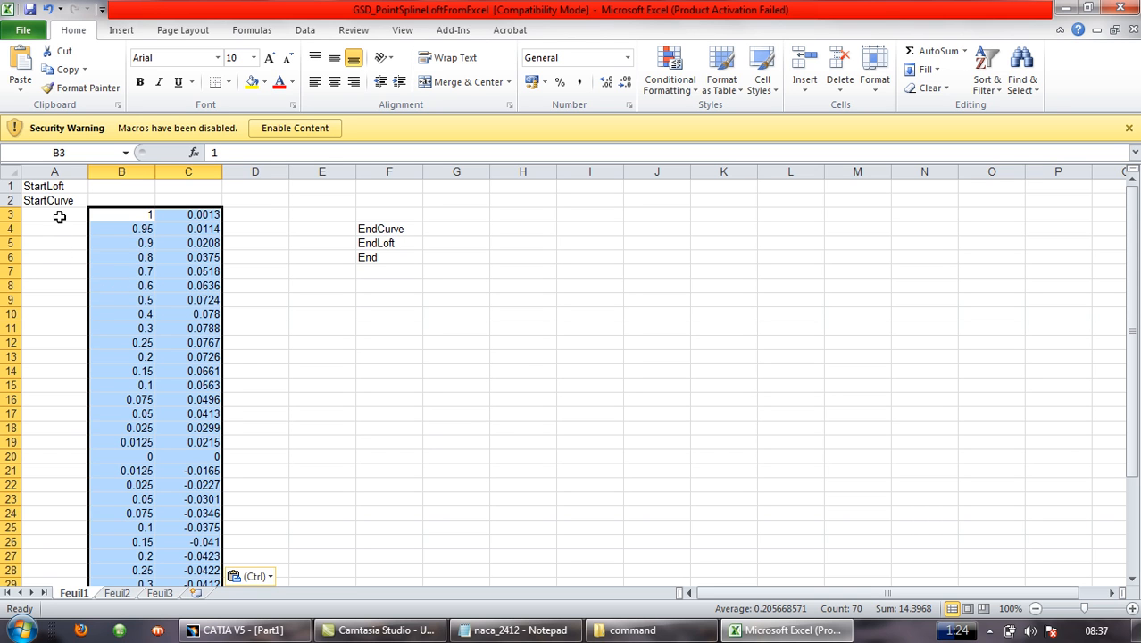
Step: Enter 0 in A3 and fill it down column A beside every coordinate row
click(53, 215)
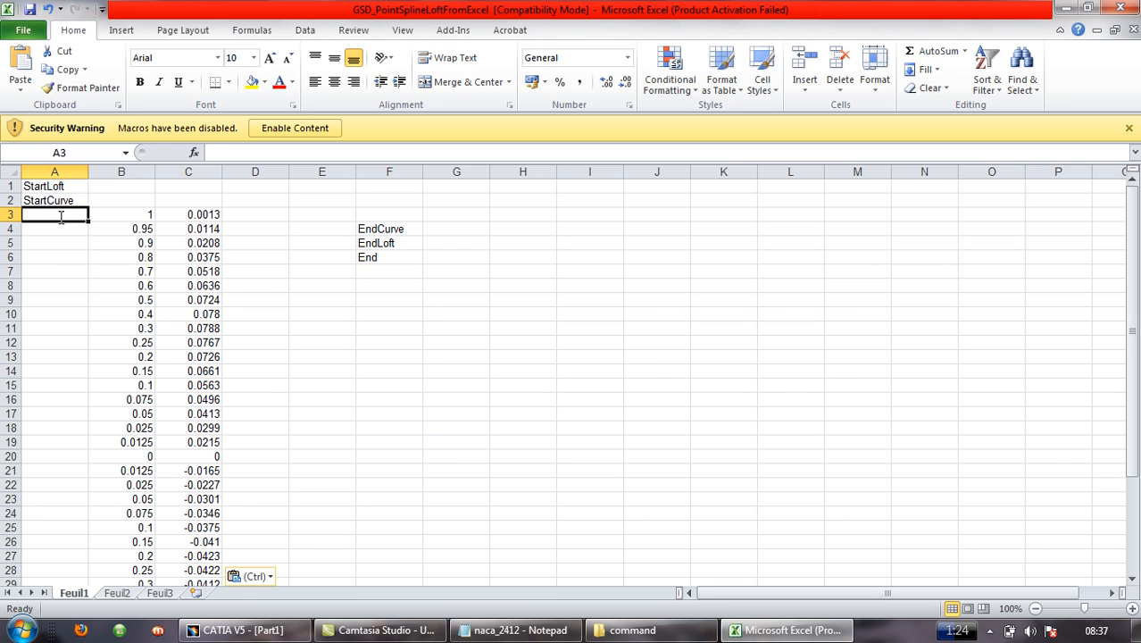
text(0)
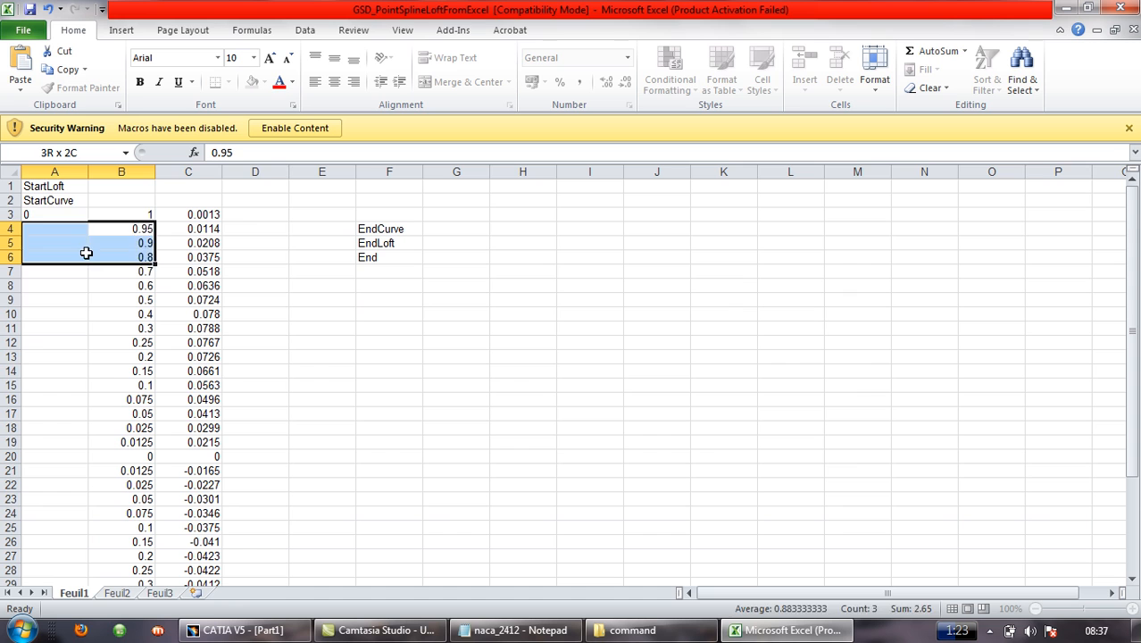
click(54, 214)
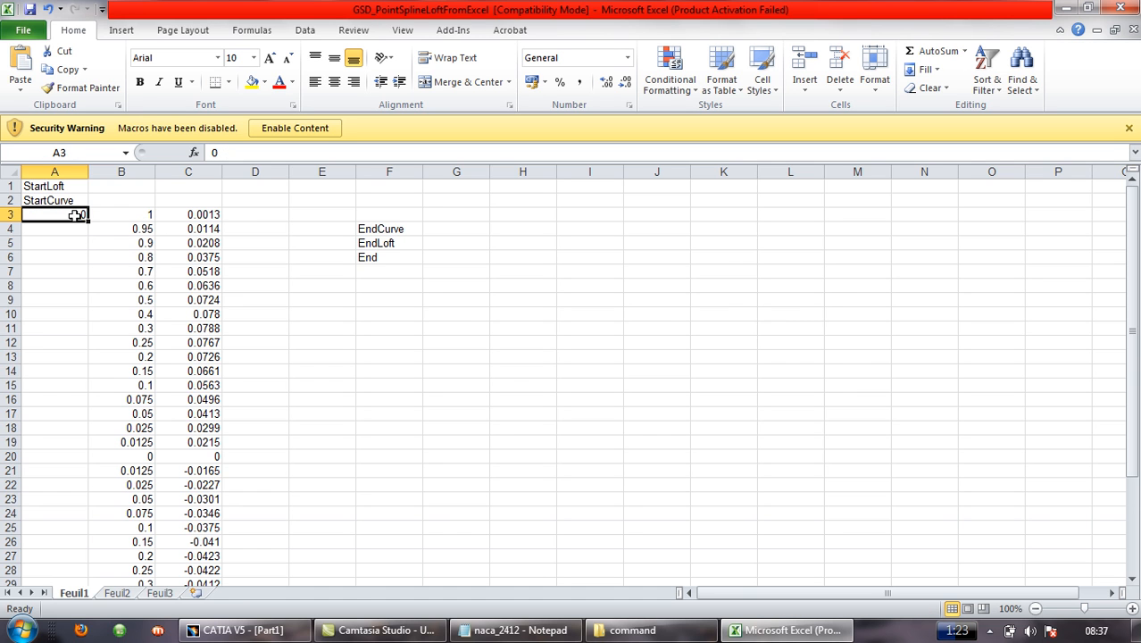
drag(85, 221, 85, 358)
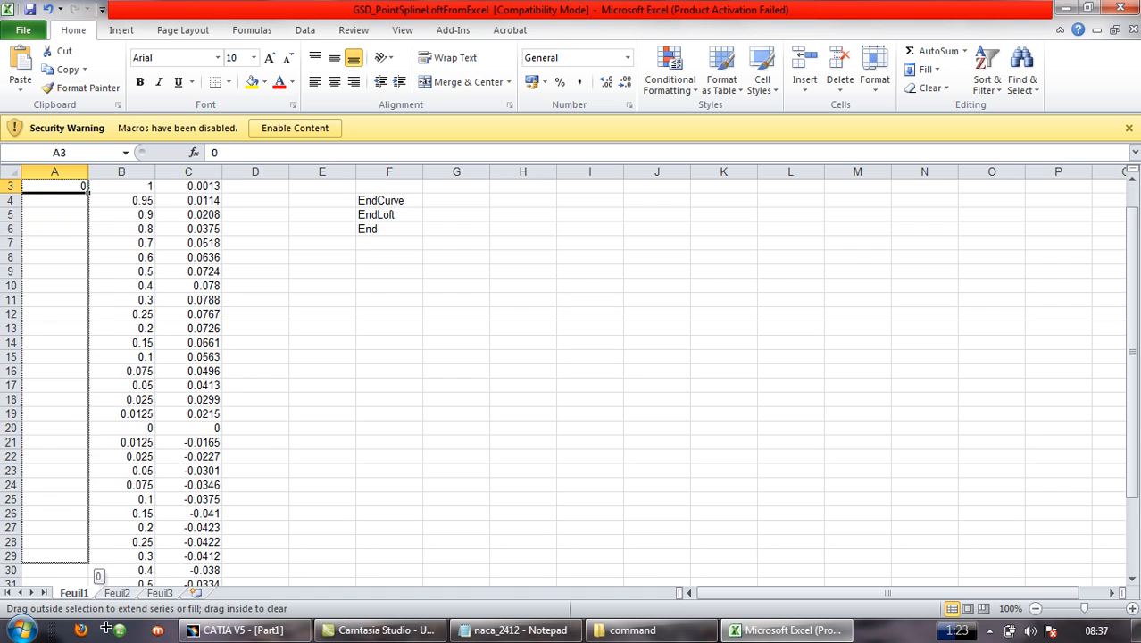
scroll(down, 3)
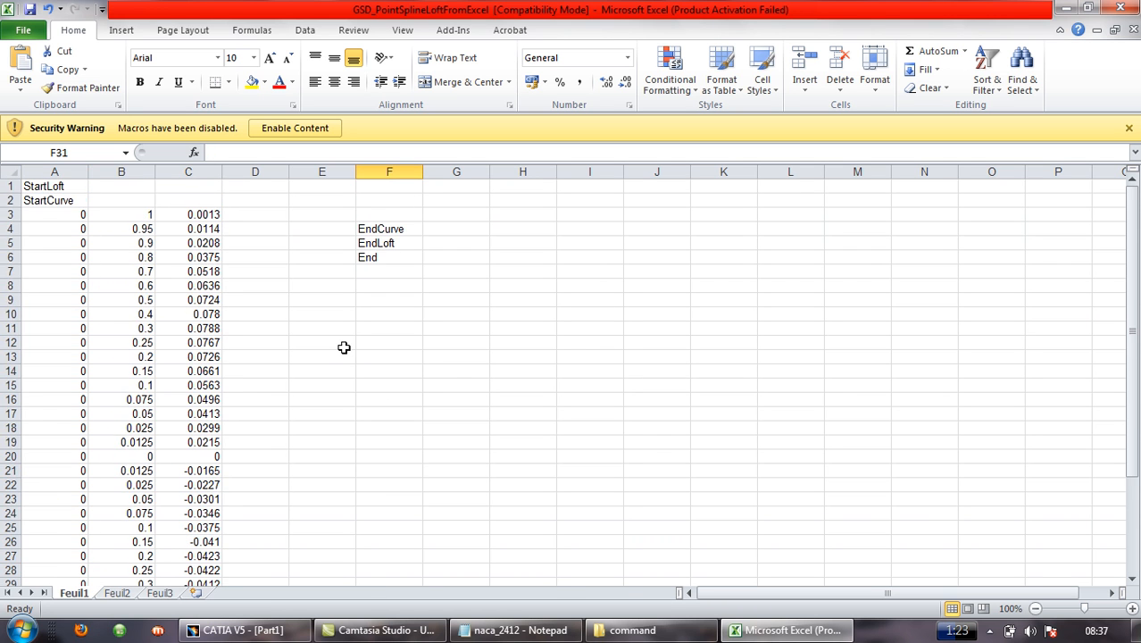
mouse_move(139, 215)
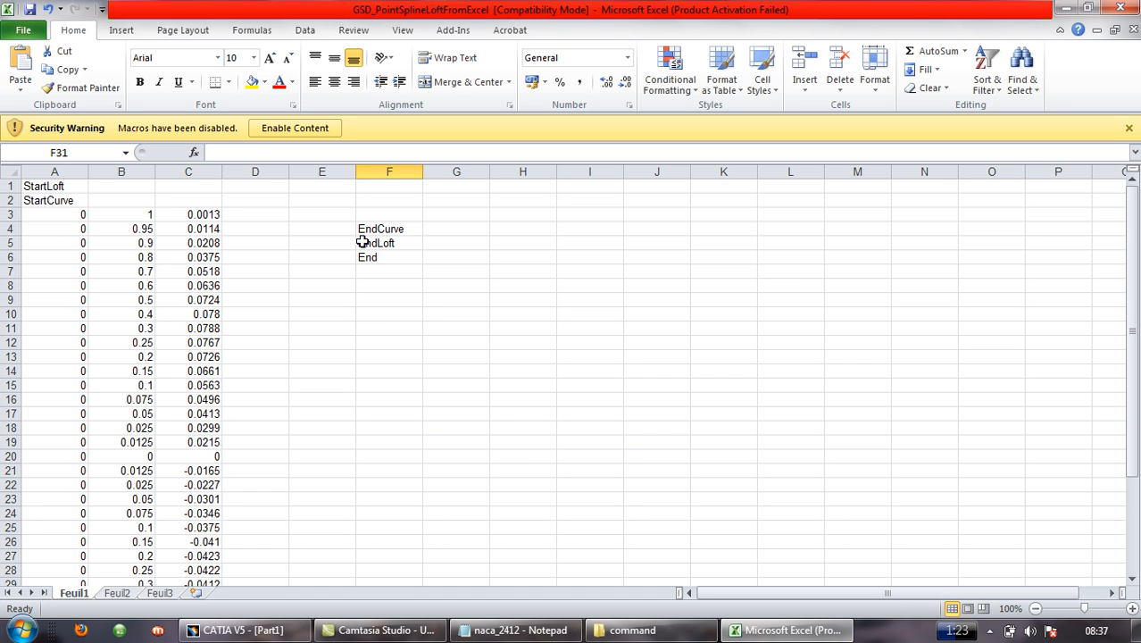
drag(388, 229, 388, 258)
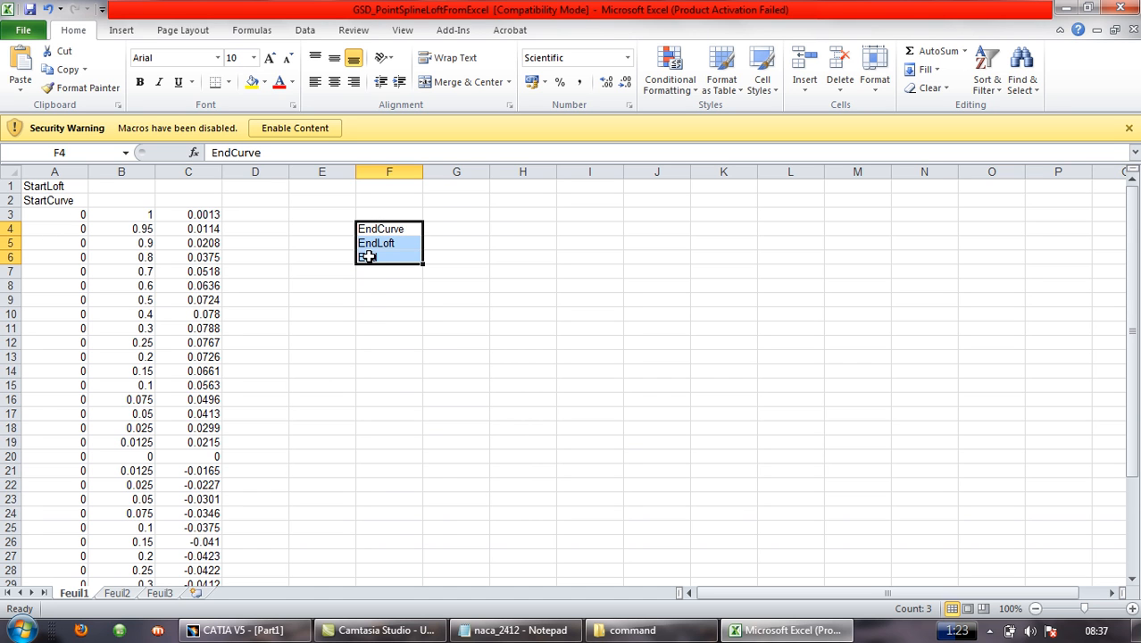
Step: Cut the EndCurve, EndLoft and End markers from F4:F6, then select cell A1
right_click(368, 258)
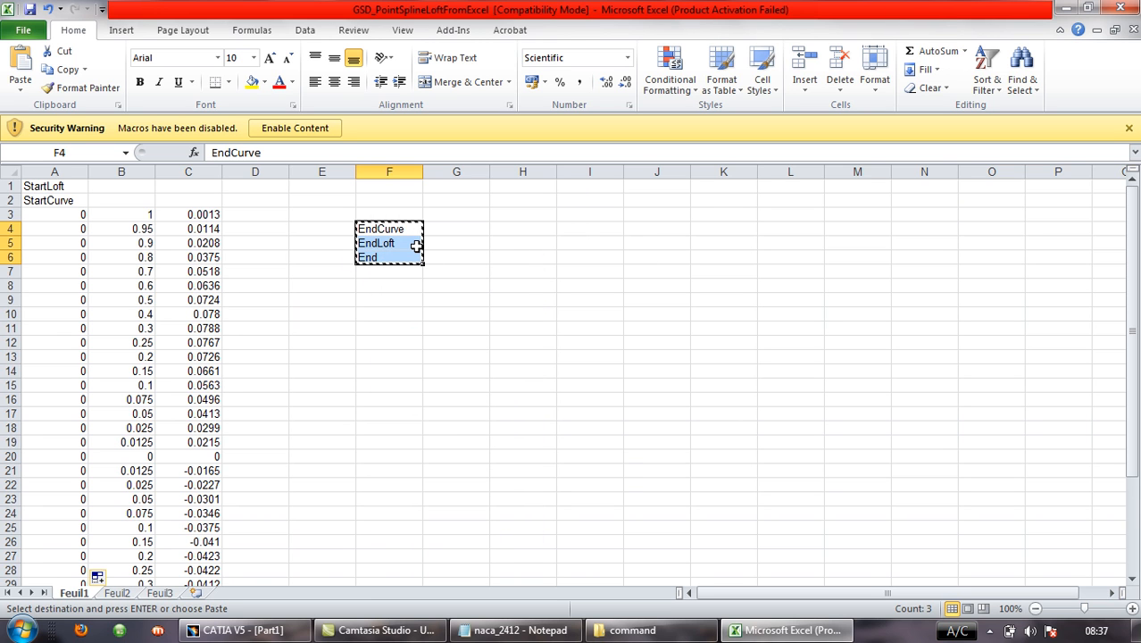
scroll(down, 3)
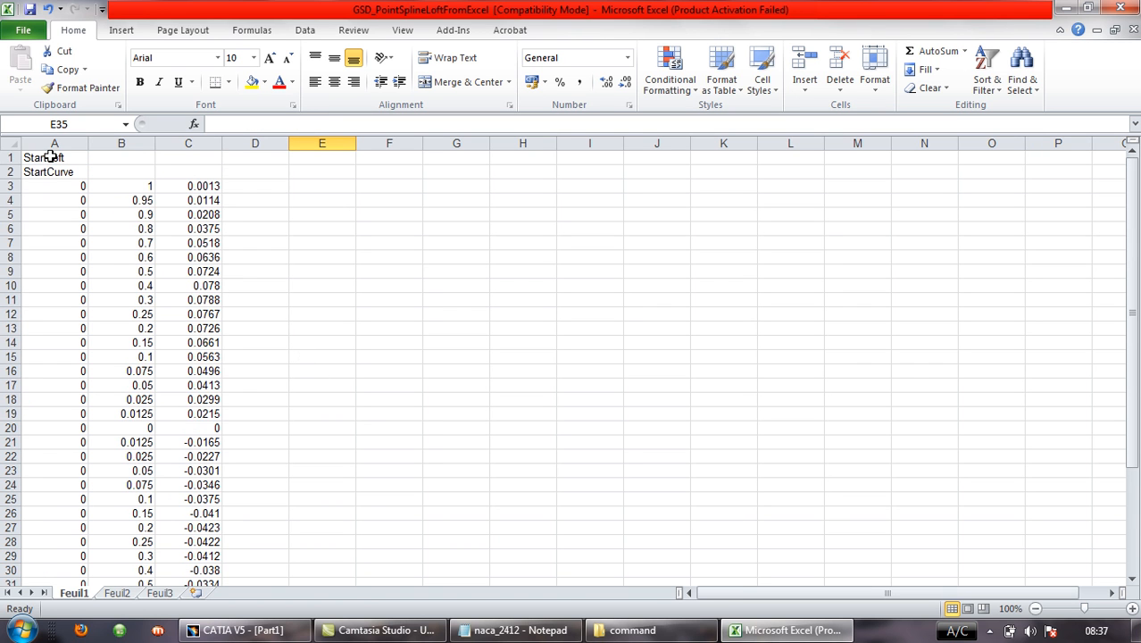
mouse_move(293, 221)
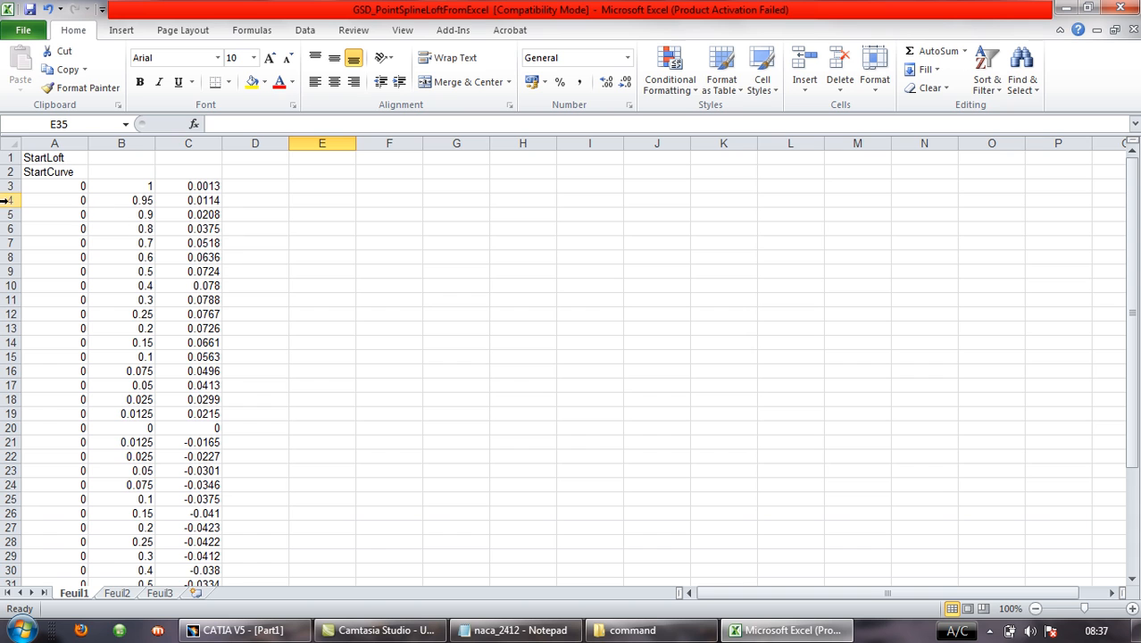
mouse_move(190, 358)
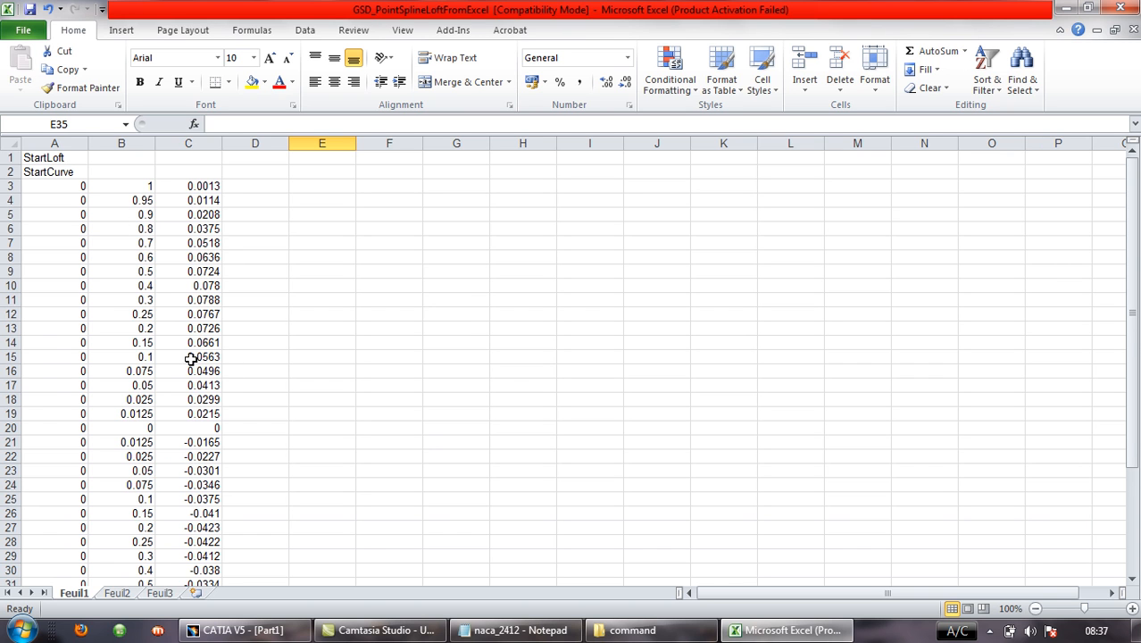
scroll(down, 3)
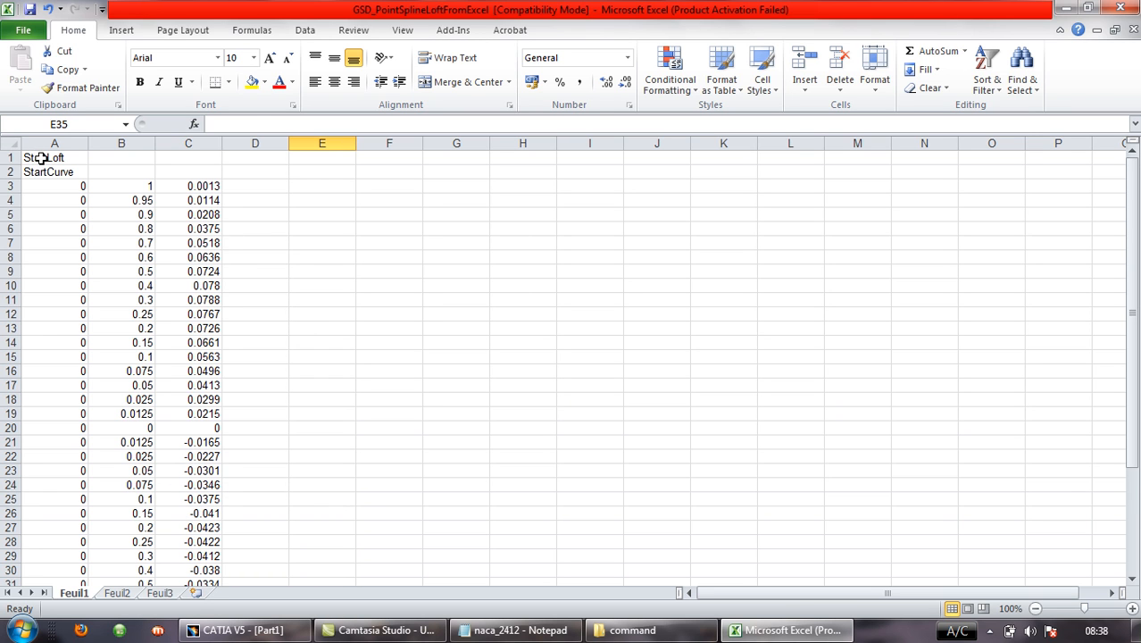
click(54, 157)
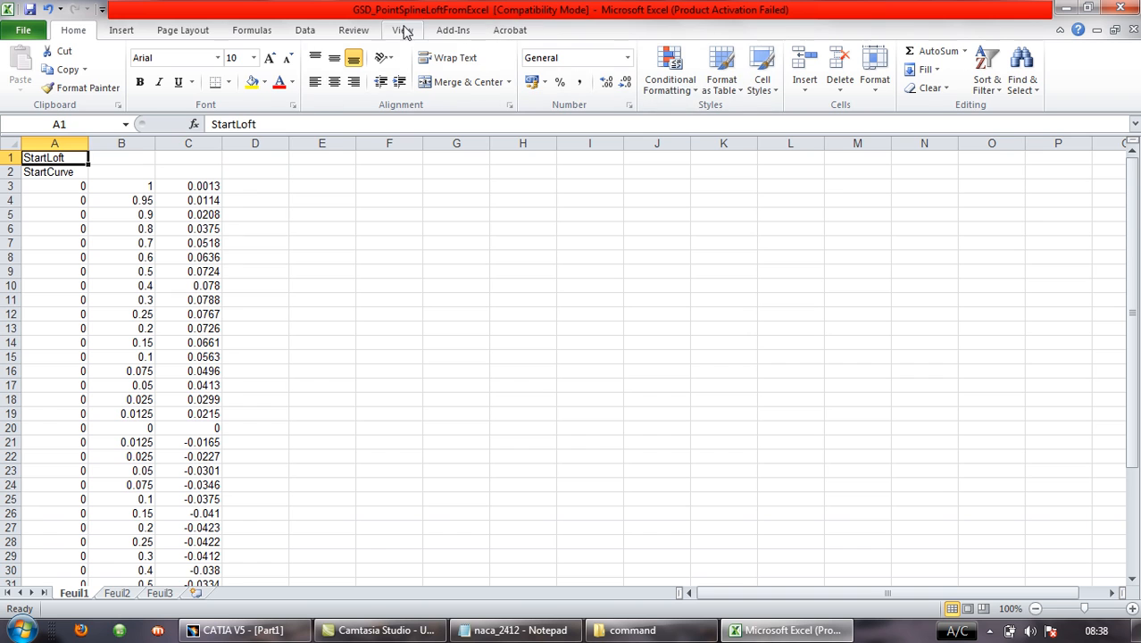
Step: In View Macros, select Feuil1.Main with 'Macros in' set to GSD_PointSplineLoftFromExcel.xls
click(403, 30)
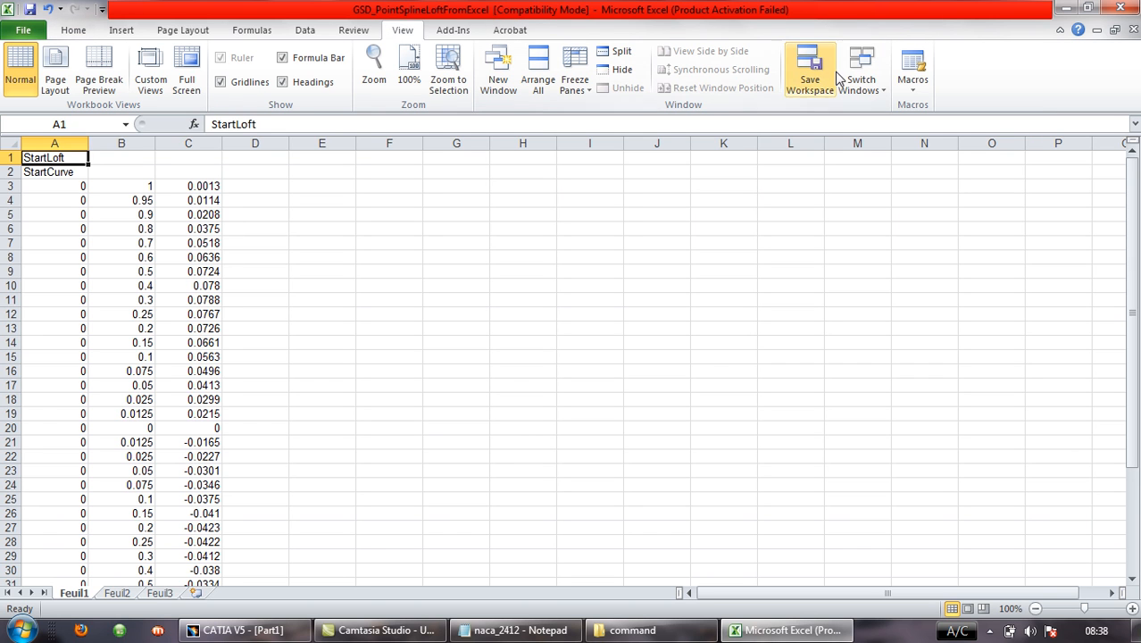
mouse_move(913, 71)
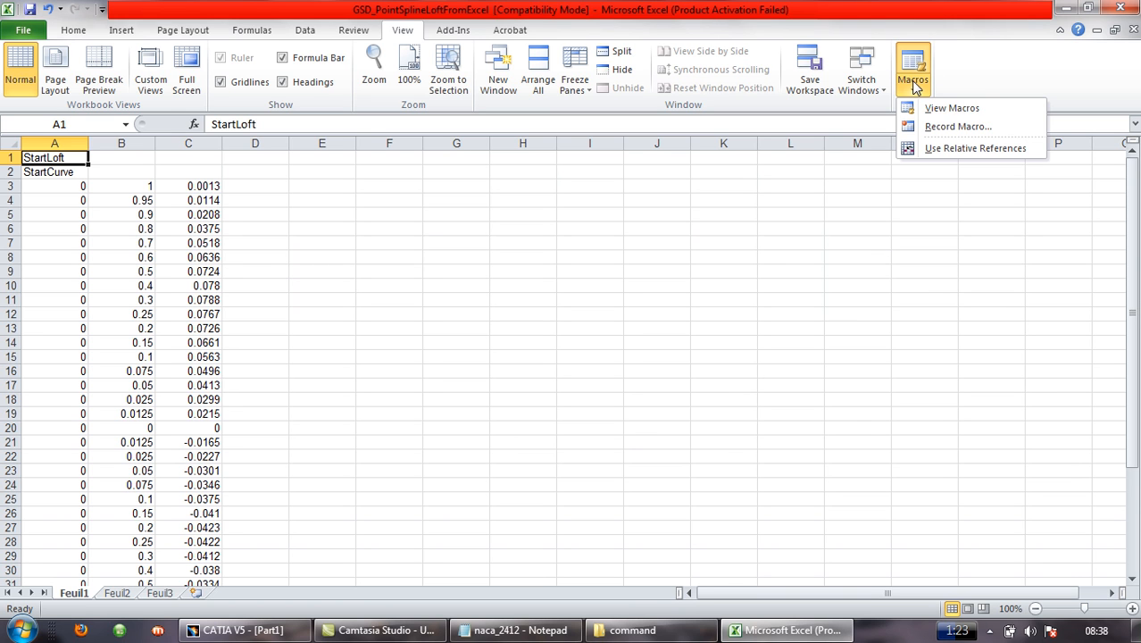
mouse_move(952, 107)
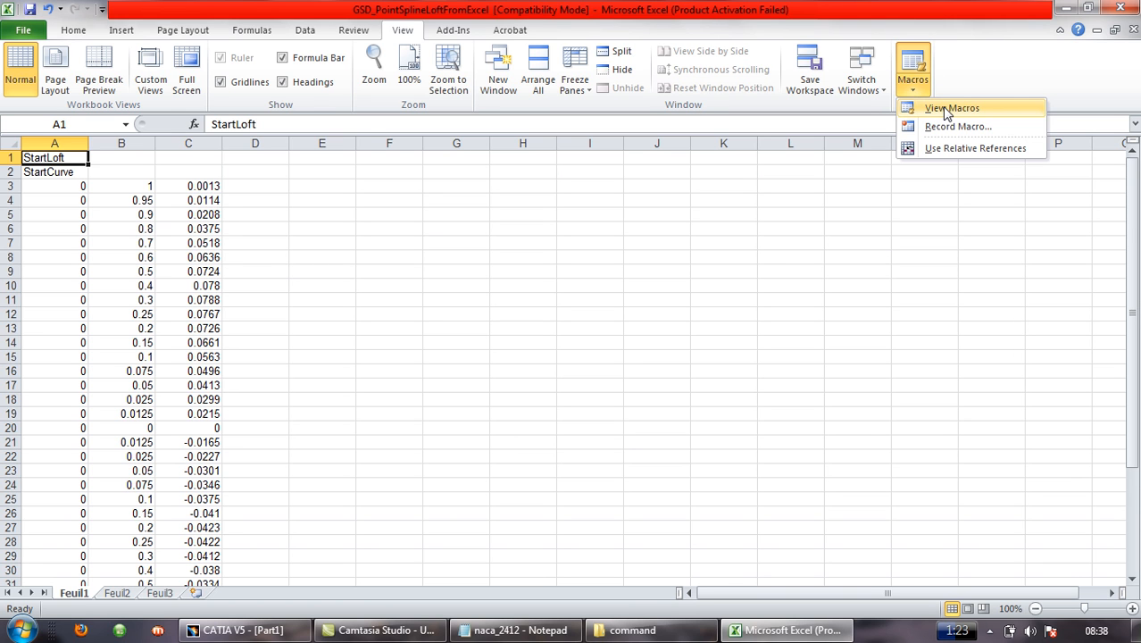
click(952, 108)
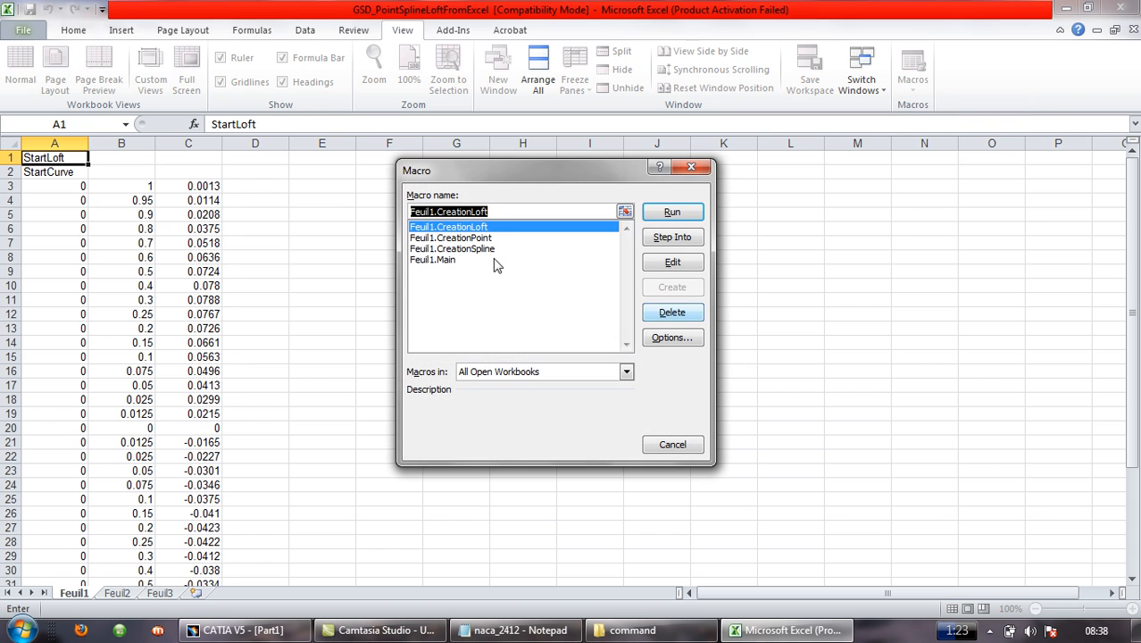
mouse_move(449, 274)
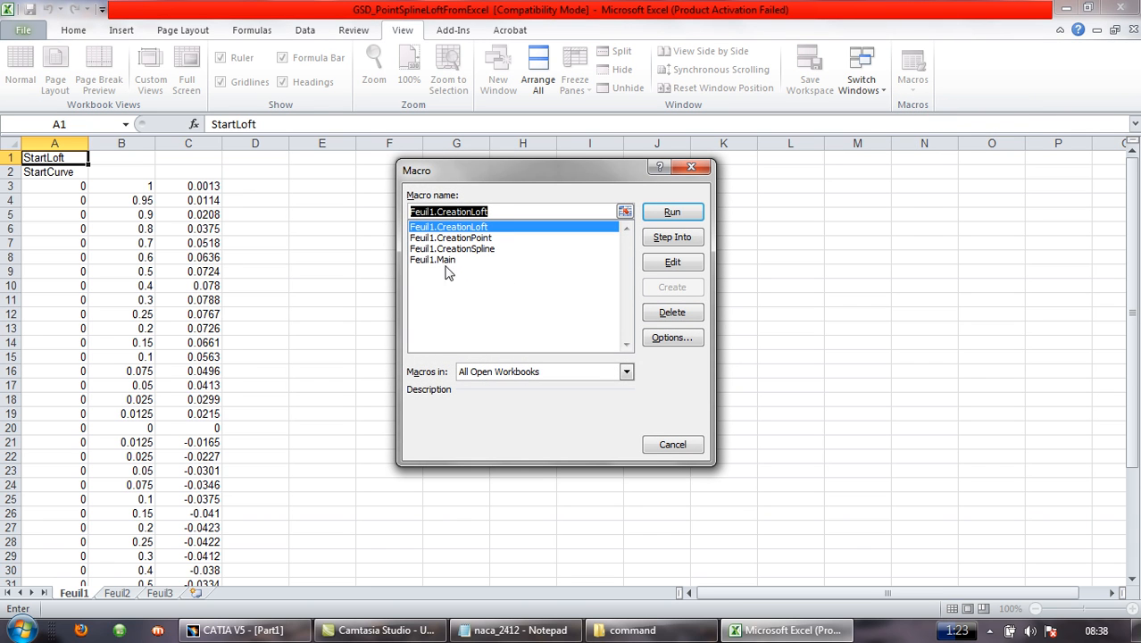
click(432, 259)
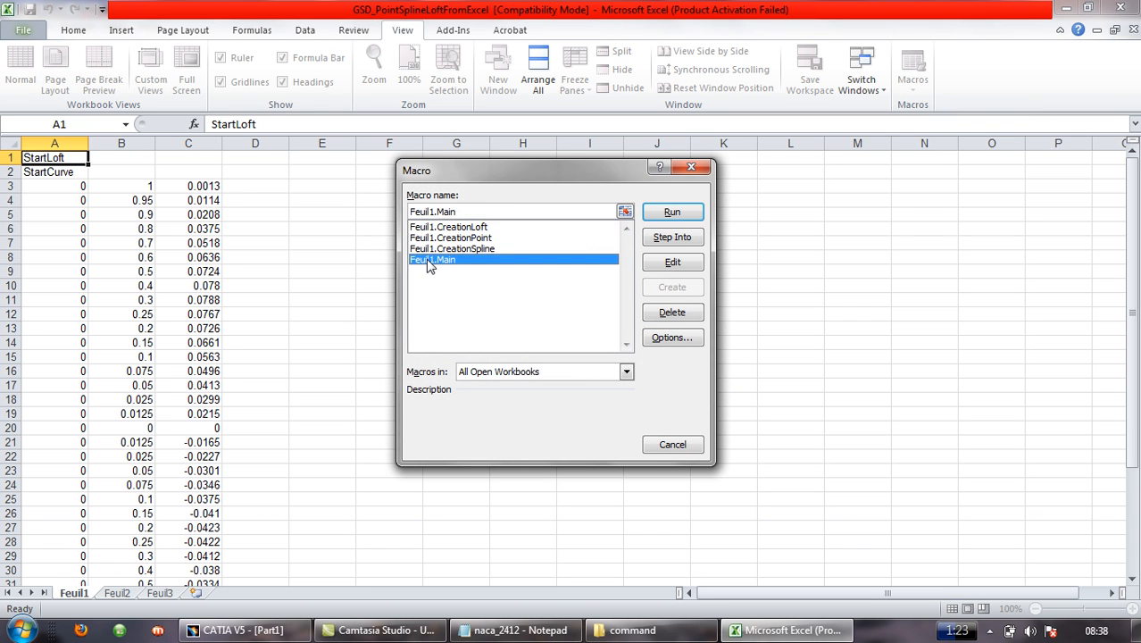
mouse_move(572, 382)
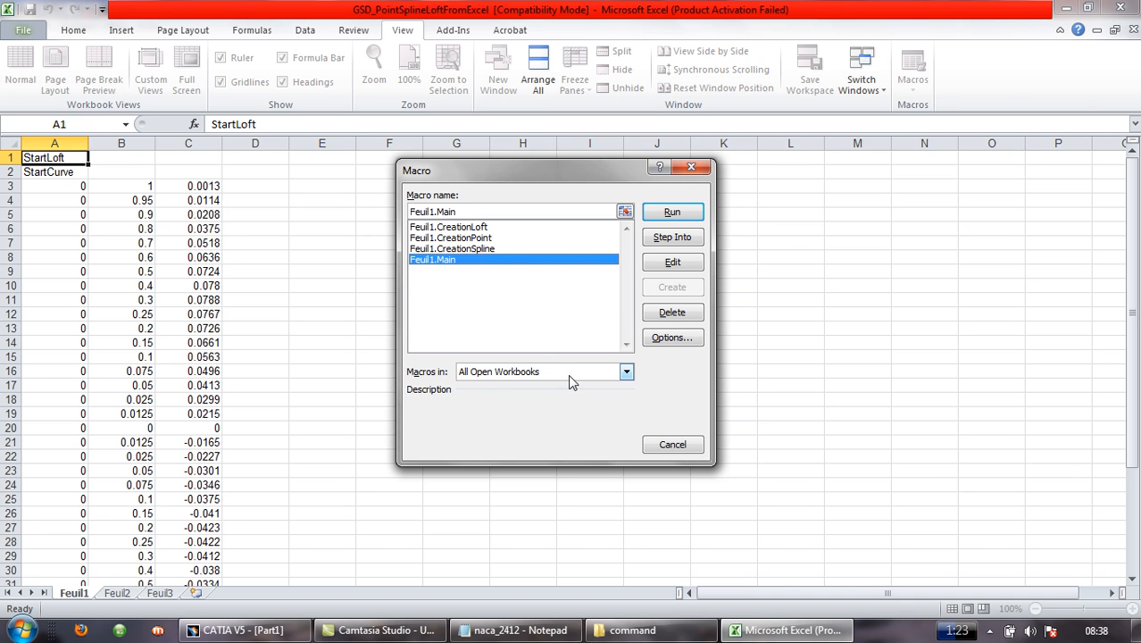
click(626, 372)
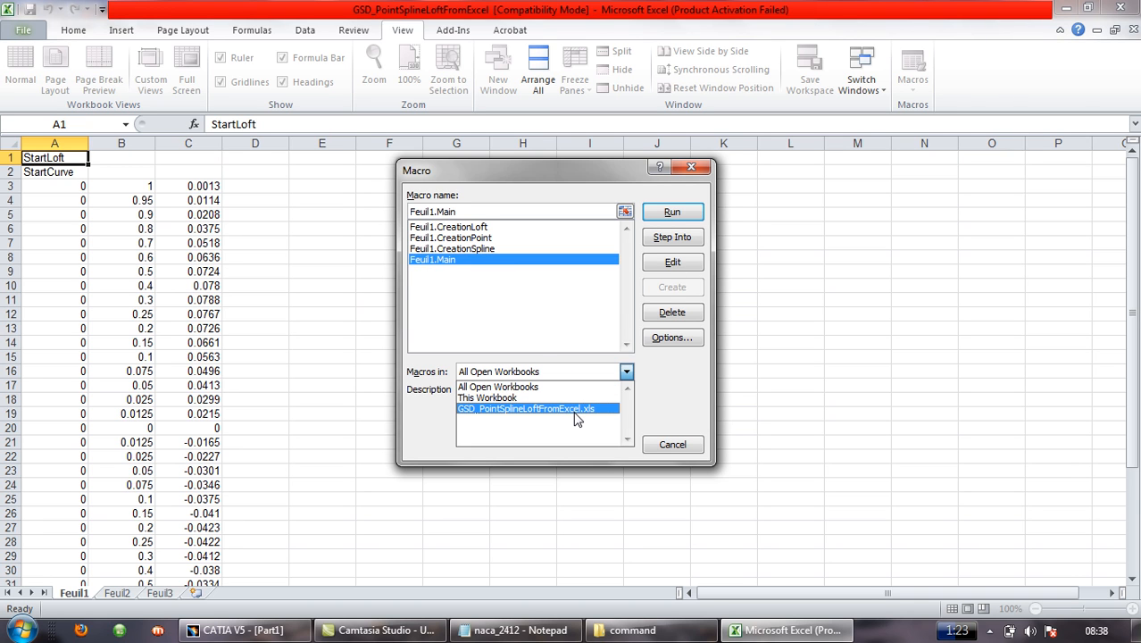
click(526, 408)
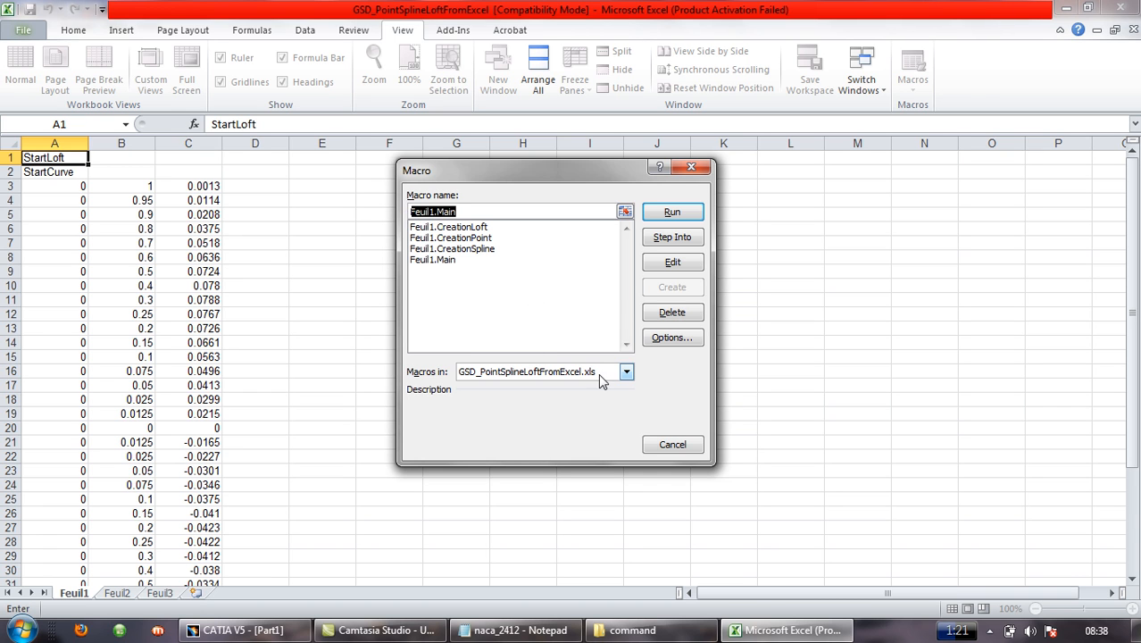
click(536, 371)
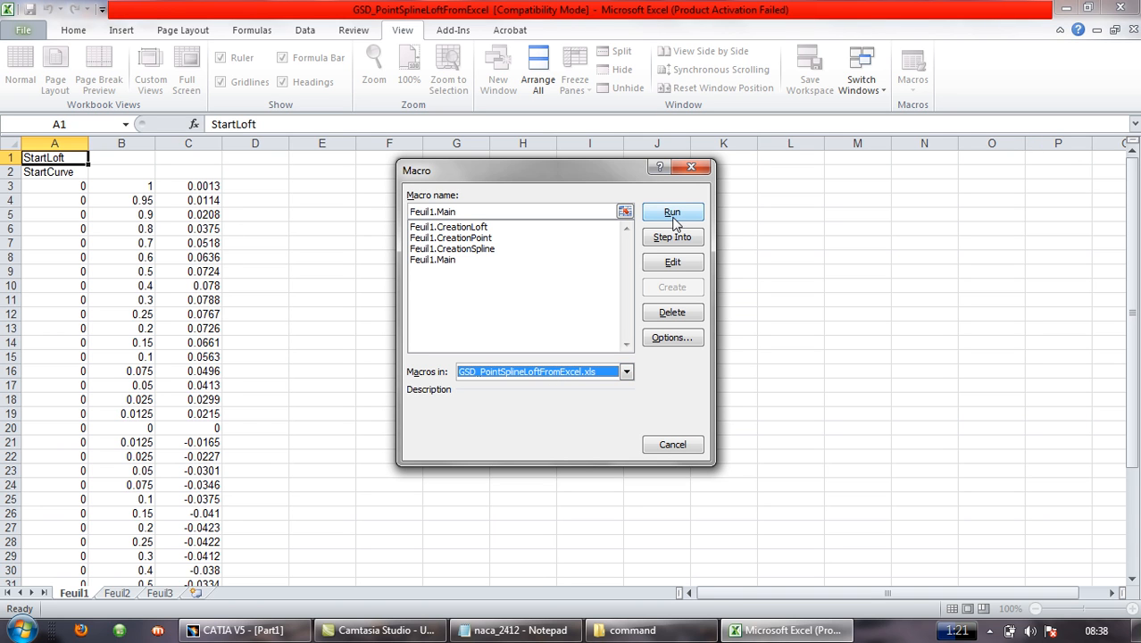
Step: Run Feuil1.Main and enter 1 in the User Info box to create points only
click(672, 212)
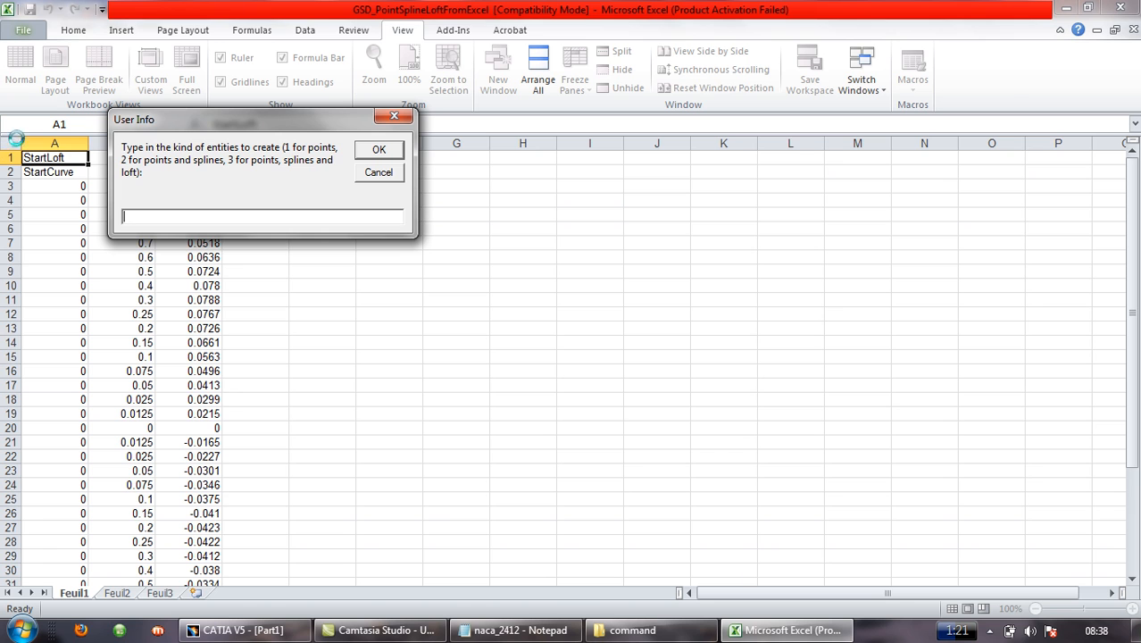
mouse_move(301, 156)
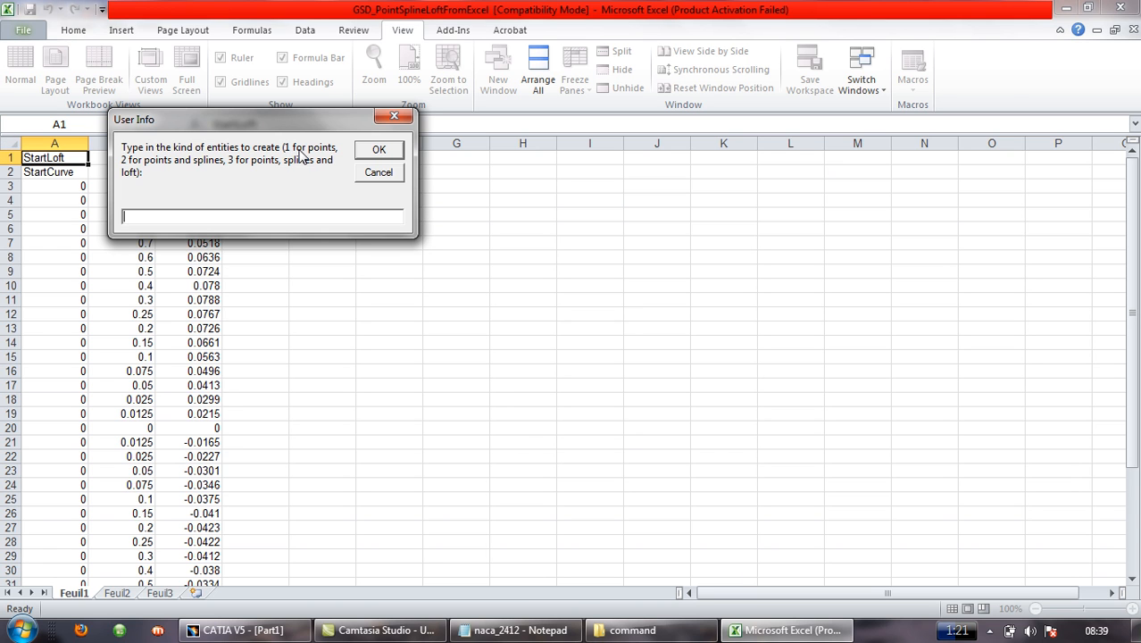
mouse_move(223, 171)
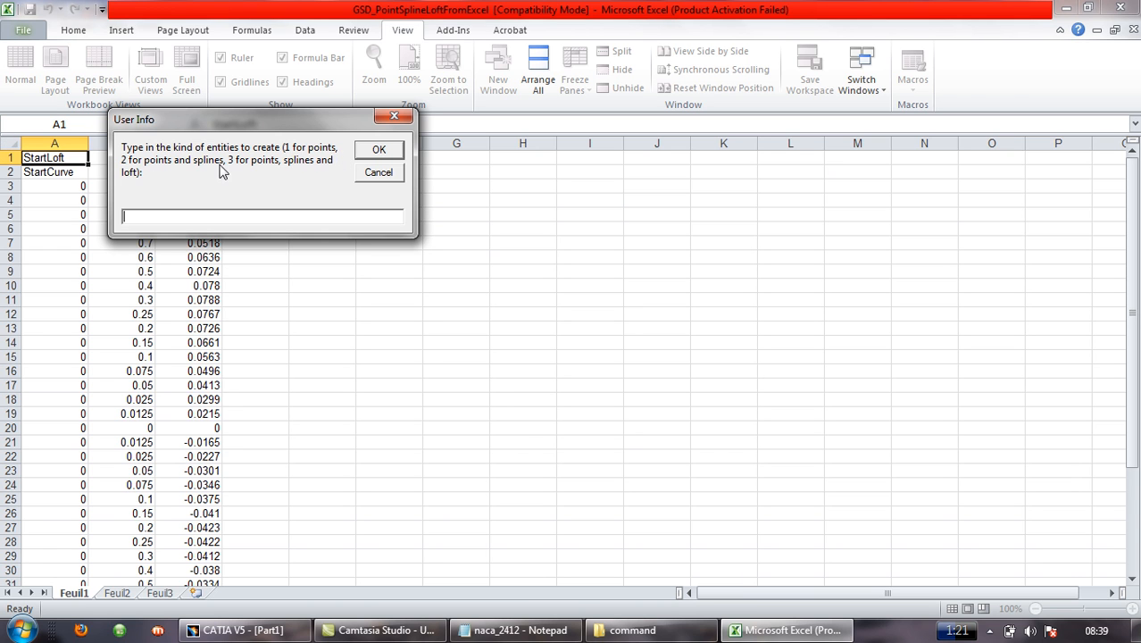
mouse_move(174, 170)
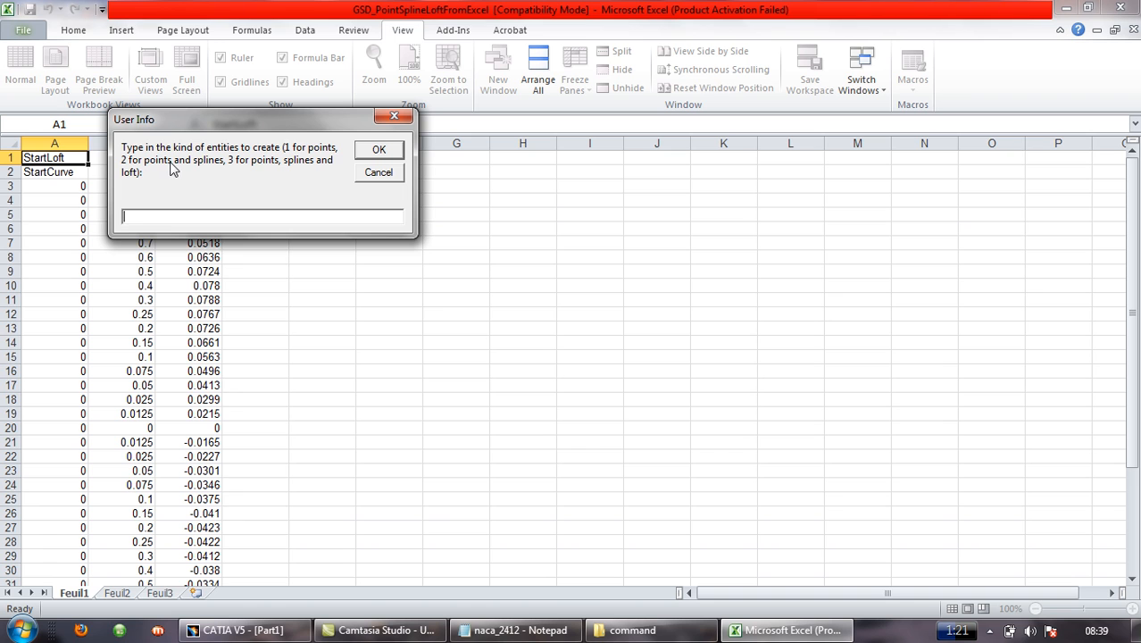
mouse_move(266, 173)
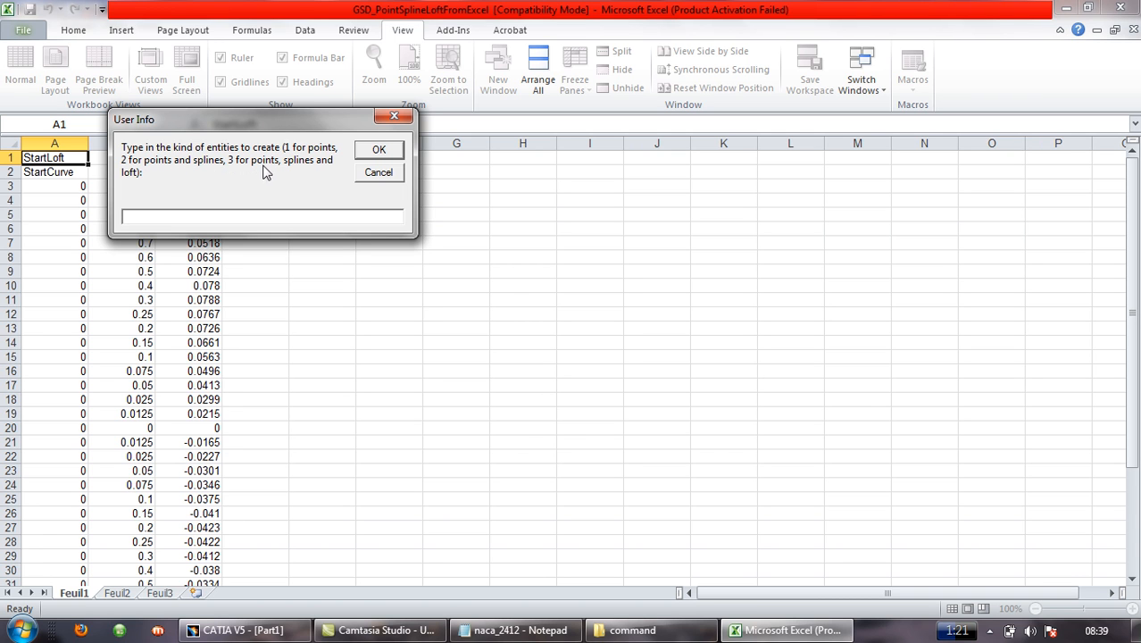
mouse_move(305, 155)
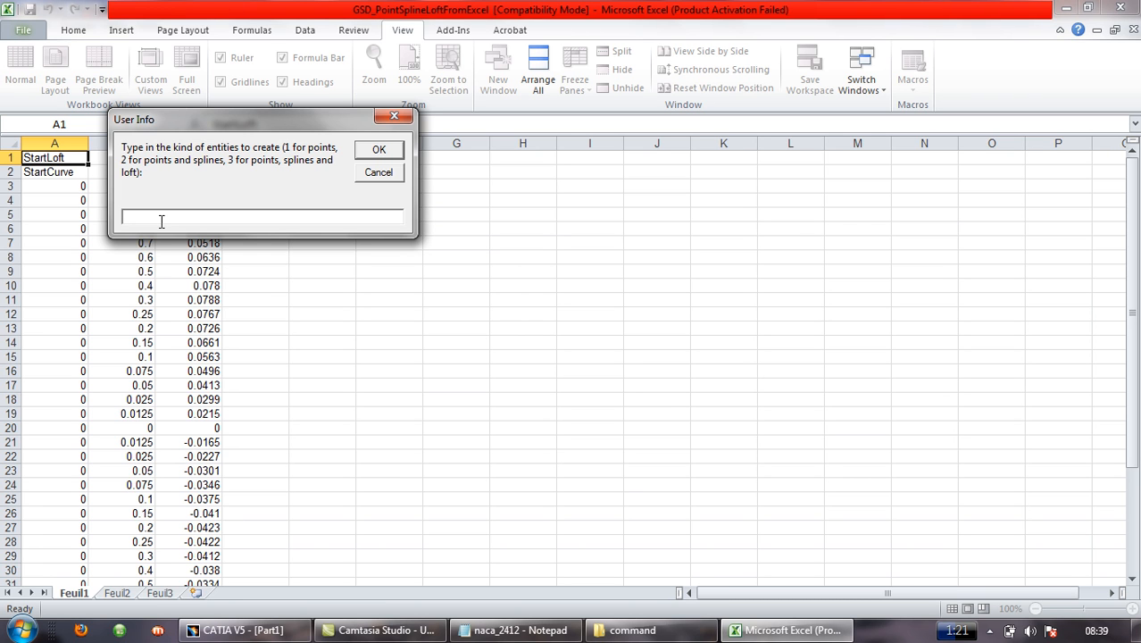
text(1)
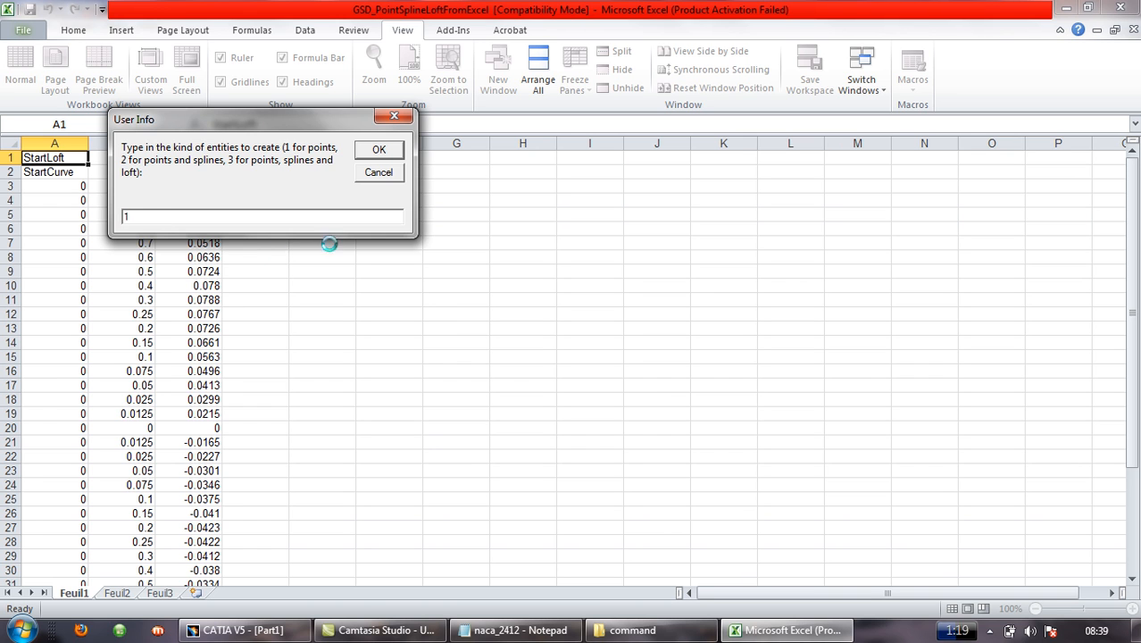
click(378, 150)
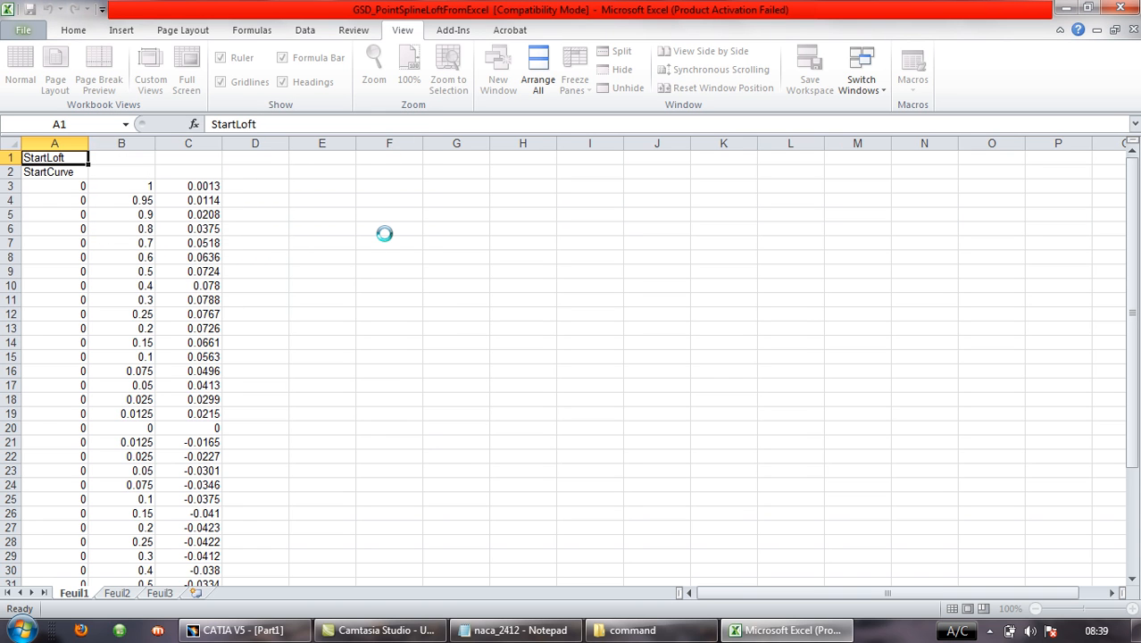
click(189, 185)
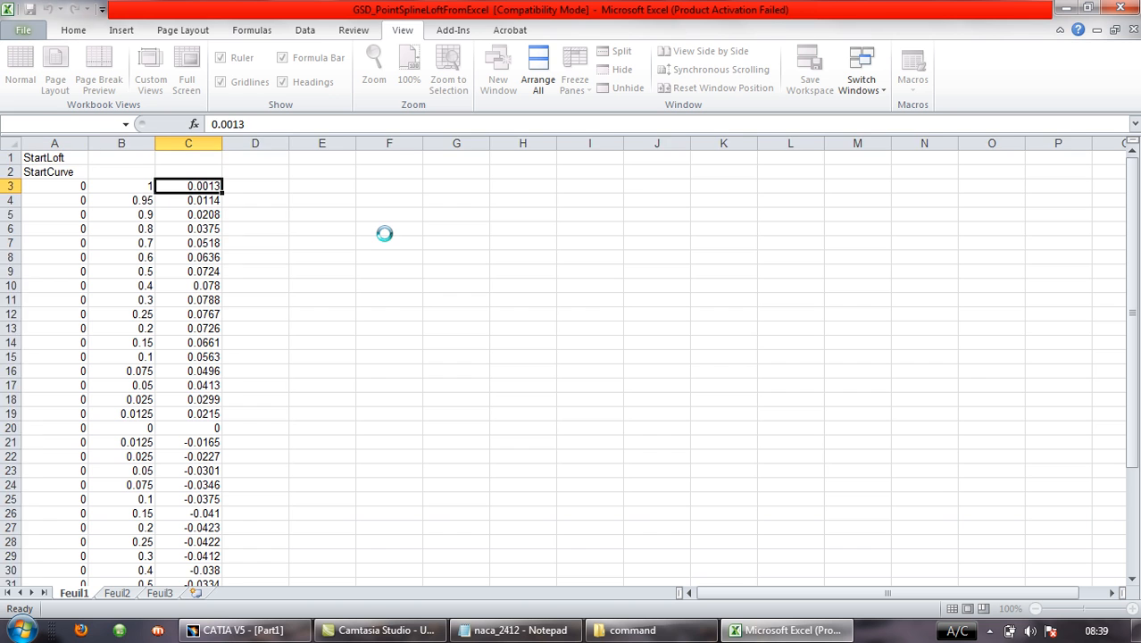
click(122, 356)
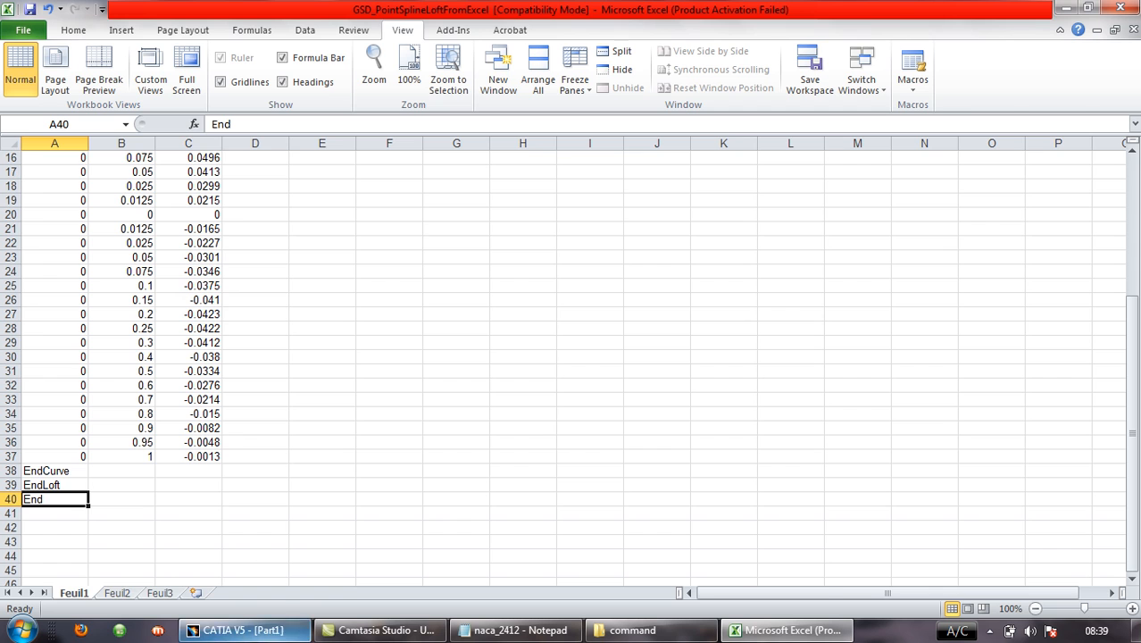
Step: Switch to CATIA and fit all imported GeometryFromExcel airfoil points in the view
click(243, 630)
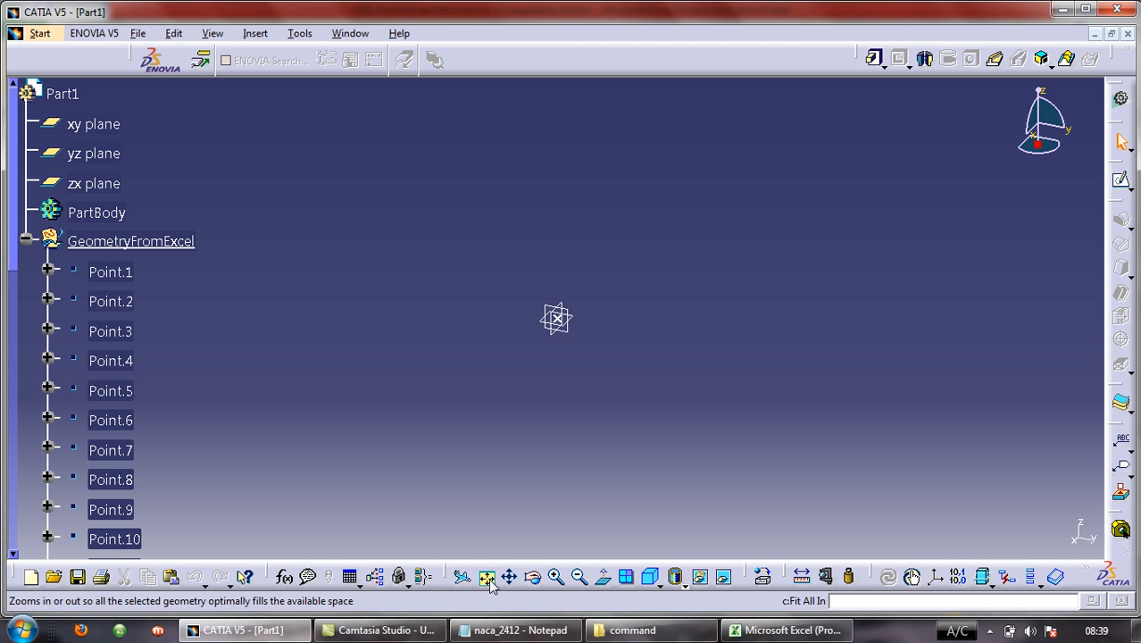
click(487, 576)
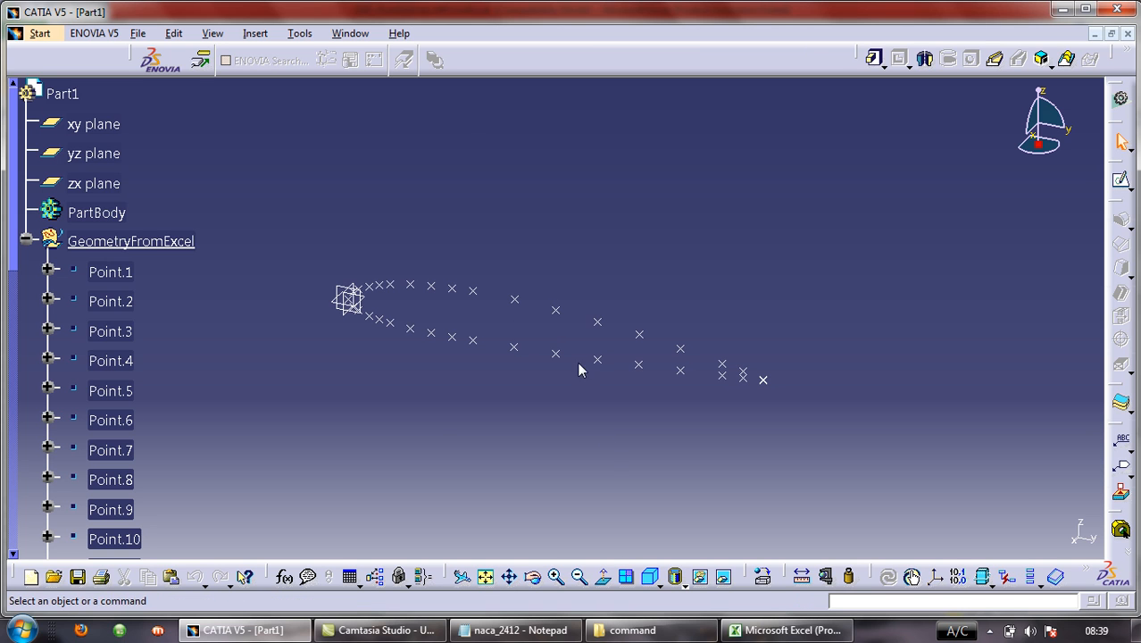
mouse_move(574, 337)
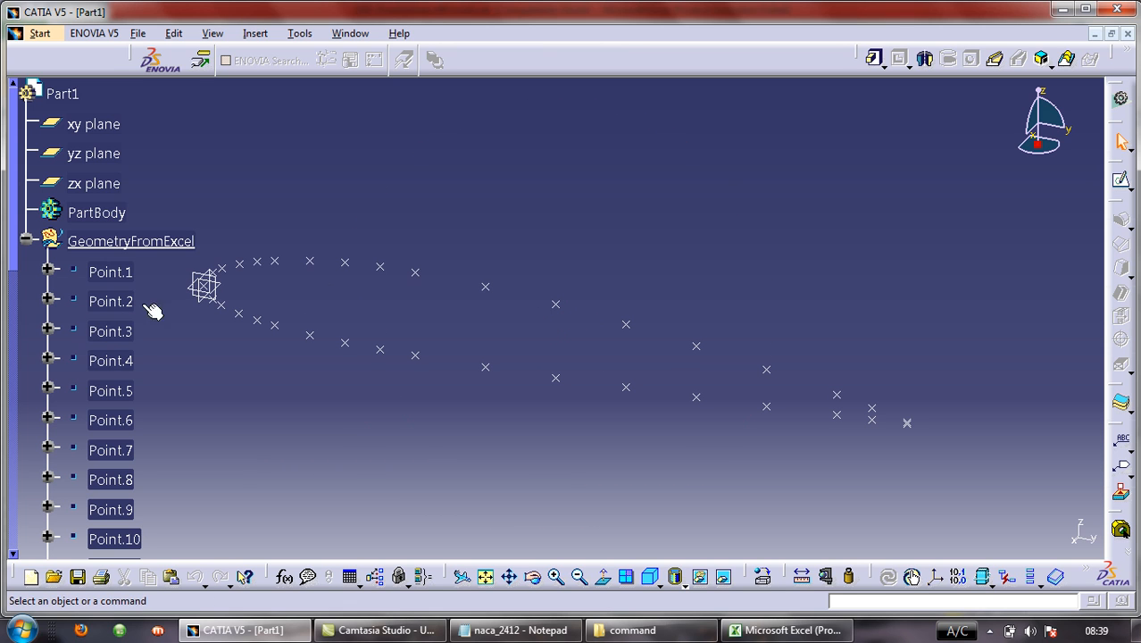
mouse_move(785, 346)
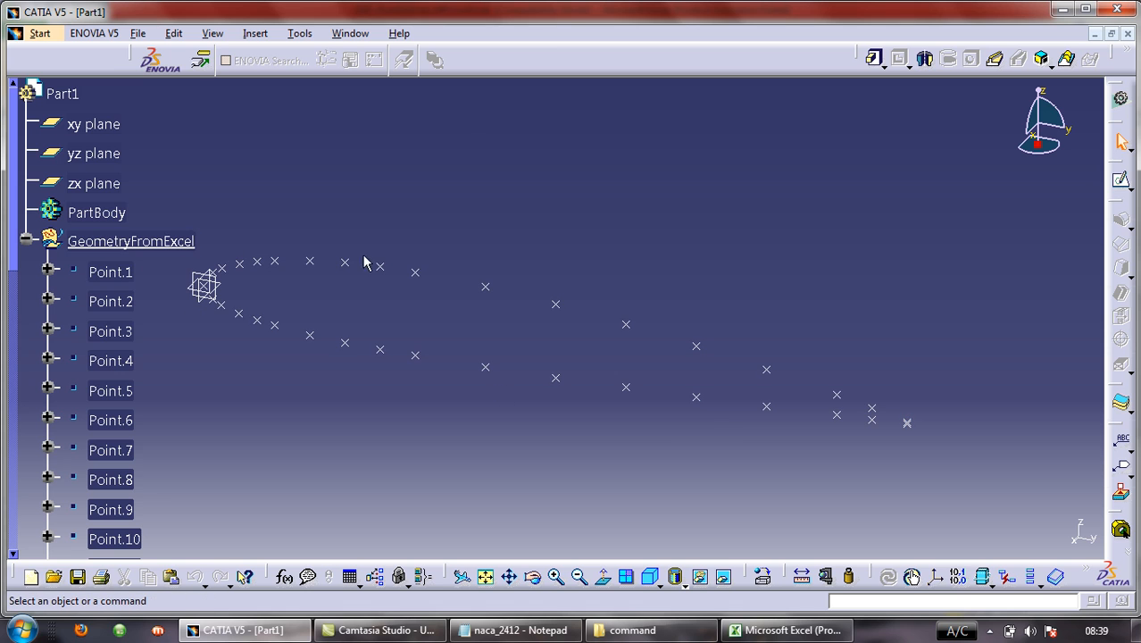
mouse_move(1112, 59)
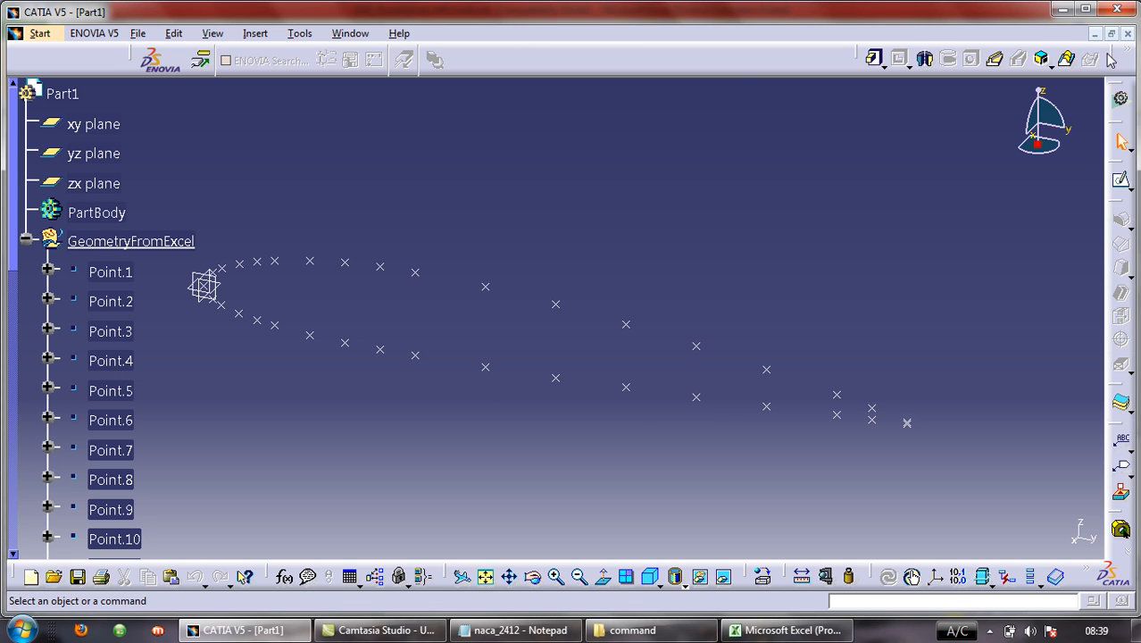
mouse_move(779, 177)
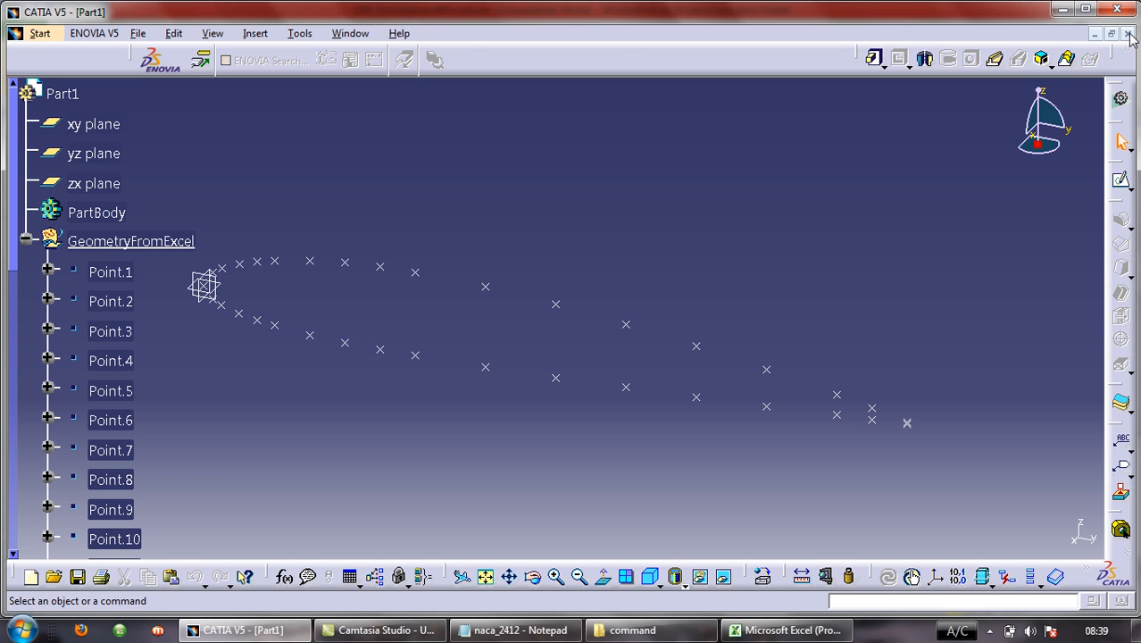
Step: Close the points part unsaved, create a new empty Part1 in Part Design, and return to Excel
click(1131, 33)
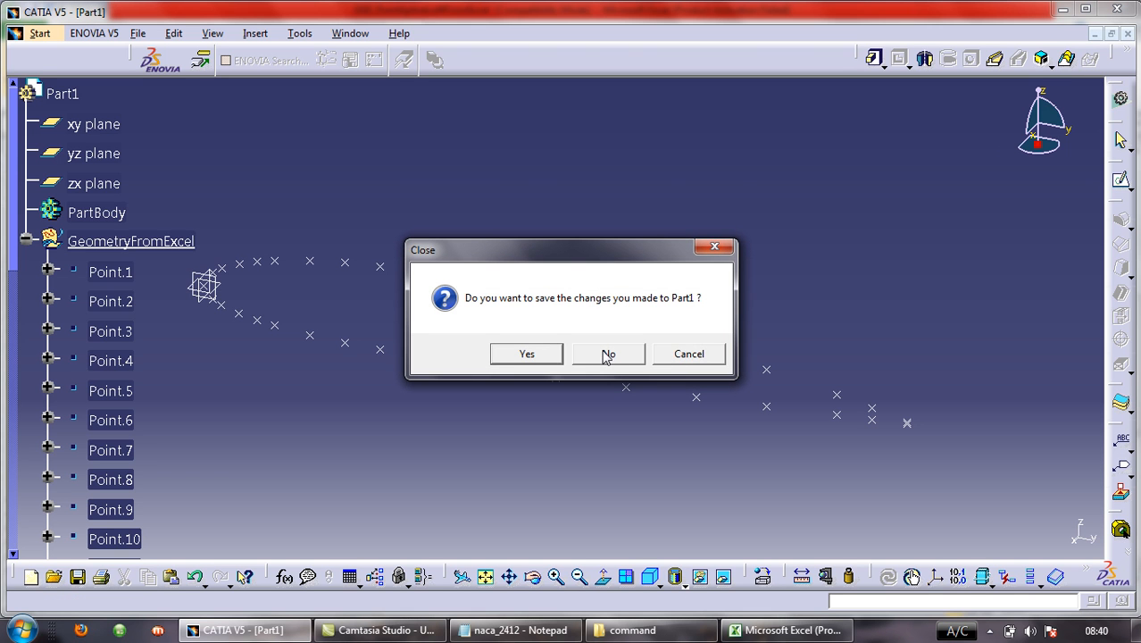
click(608, 354)
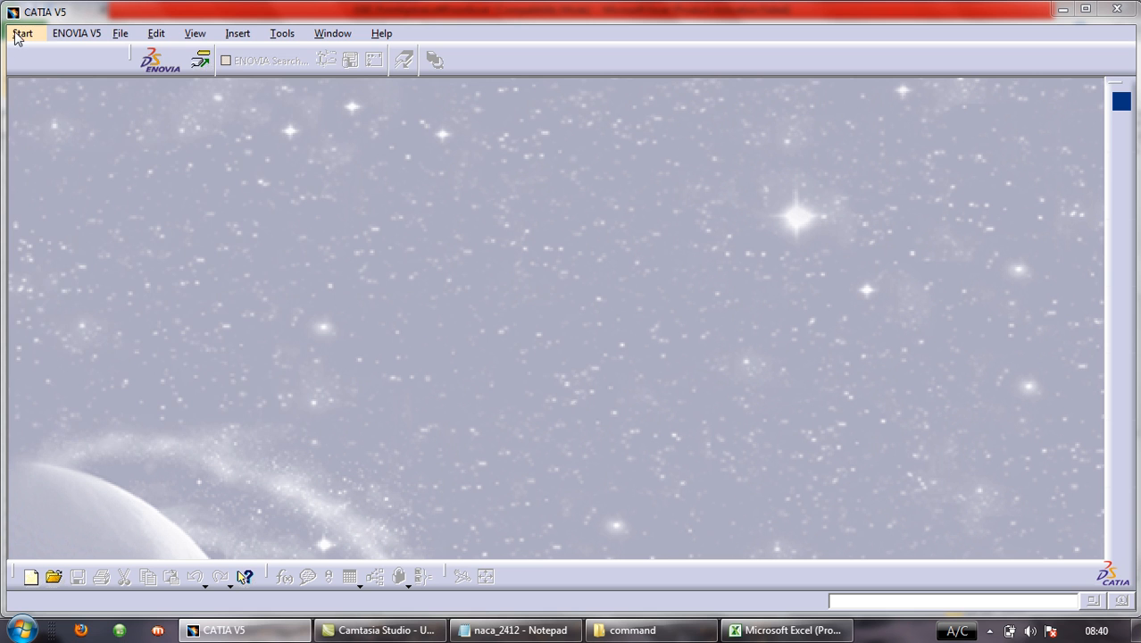
click(22, 33)
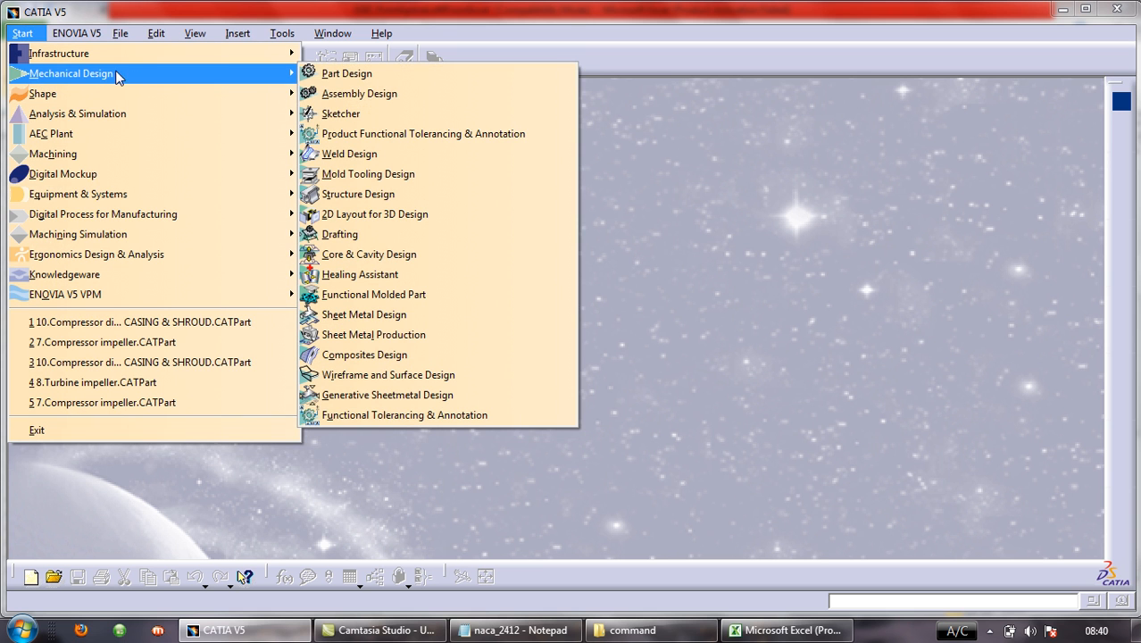
click(346, 73)
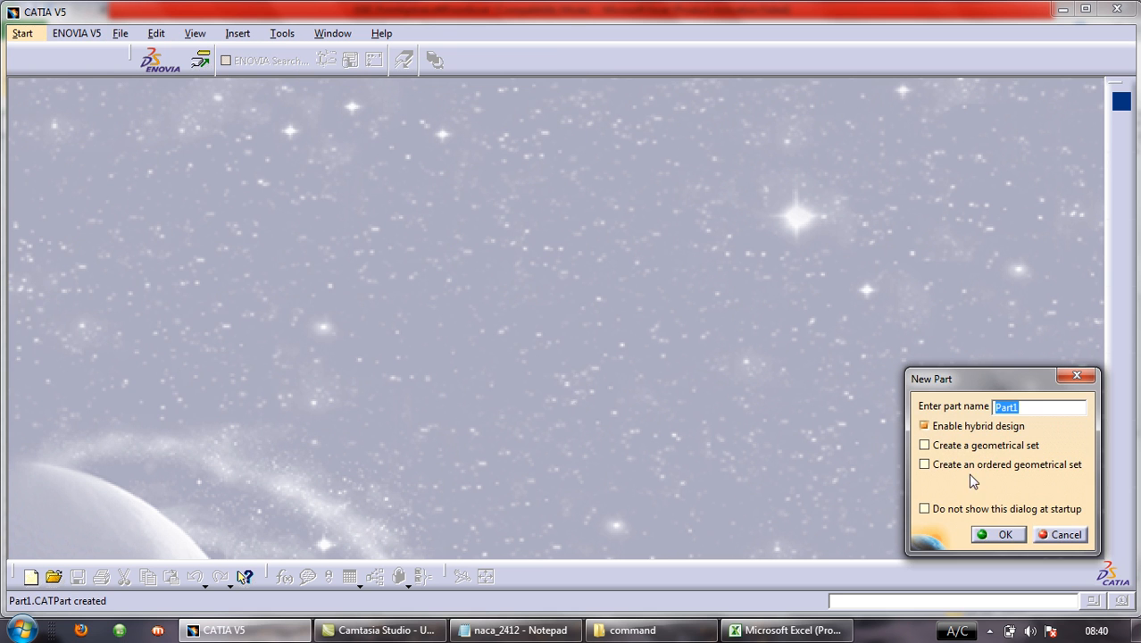
click(998, 534)
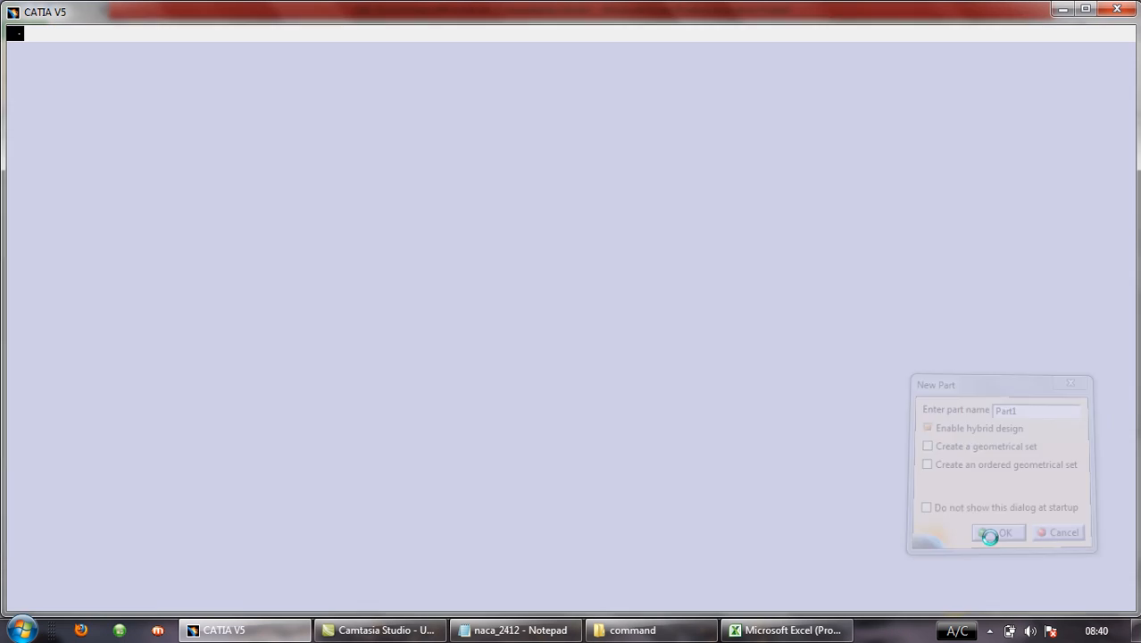
click(998, 532)
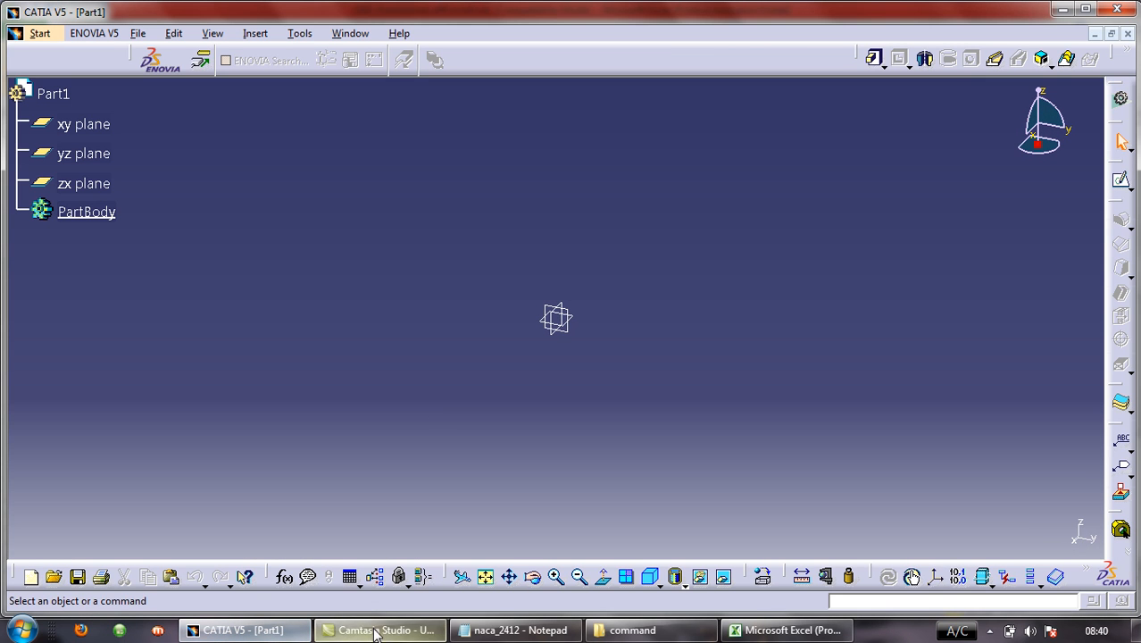
click(790, 629)
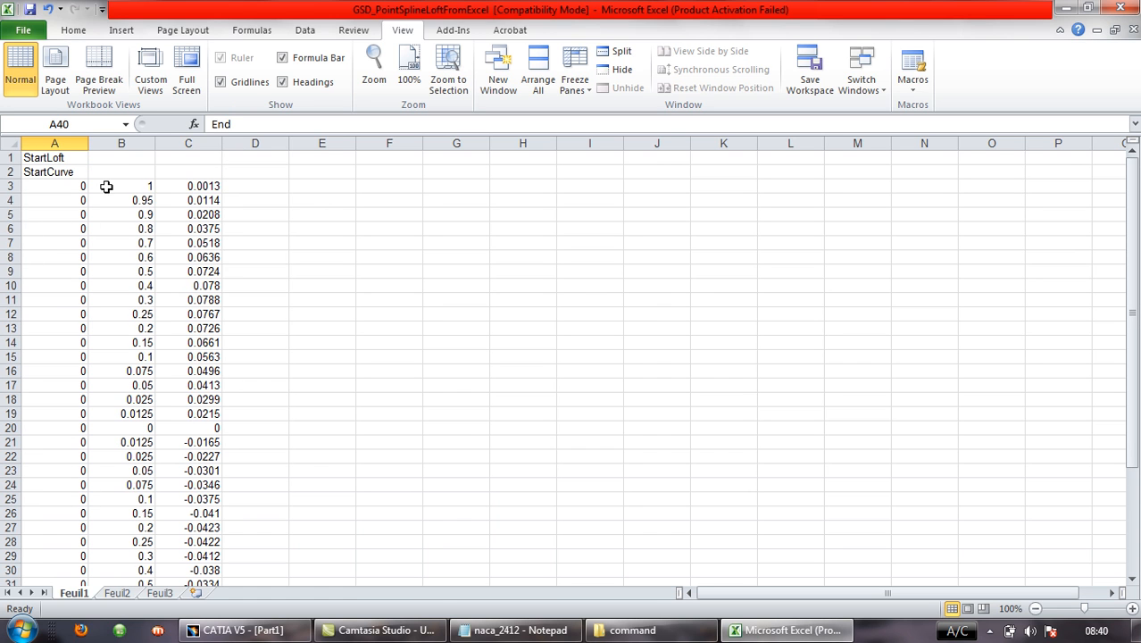
mouse_move(130, 189)
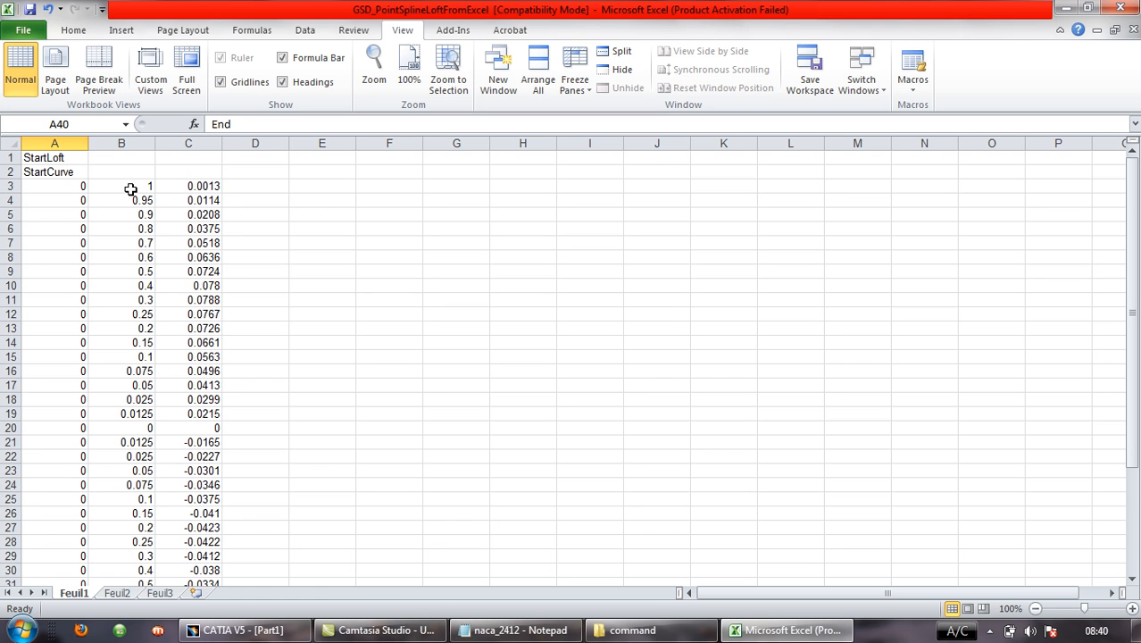
mouse_move(115, 210)
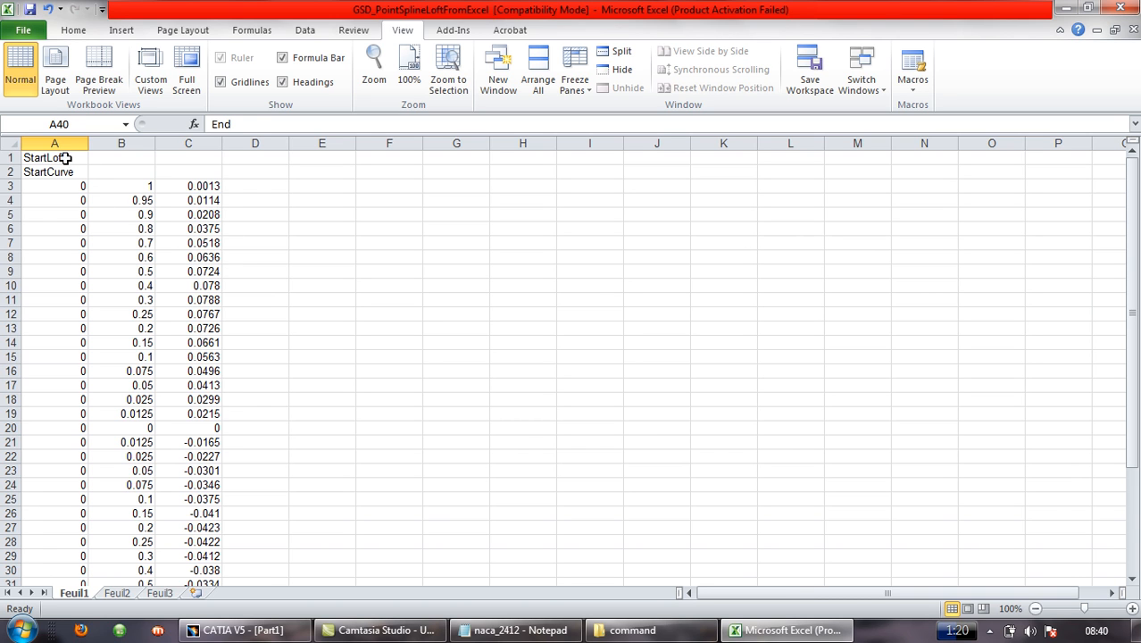
Step: Run the Feuil1.Main macro, entering 2 to create points and splines
click(54, 158)
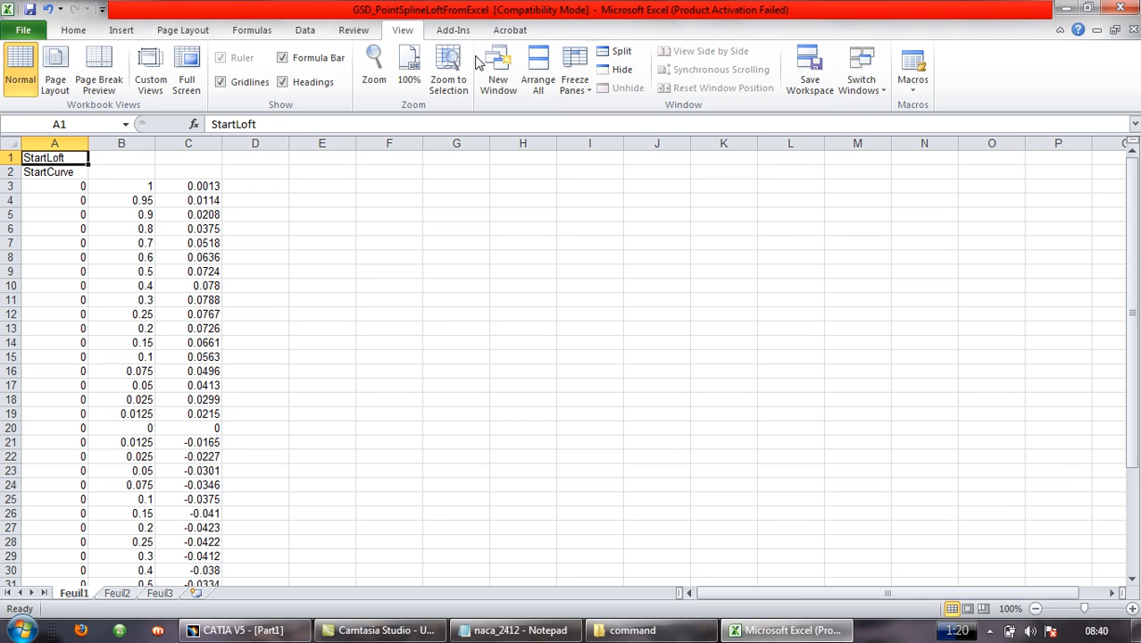
mouse_move(784, 15)
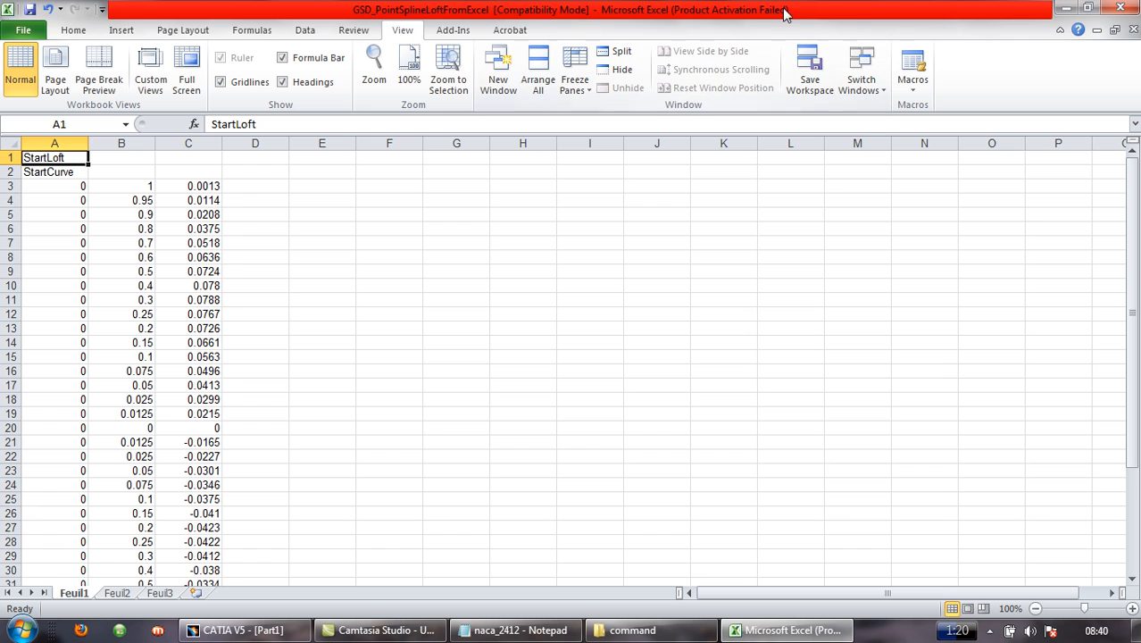
mouse_move(913, 67)
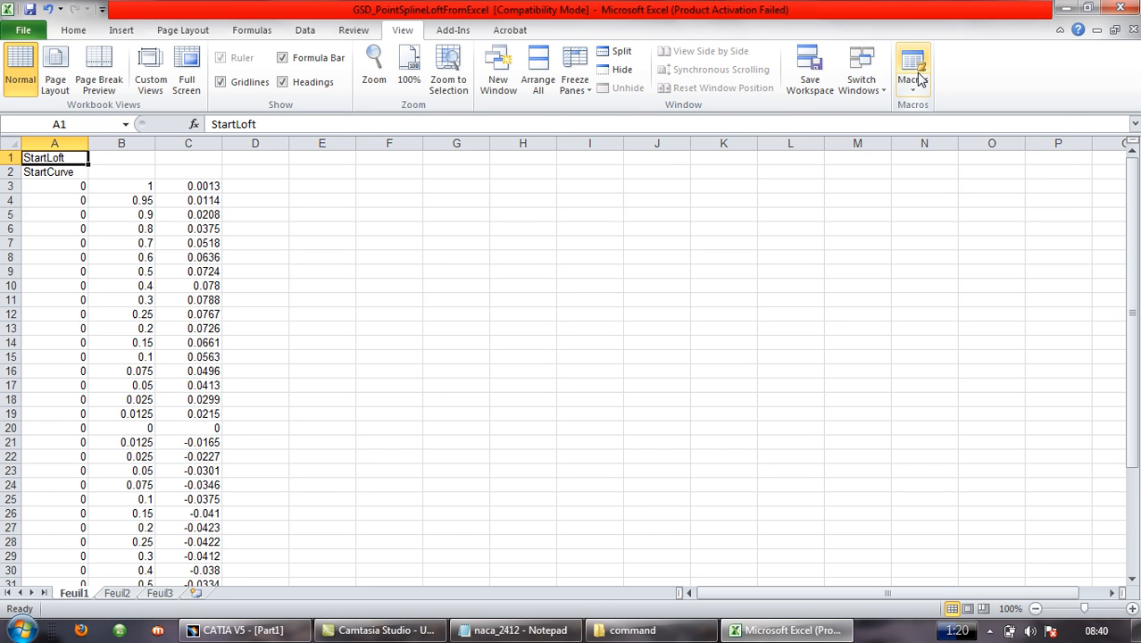
right_click(913, 67)
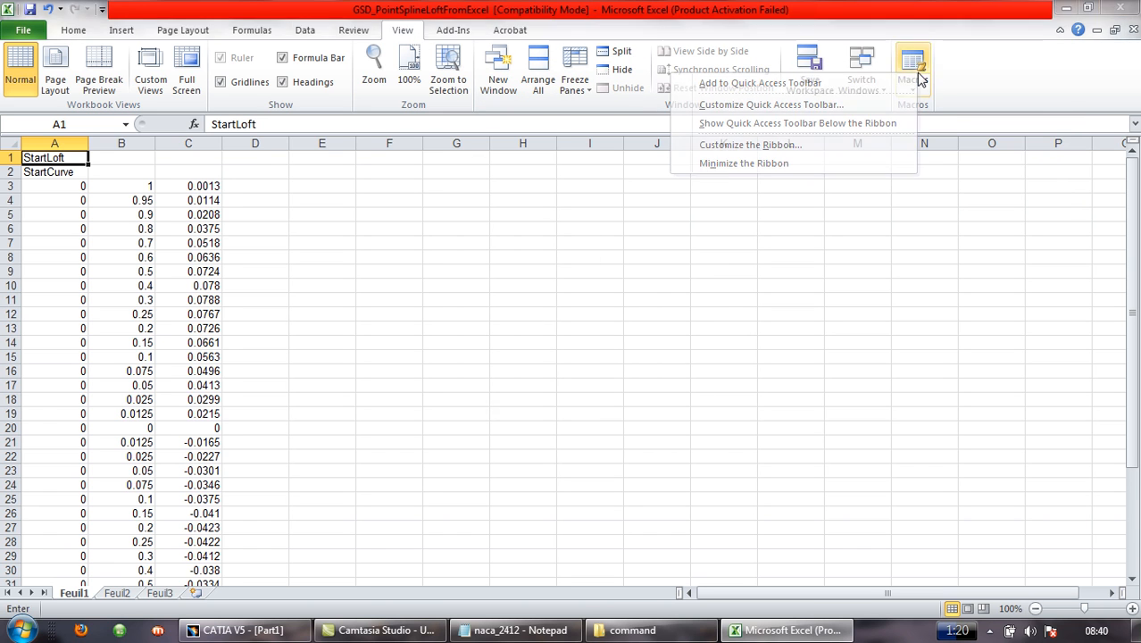
click(913, 67)
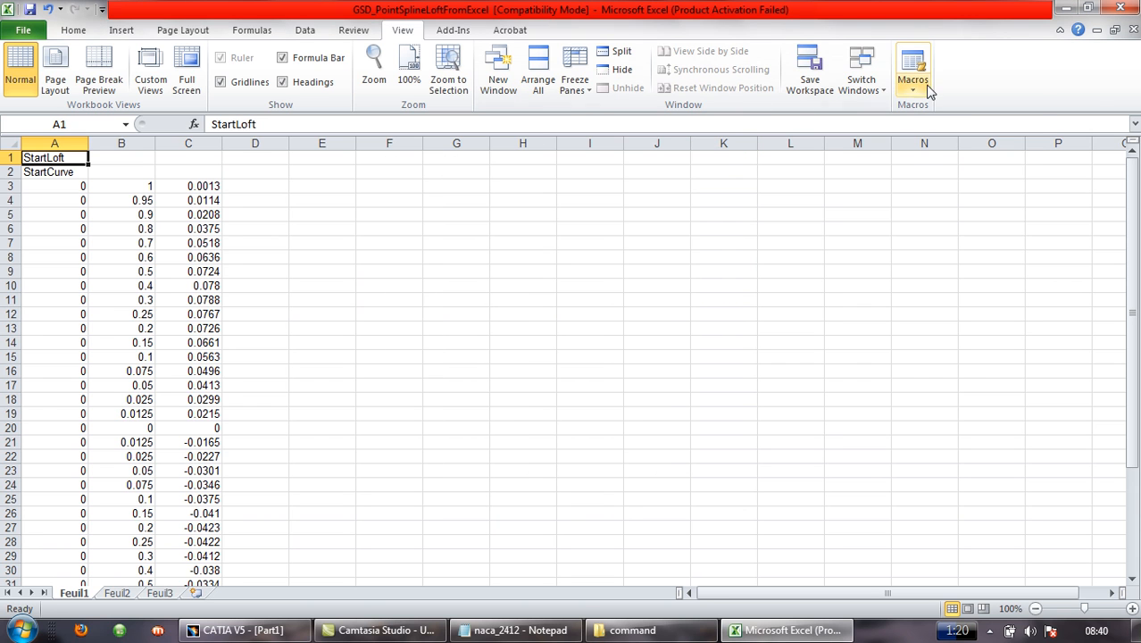
click(913, 71)
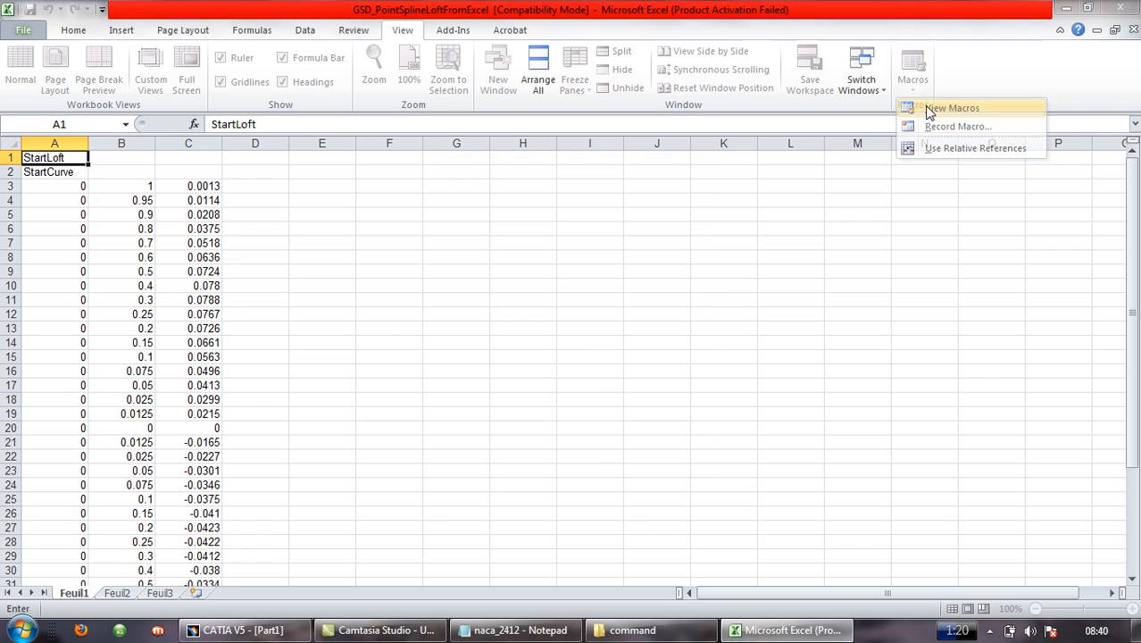
click(953, 107)
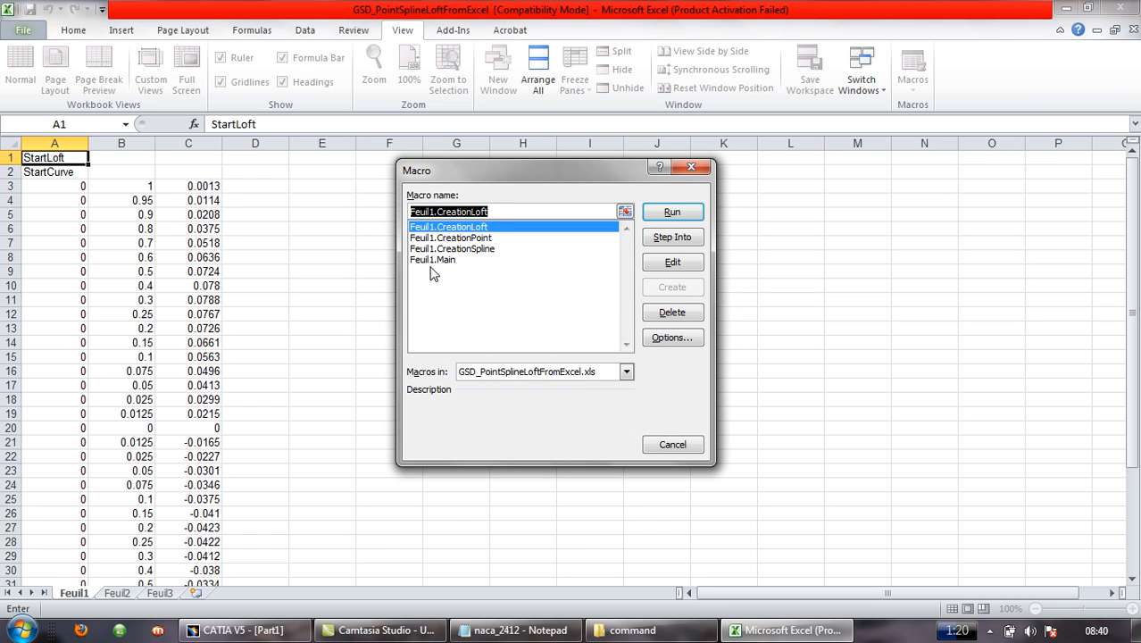
click(434, 259)
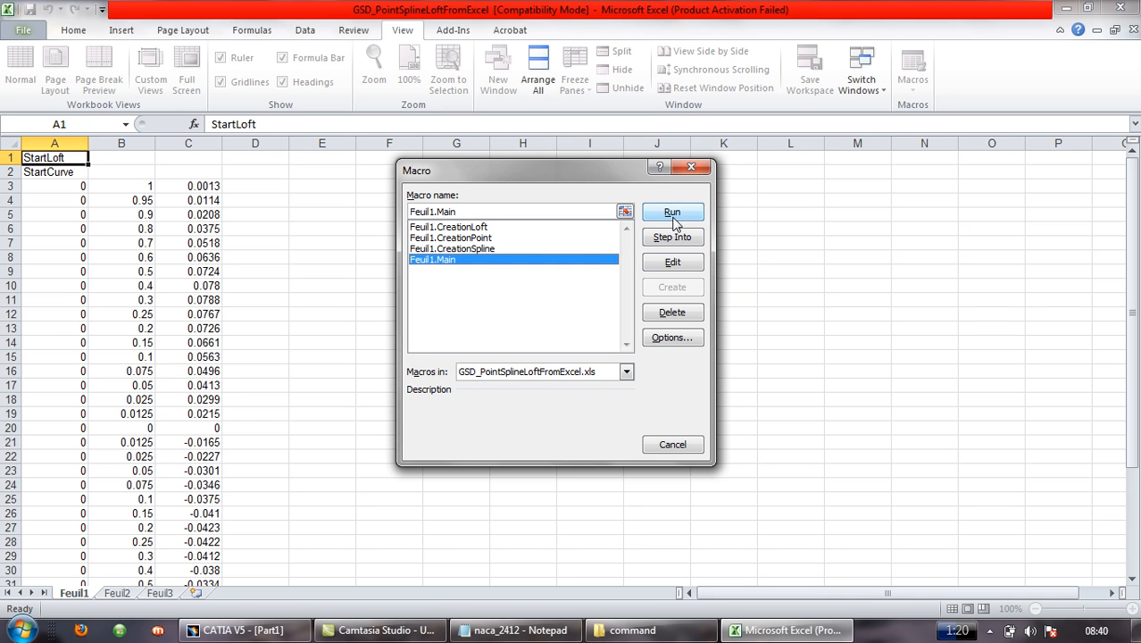
click(672, 212)
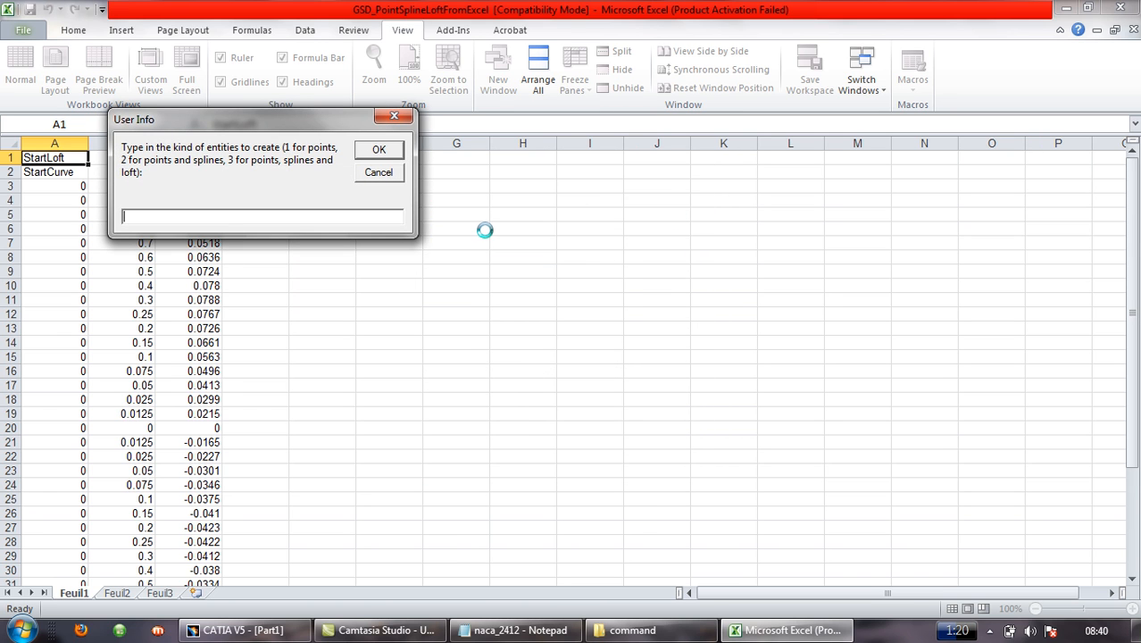
text(2)
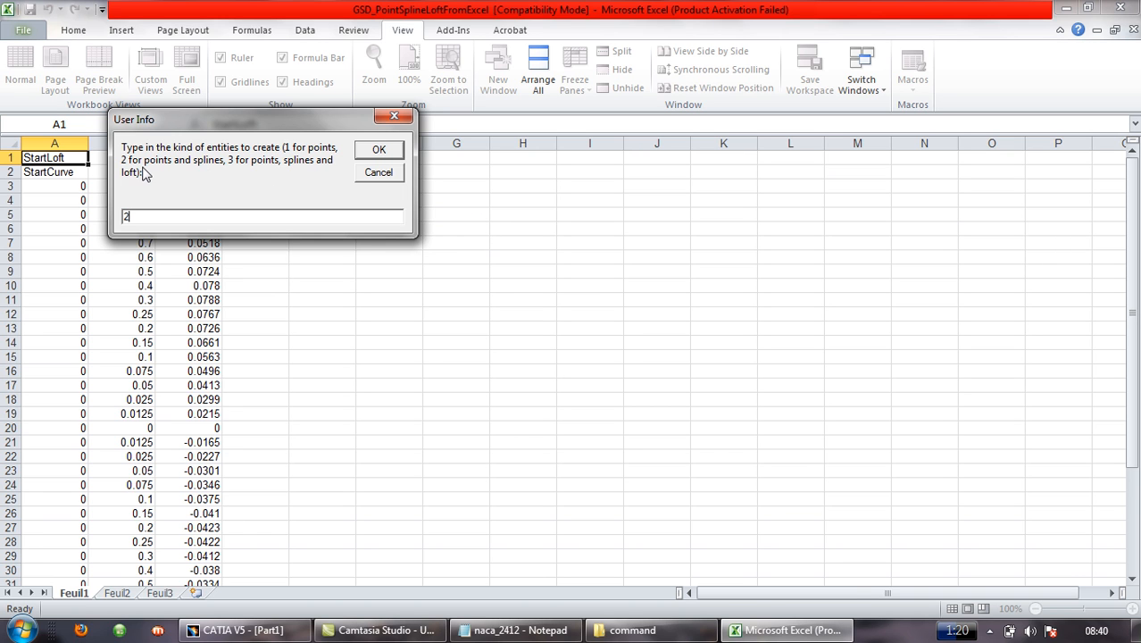
mouse_move(347, 166)
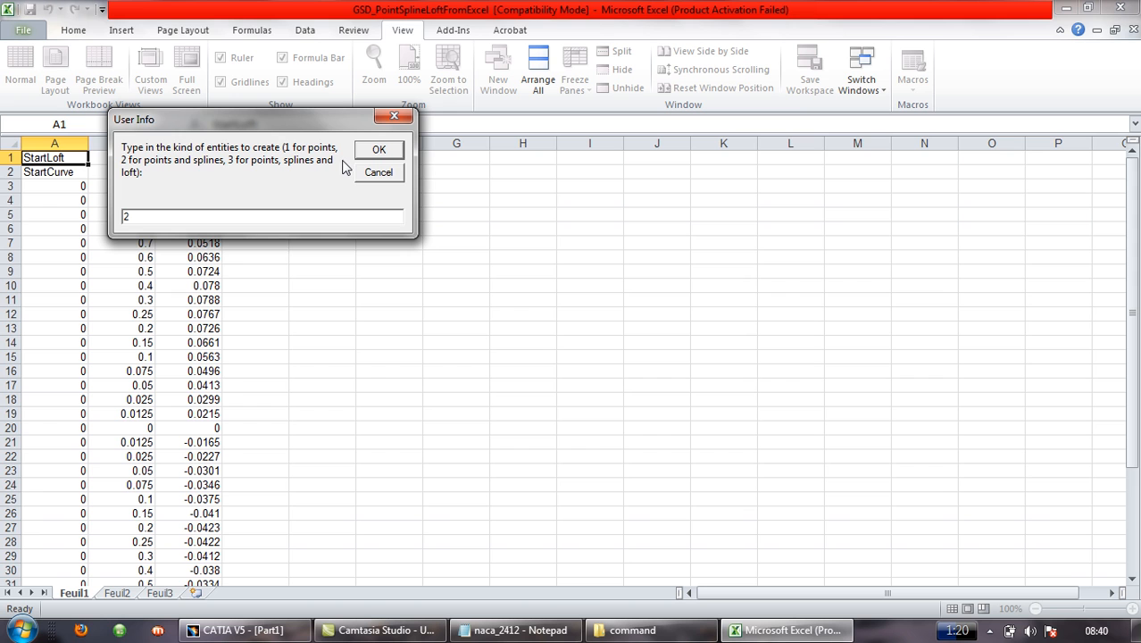
click(379, 149)
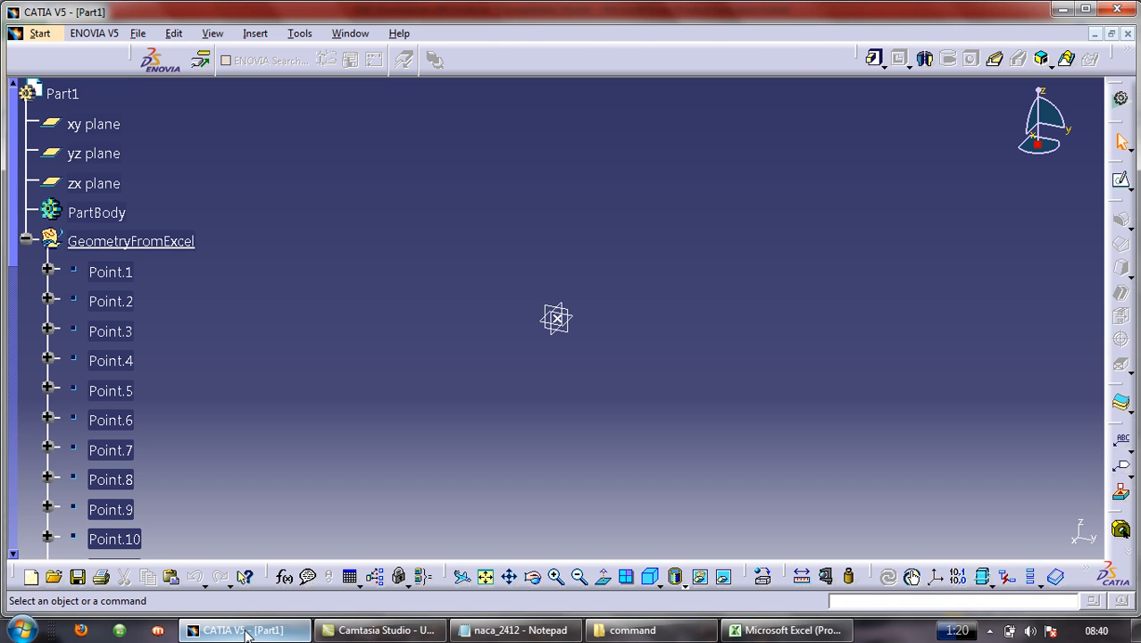
mouse_move(527, 533)
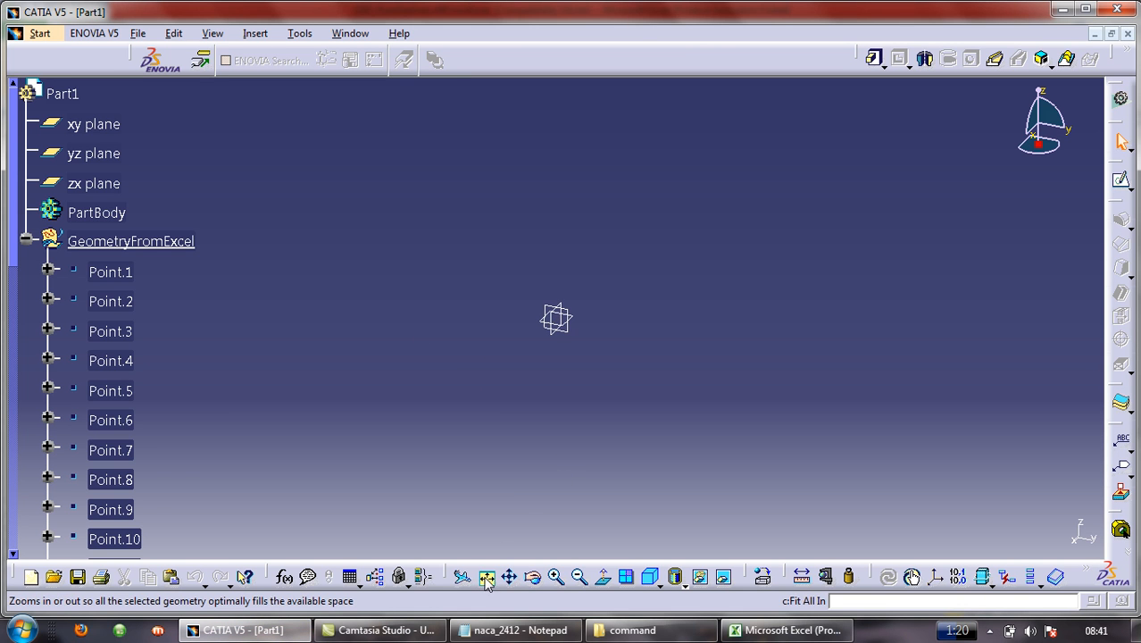
Step: Fit the airfoil points and splines in view, then close the Part1 document
click(486, 577)
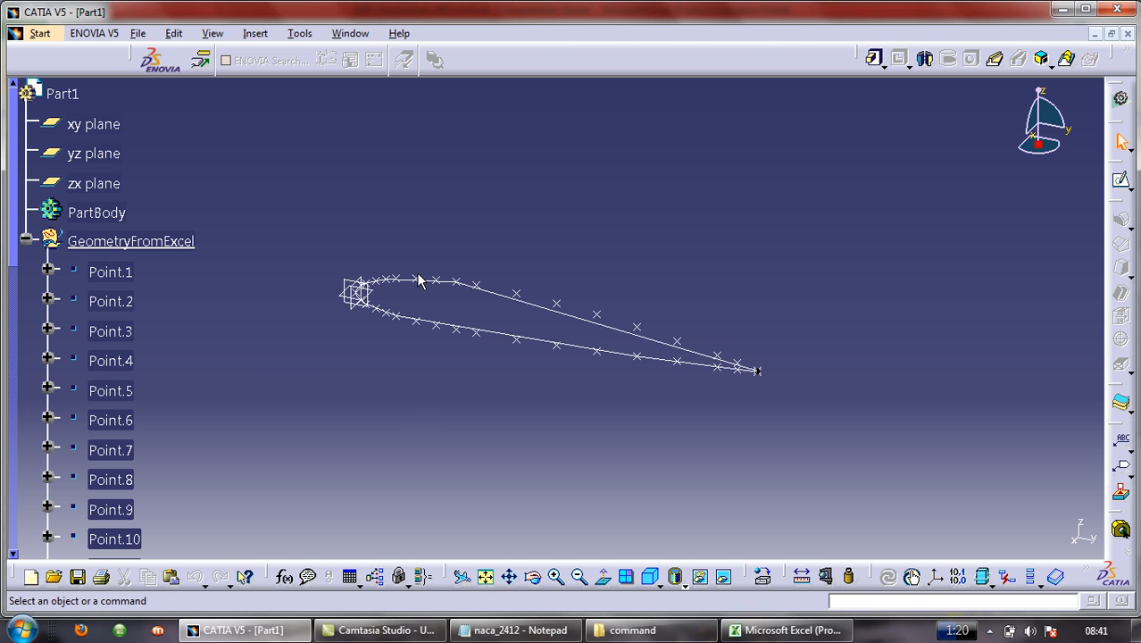
mouse_move(753, 376)
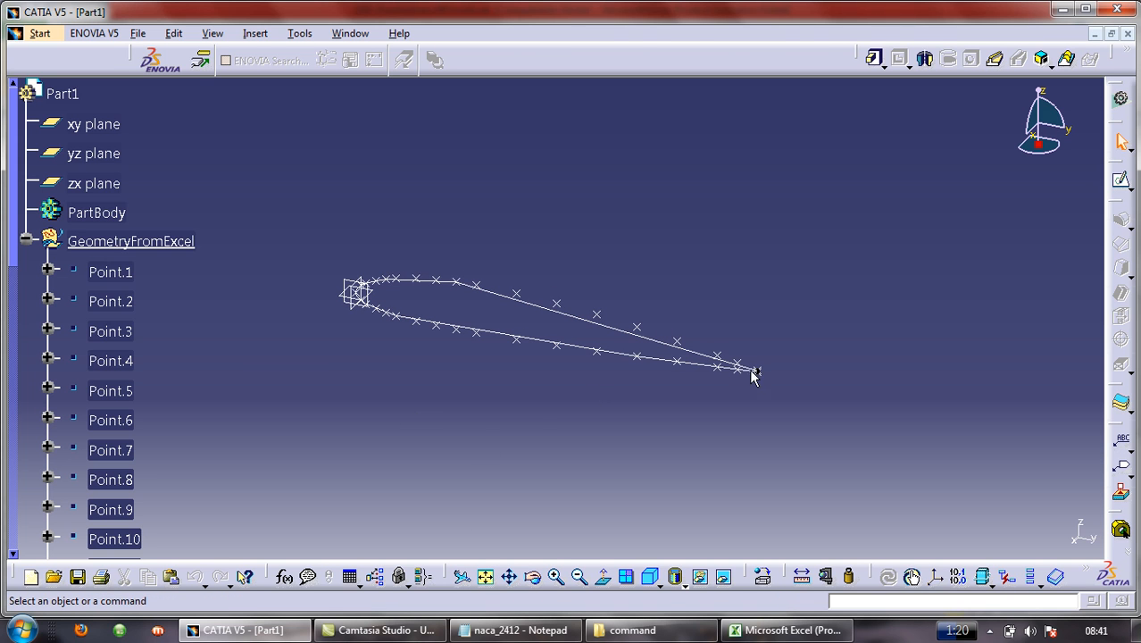
mouse_move(549, 402)
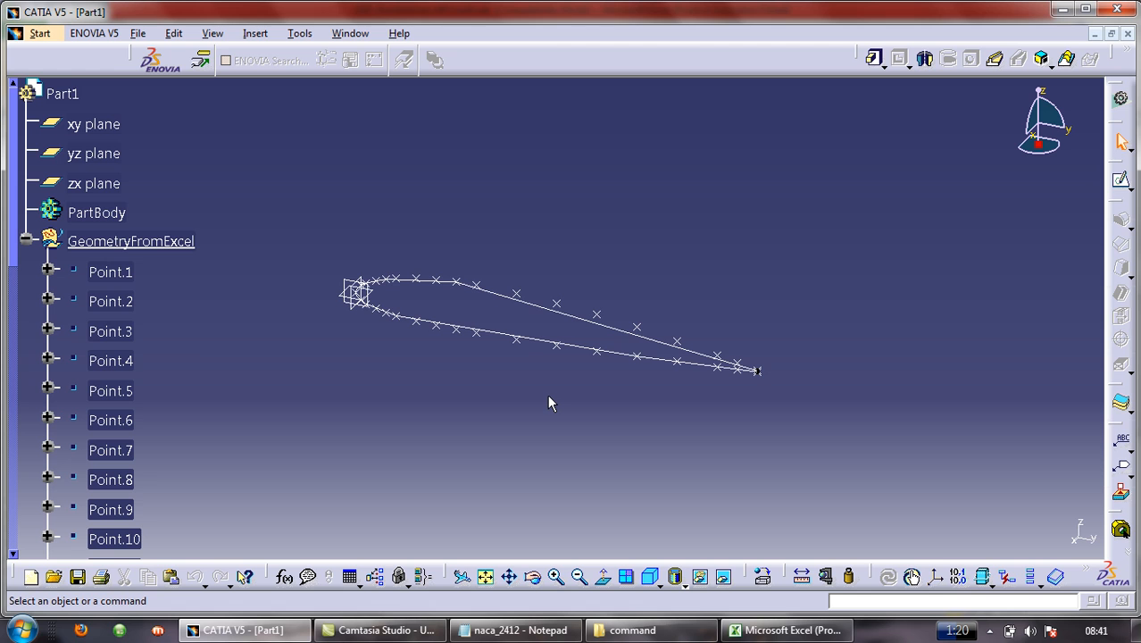
mouse_move(444, 295)
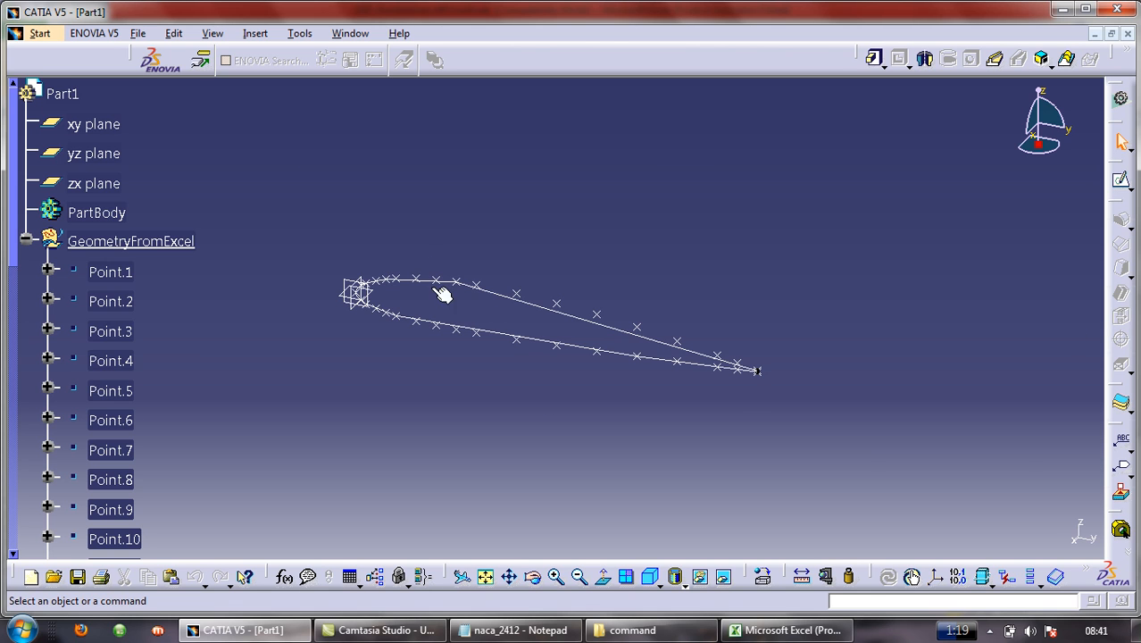
mouse_move(706, 284)
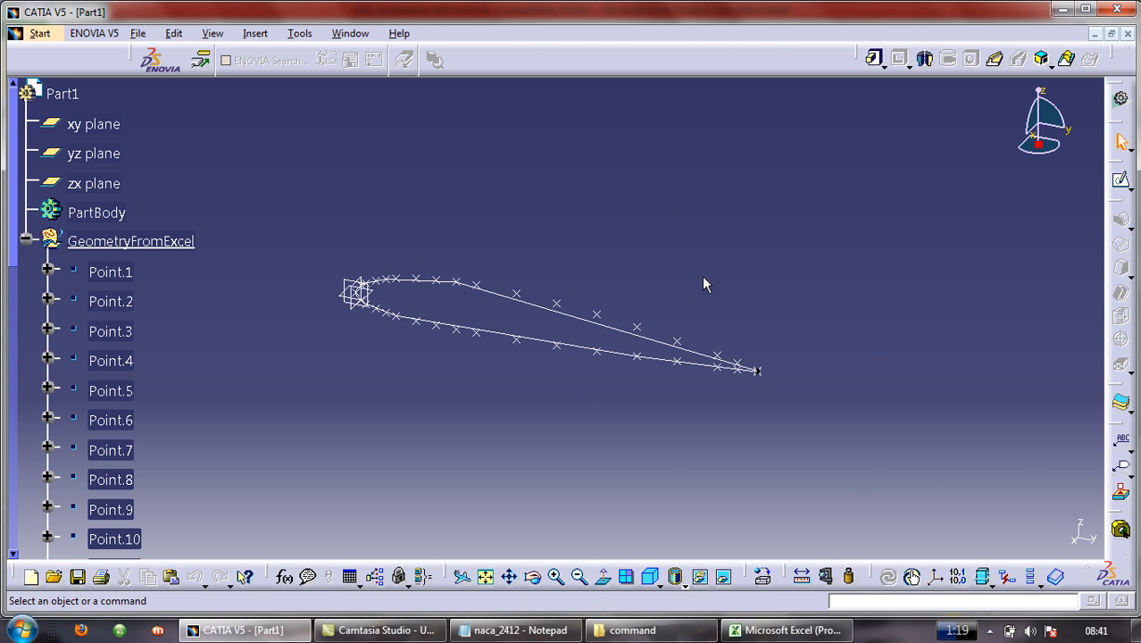
mouse_move(264, 137)
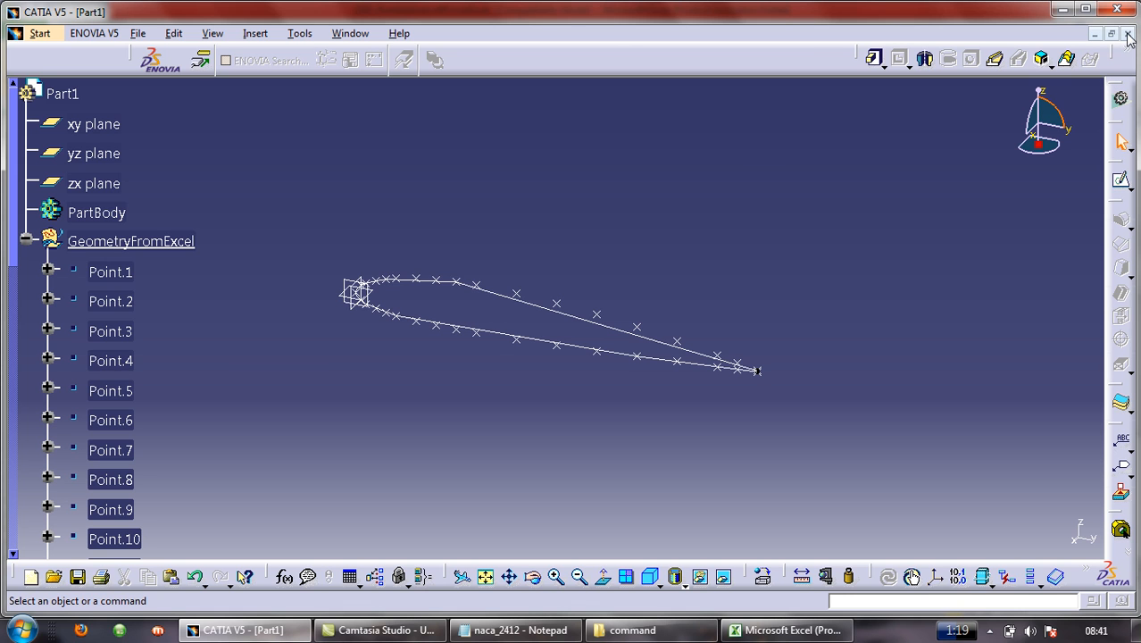
click(1116, 9)
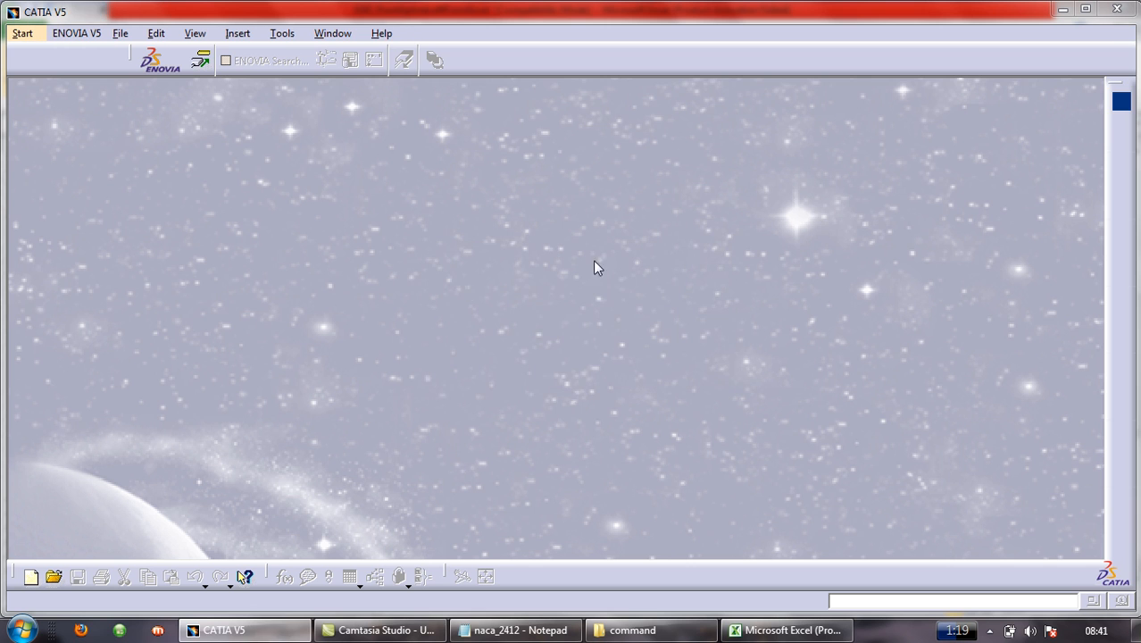
mouse_move(548, 391)
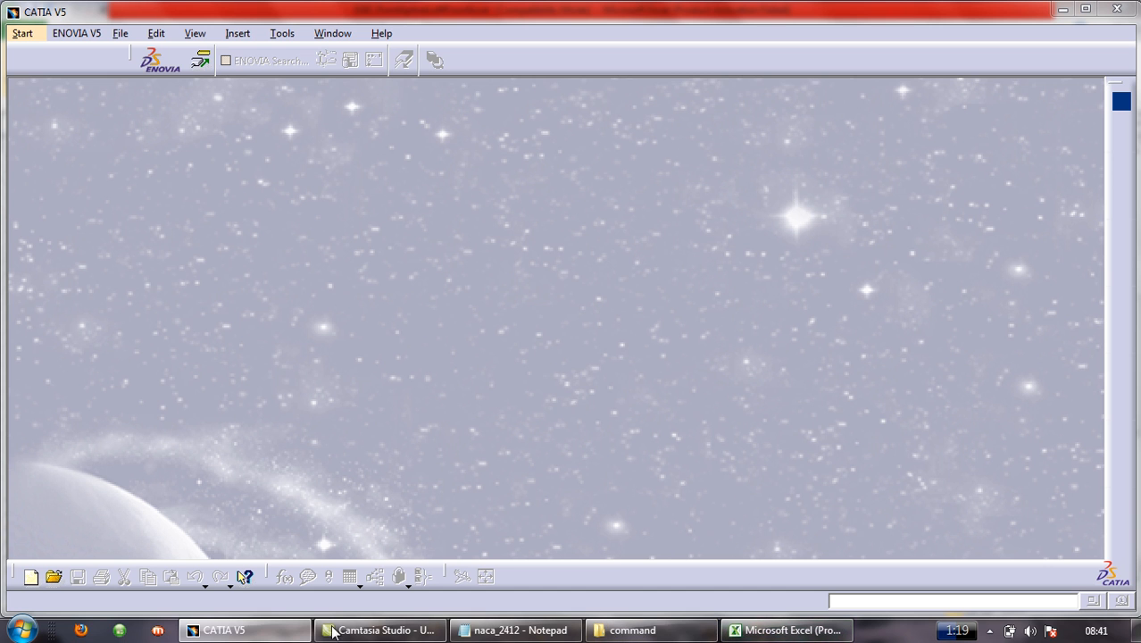
Step: Review the Excel coordinate sheet, then bring up the command folder window
click(789, 630)
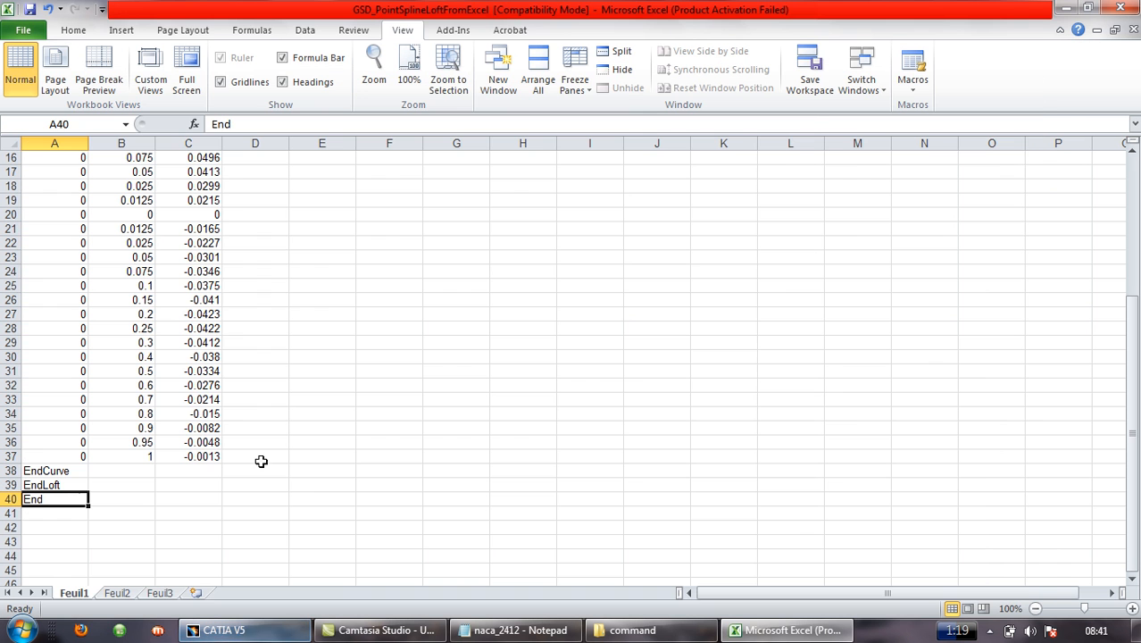
mouse_move(329, 447)
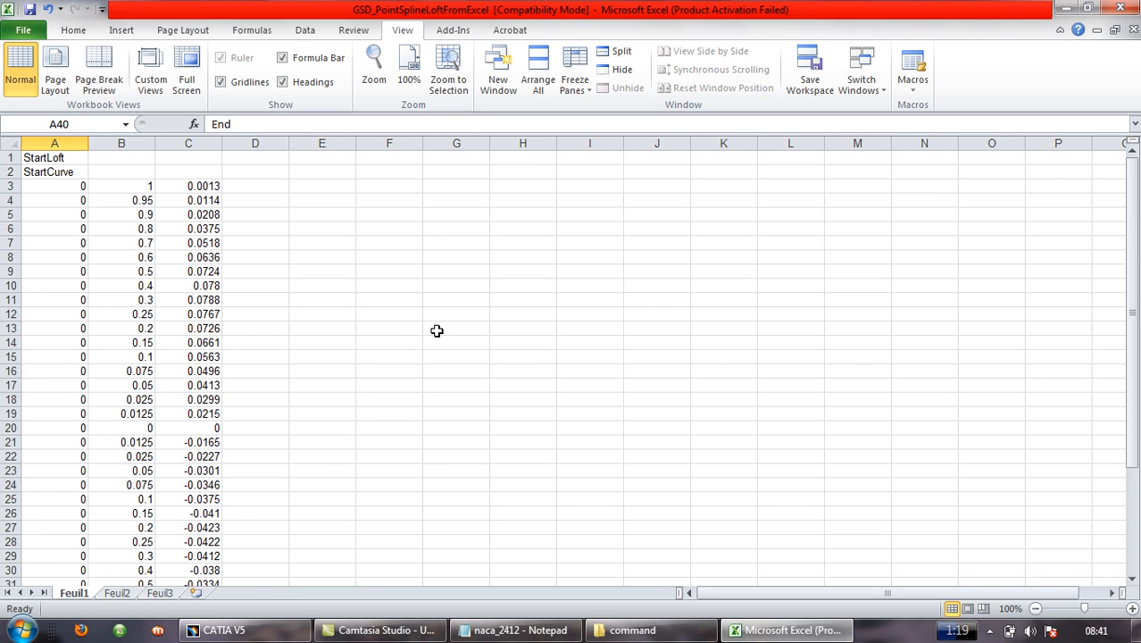
scroll(down, 3)
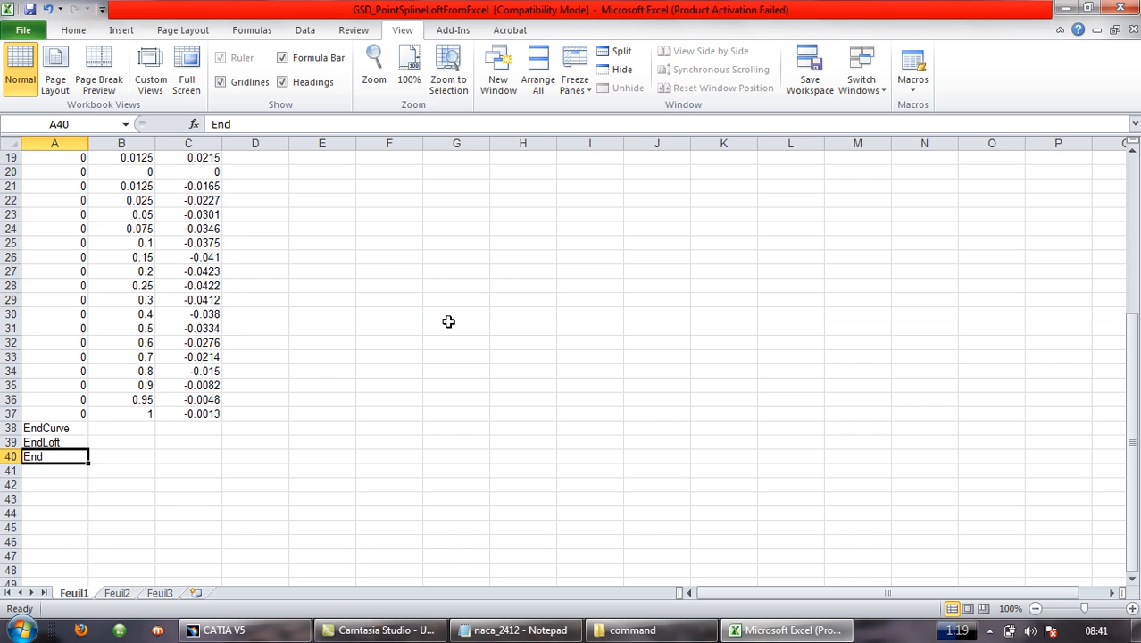
mouse_move(515, 629)
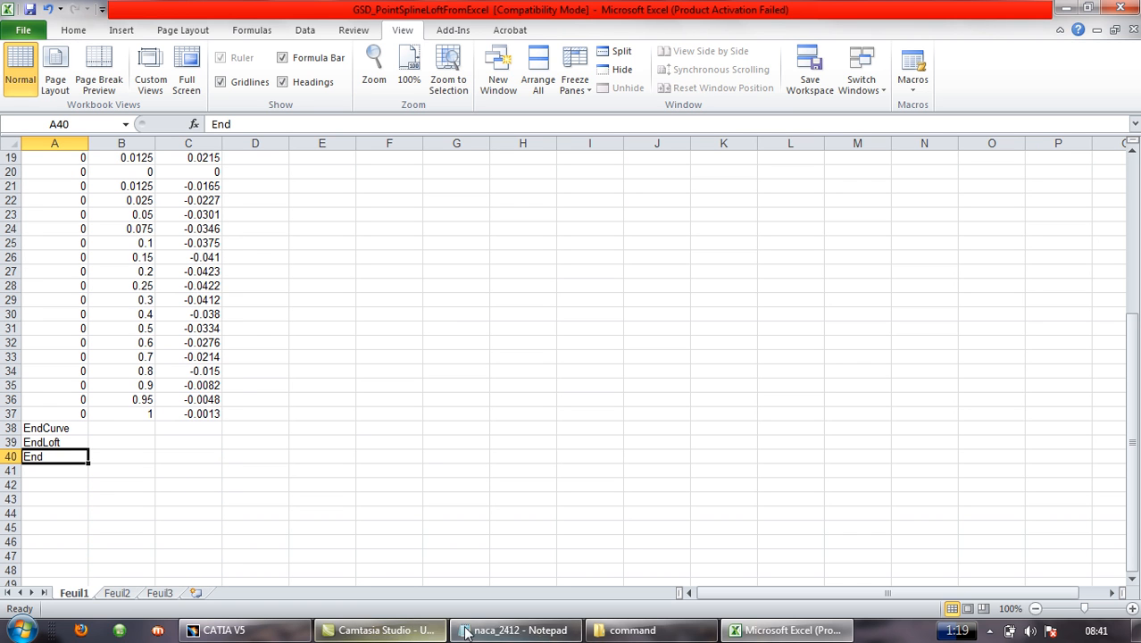
click(632, 630)
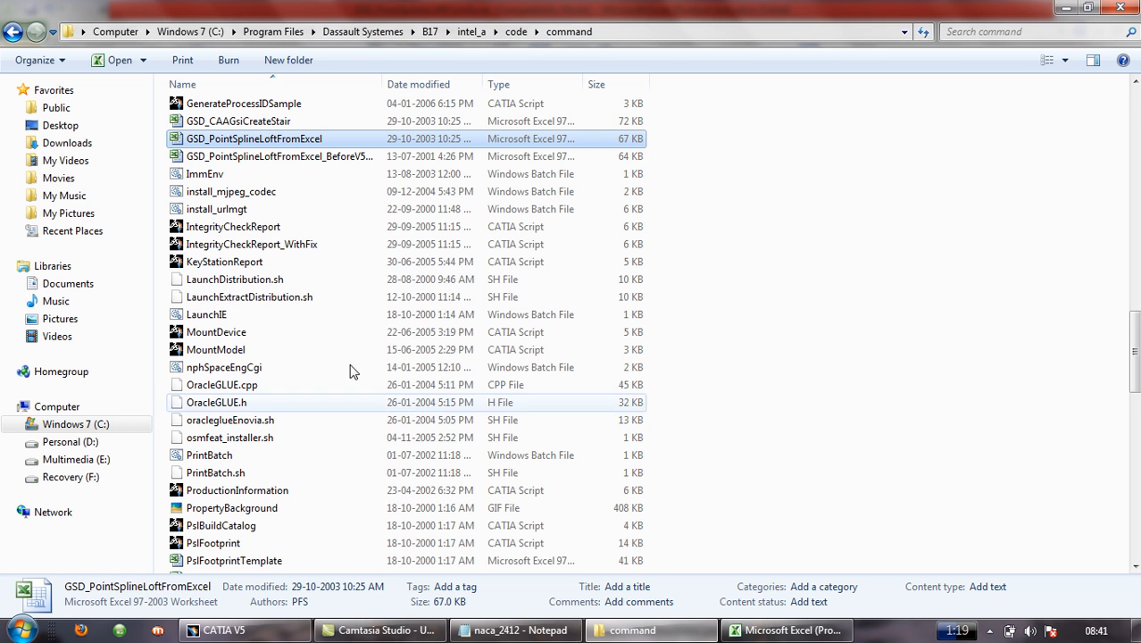
Step: Browse the command folder, minimize the naca_2412 coordinates file, and bring CATIA V5 forward
scroll(up, 3)
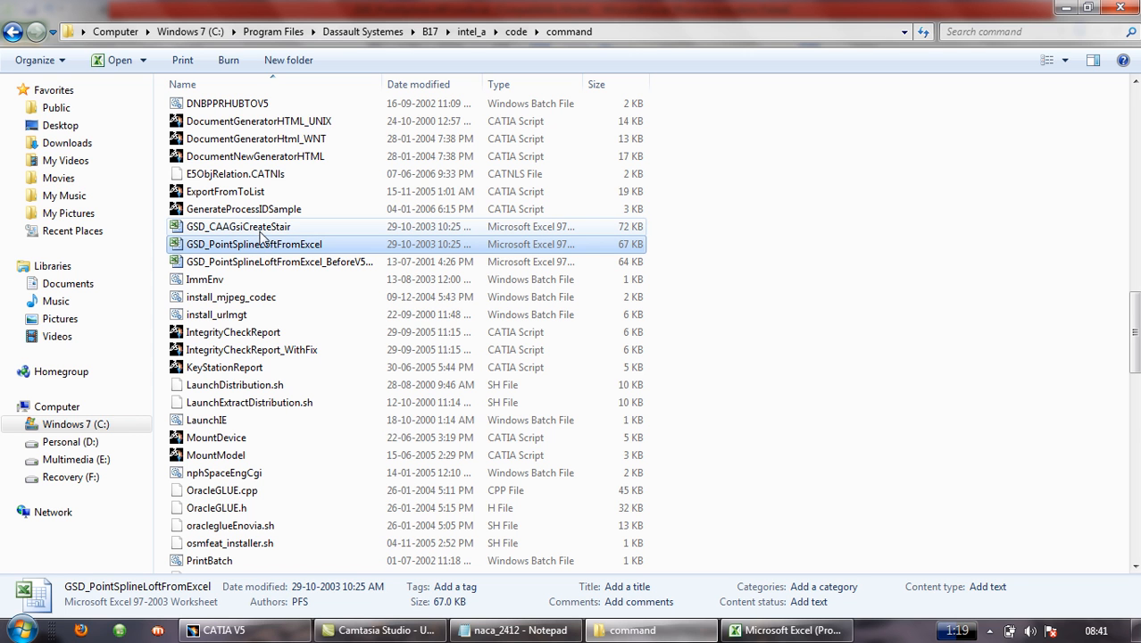
click(254, 244)
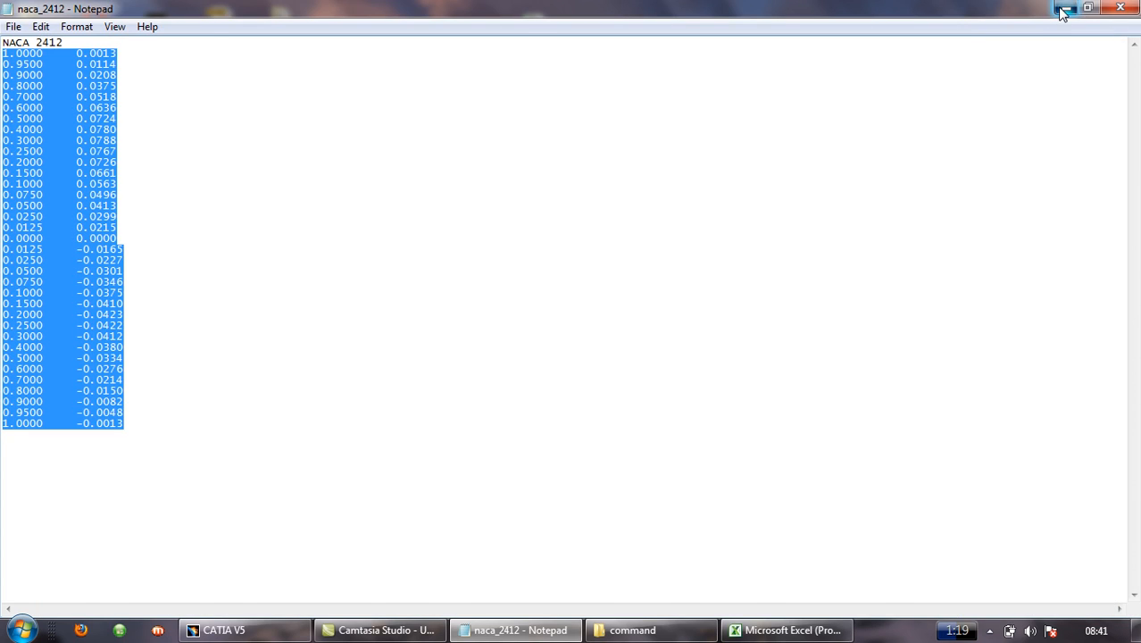
click(1063, 8)
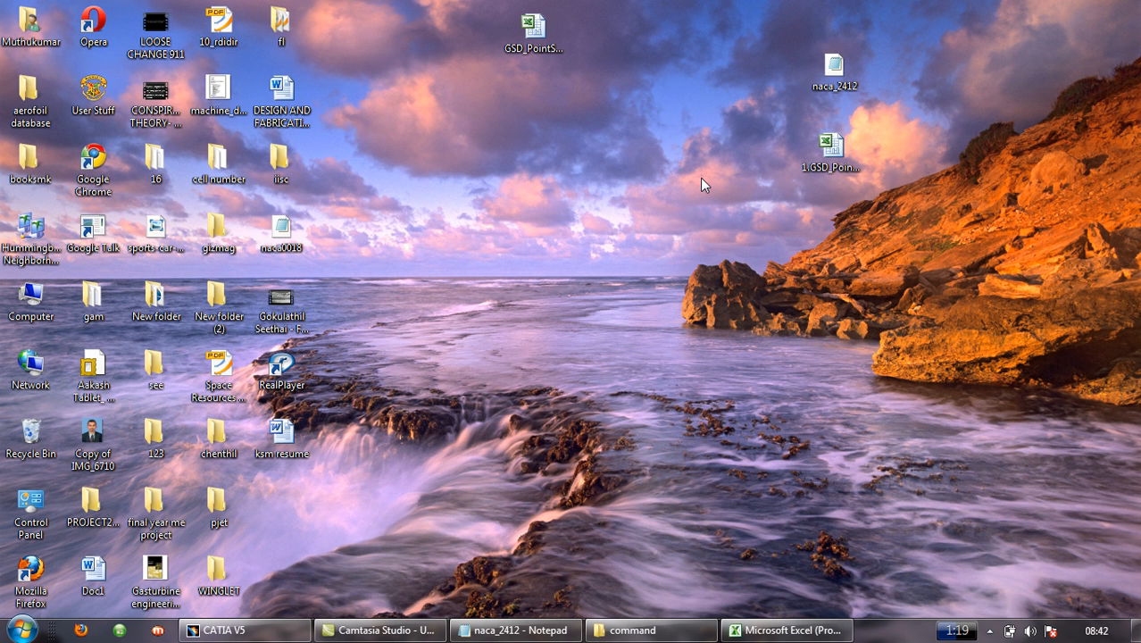
mouse_move(652, 72)
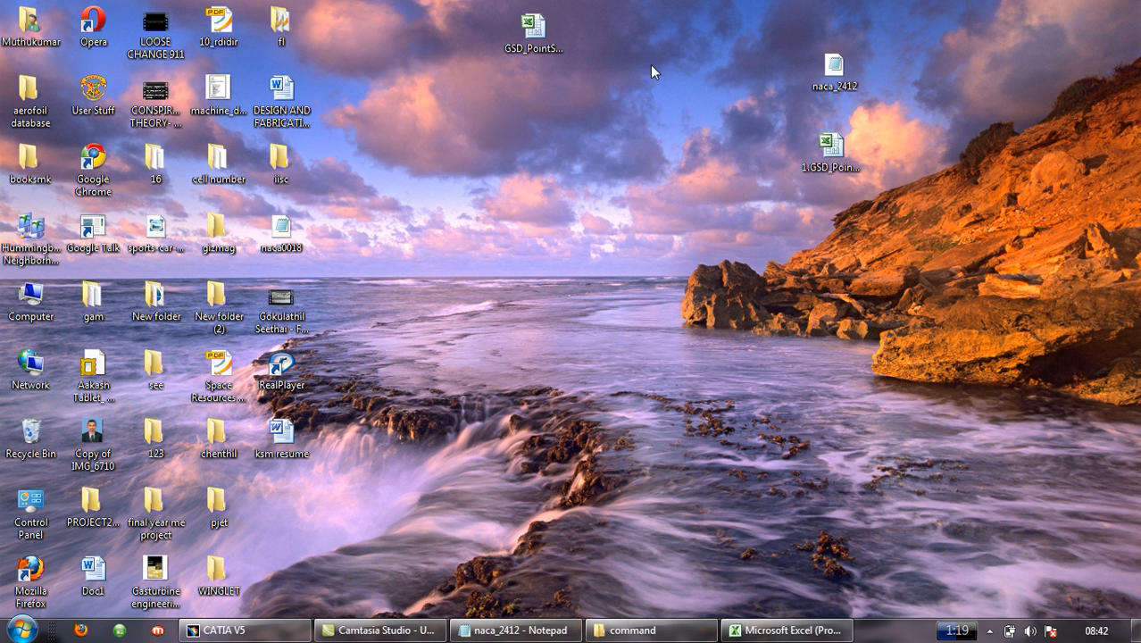
click(787, 630)
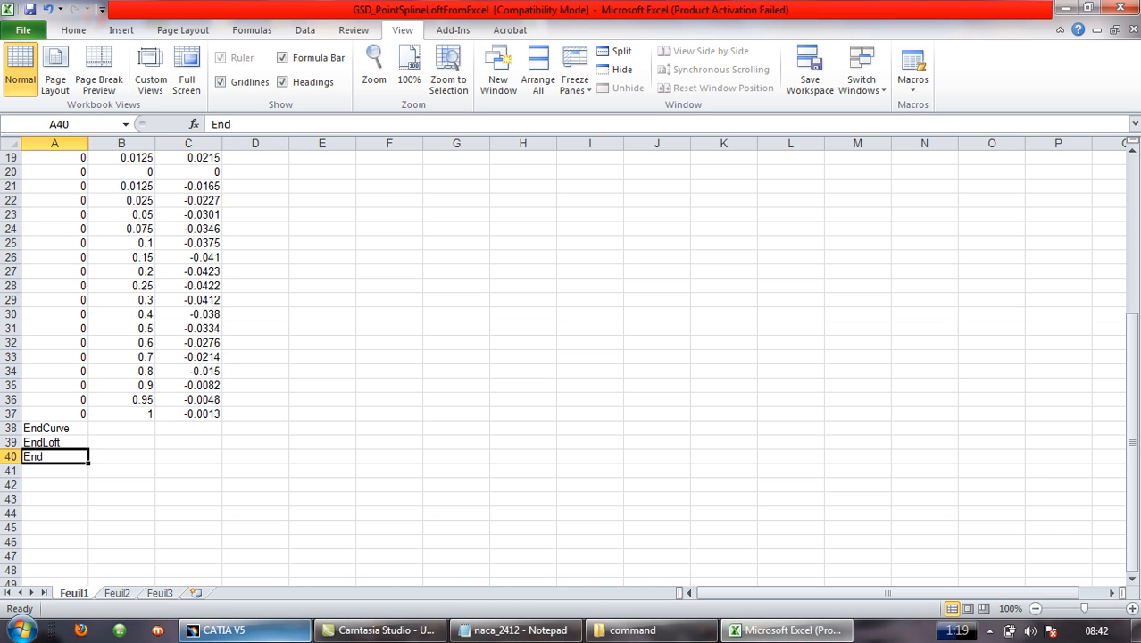
click(223, 629)
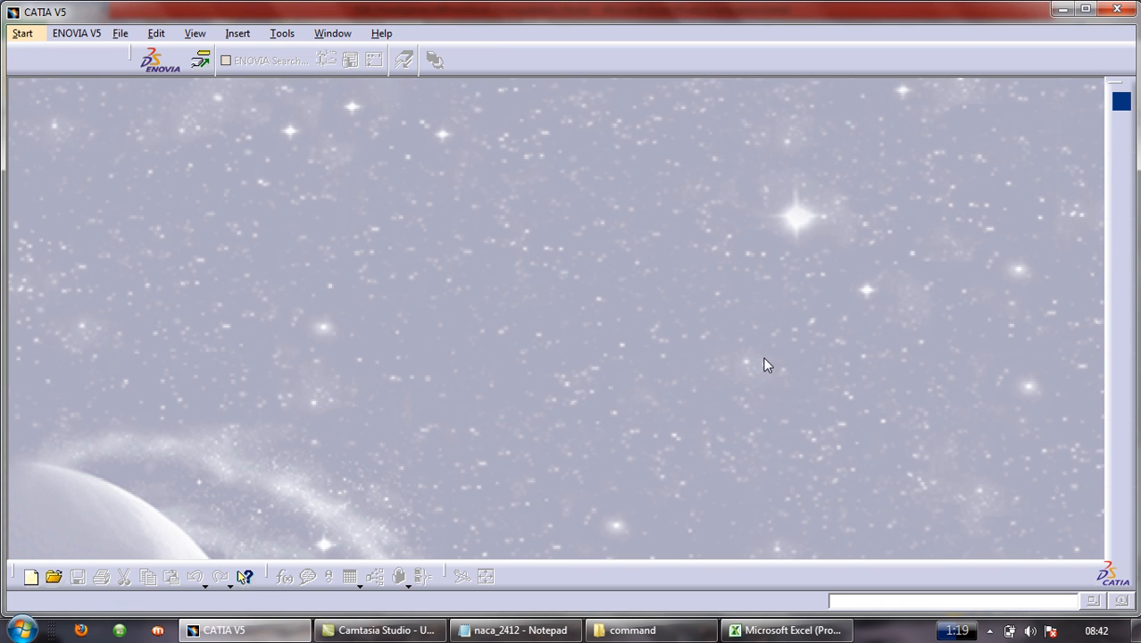